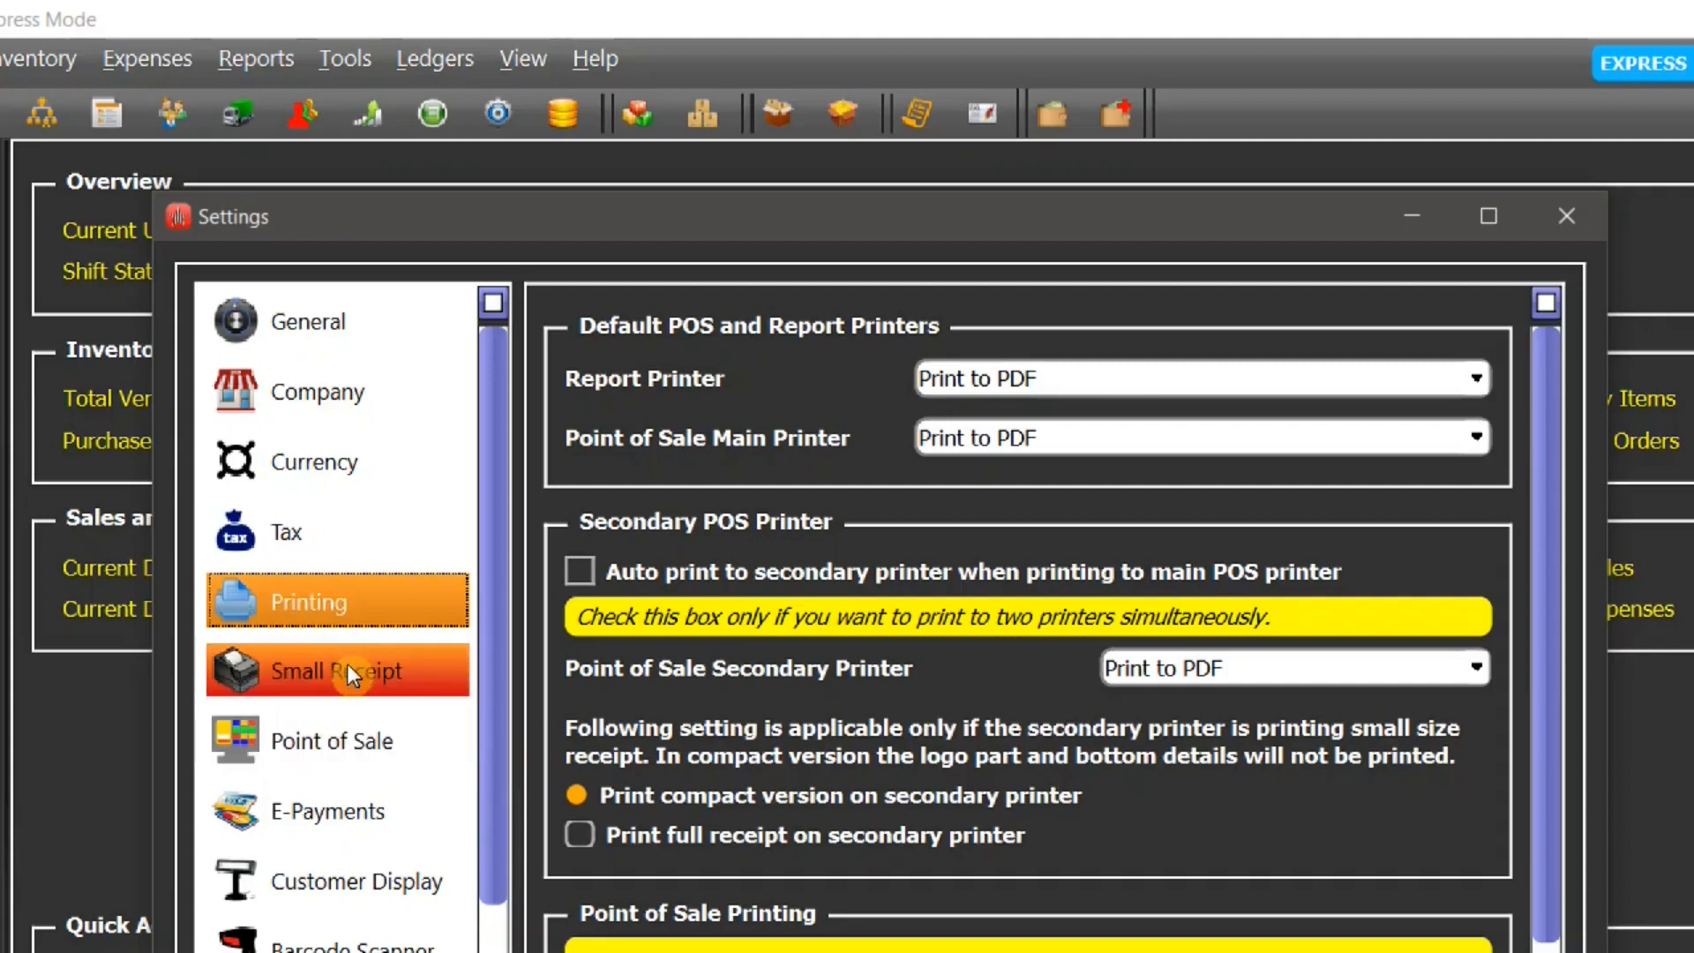
mouse_move(379, 648)
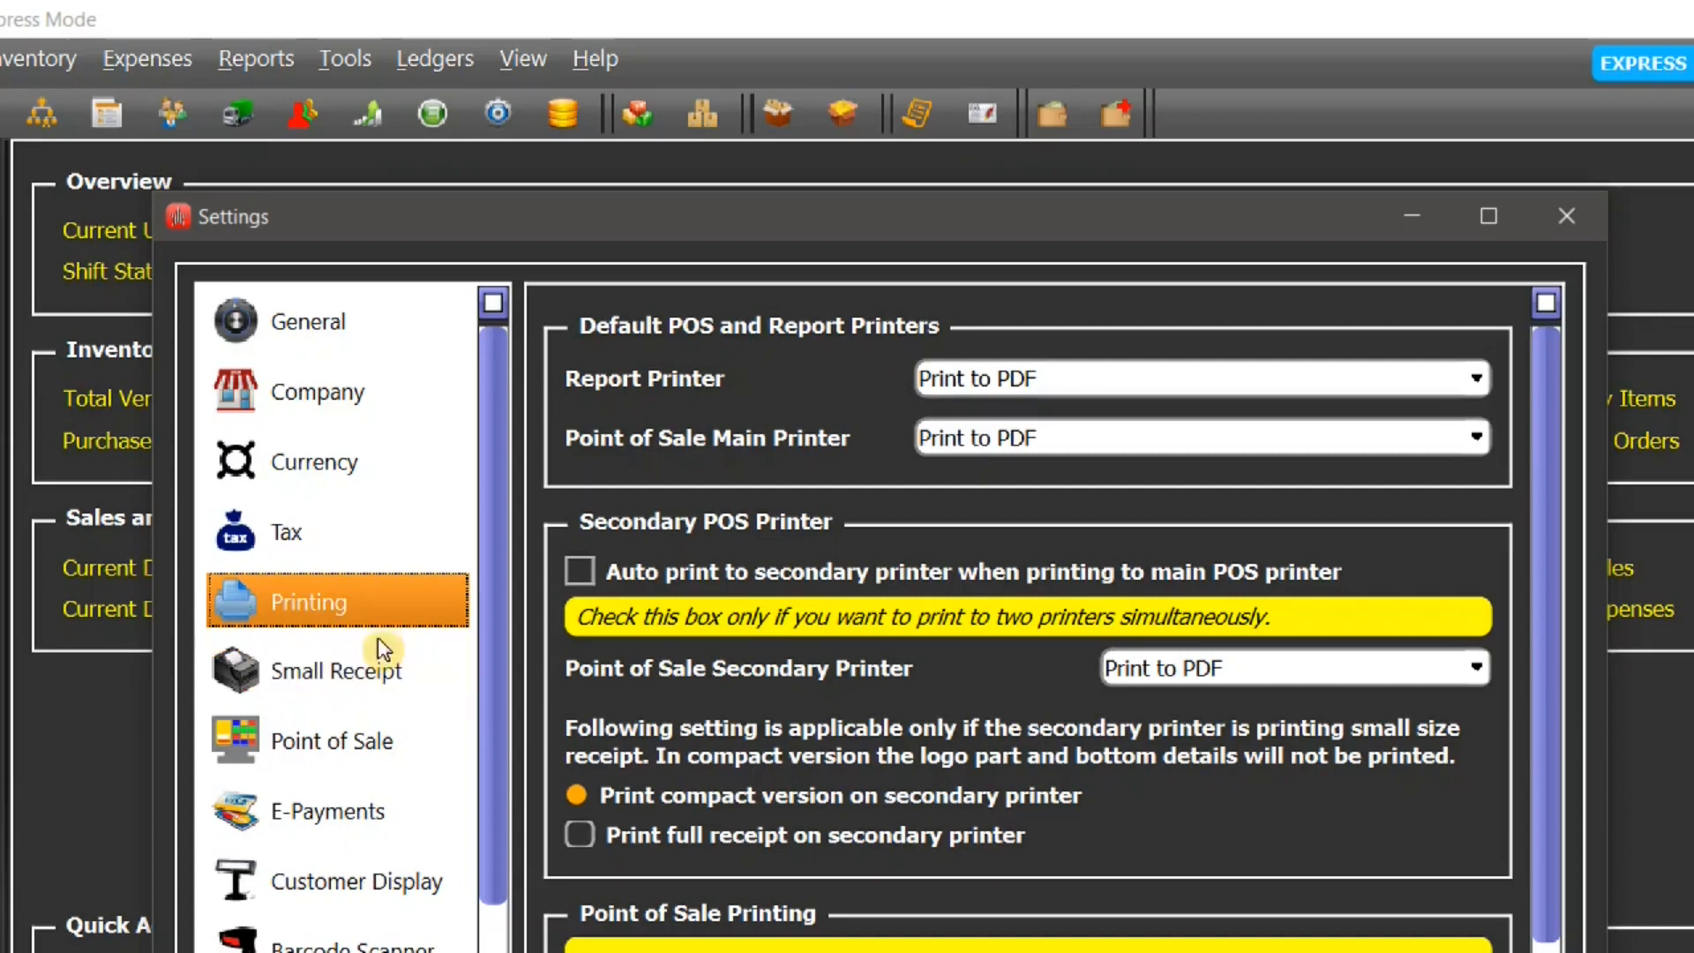
mouse_move(420, 596)
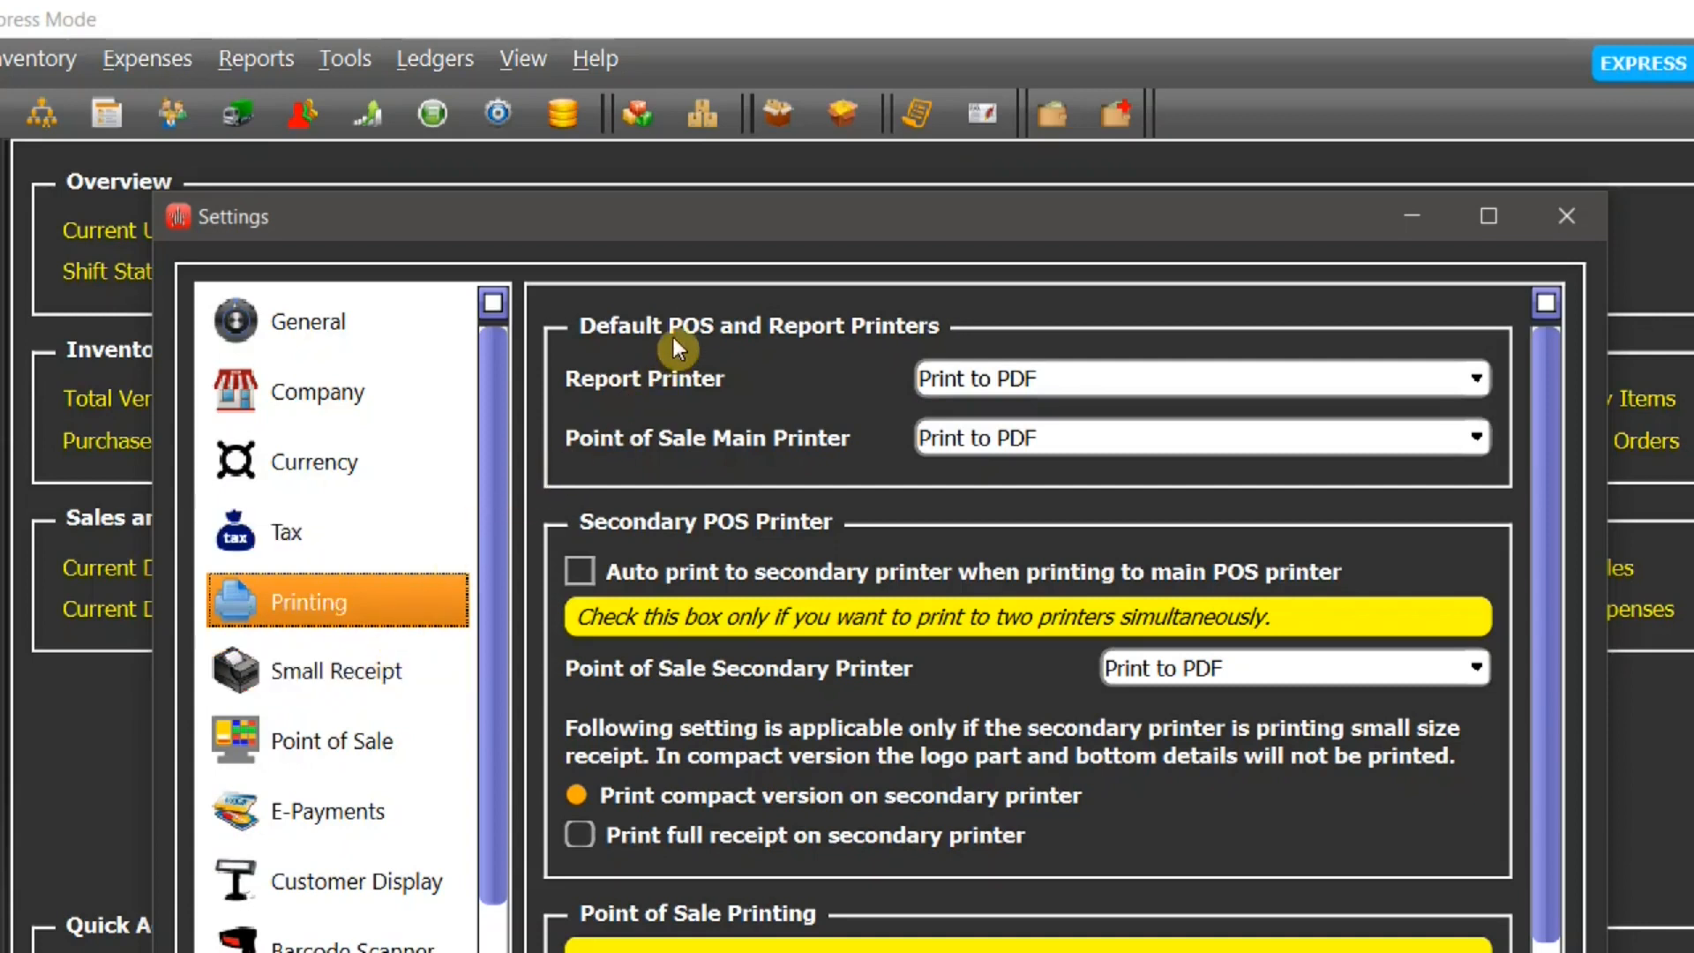
mouse_move(875, 356)
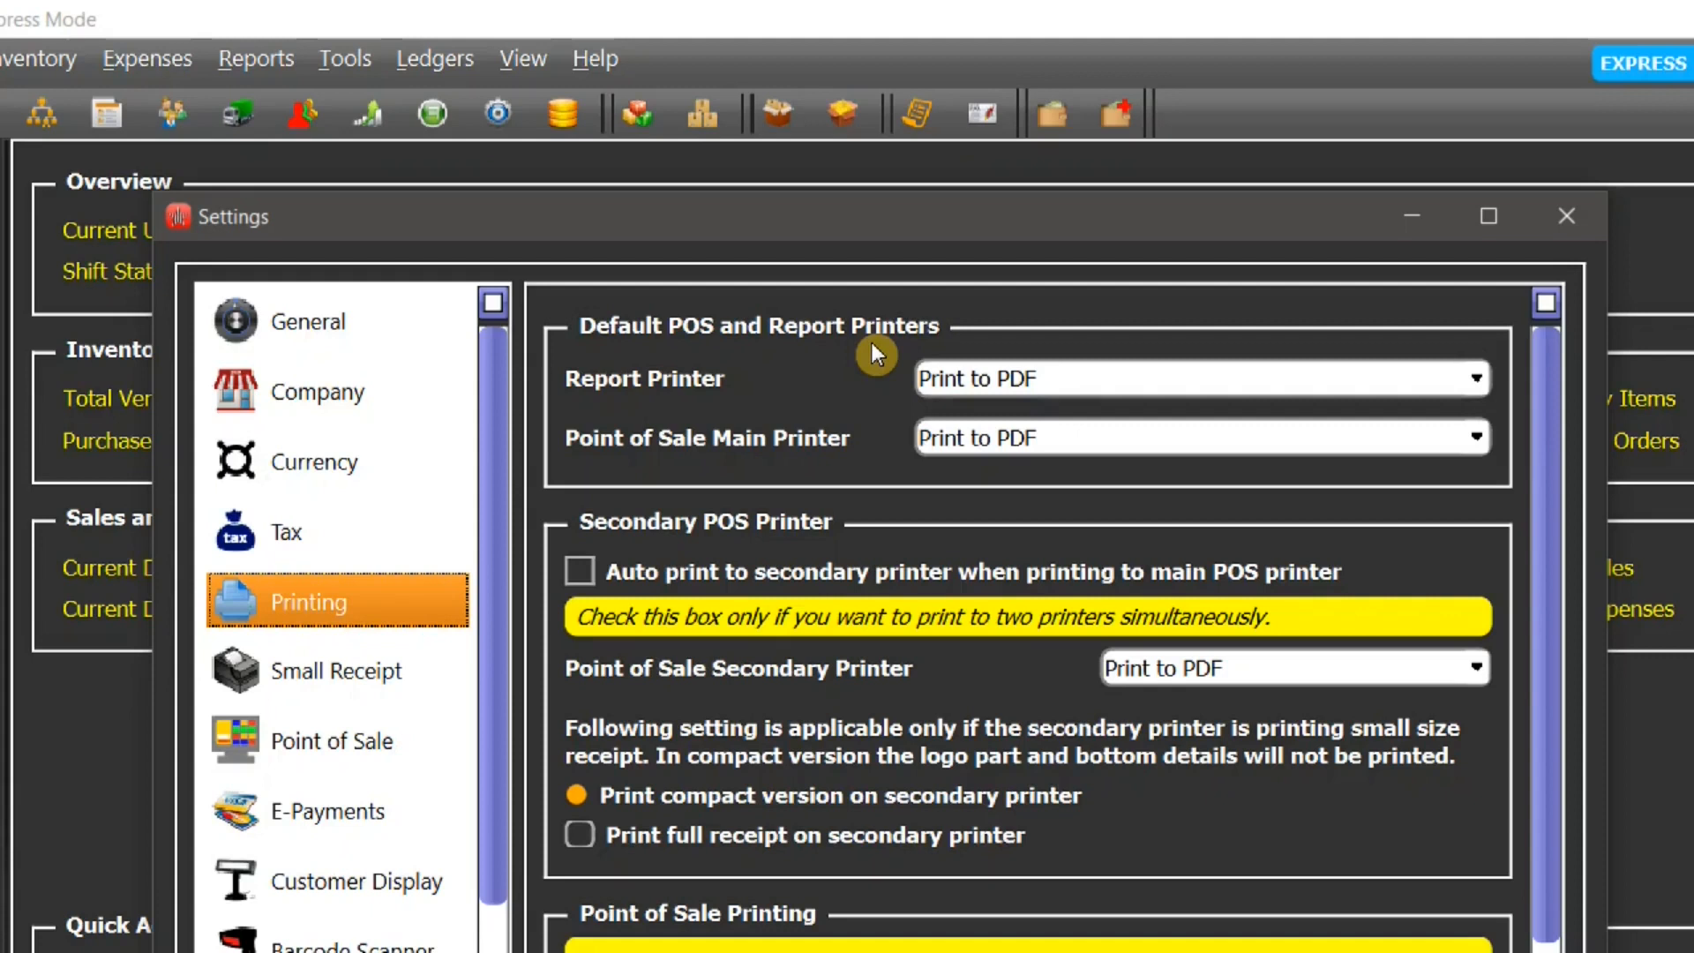
mouse_move(706, 395)
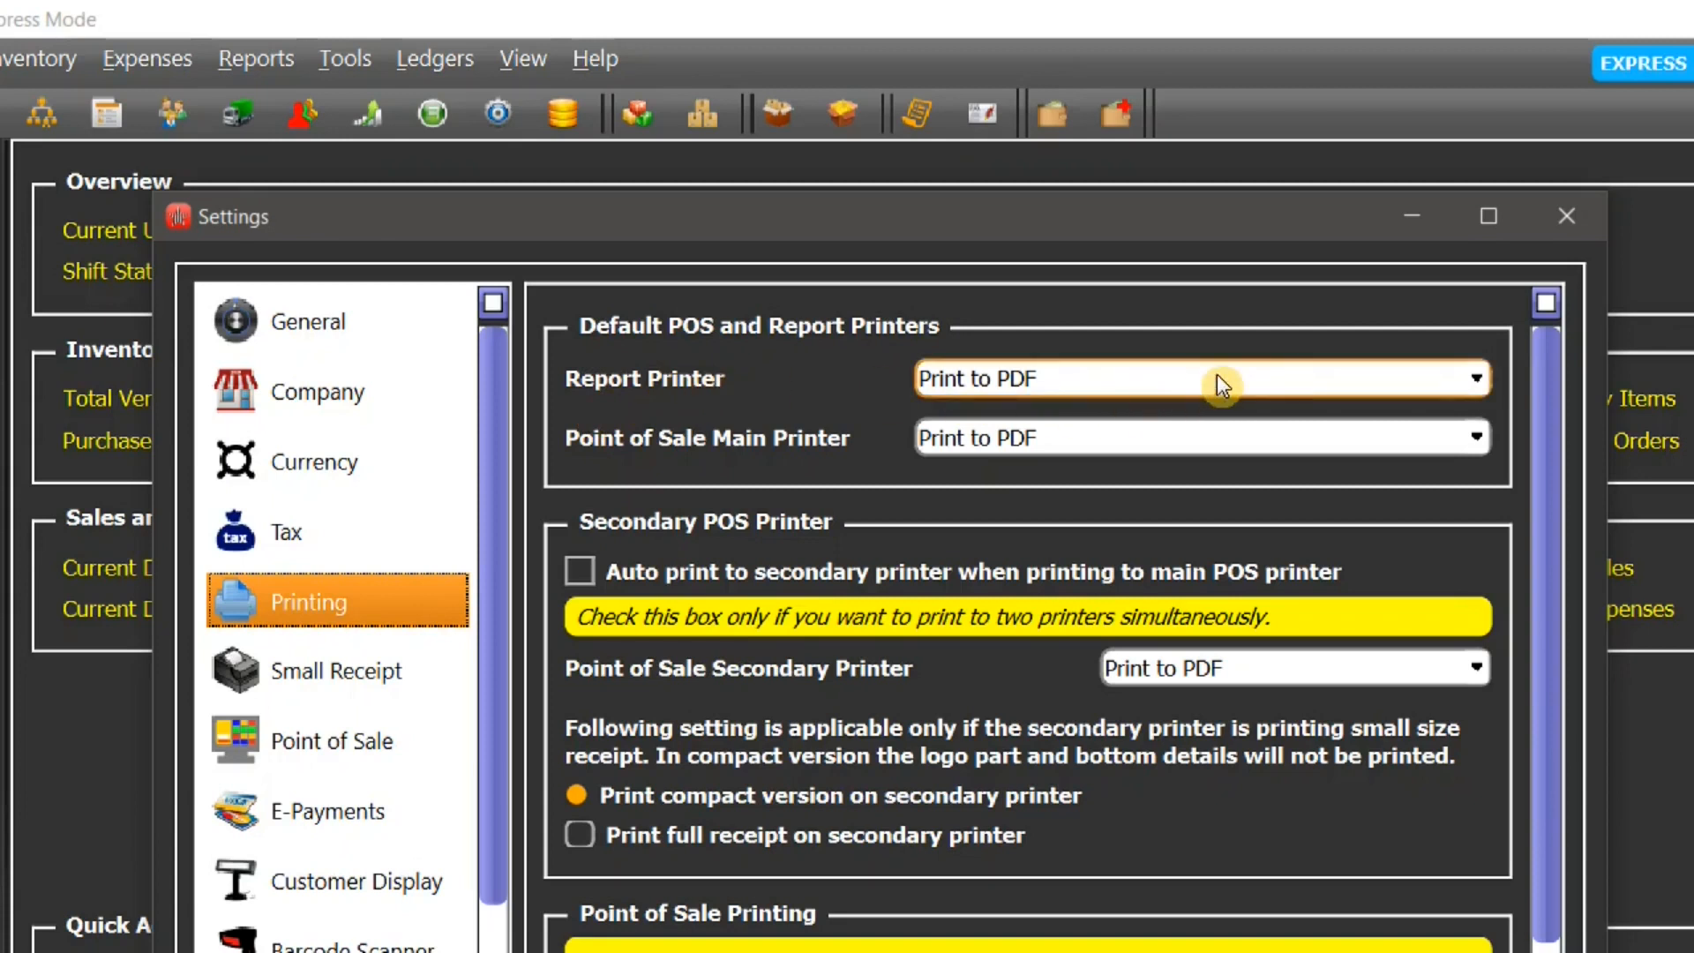
- Keep Print to PDF as the report printer, POS main printer and secondary printer
click(1476, 377)
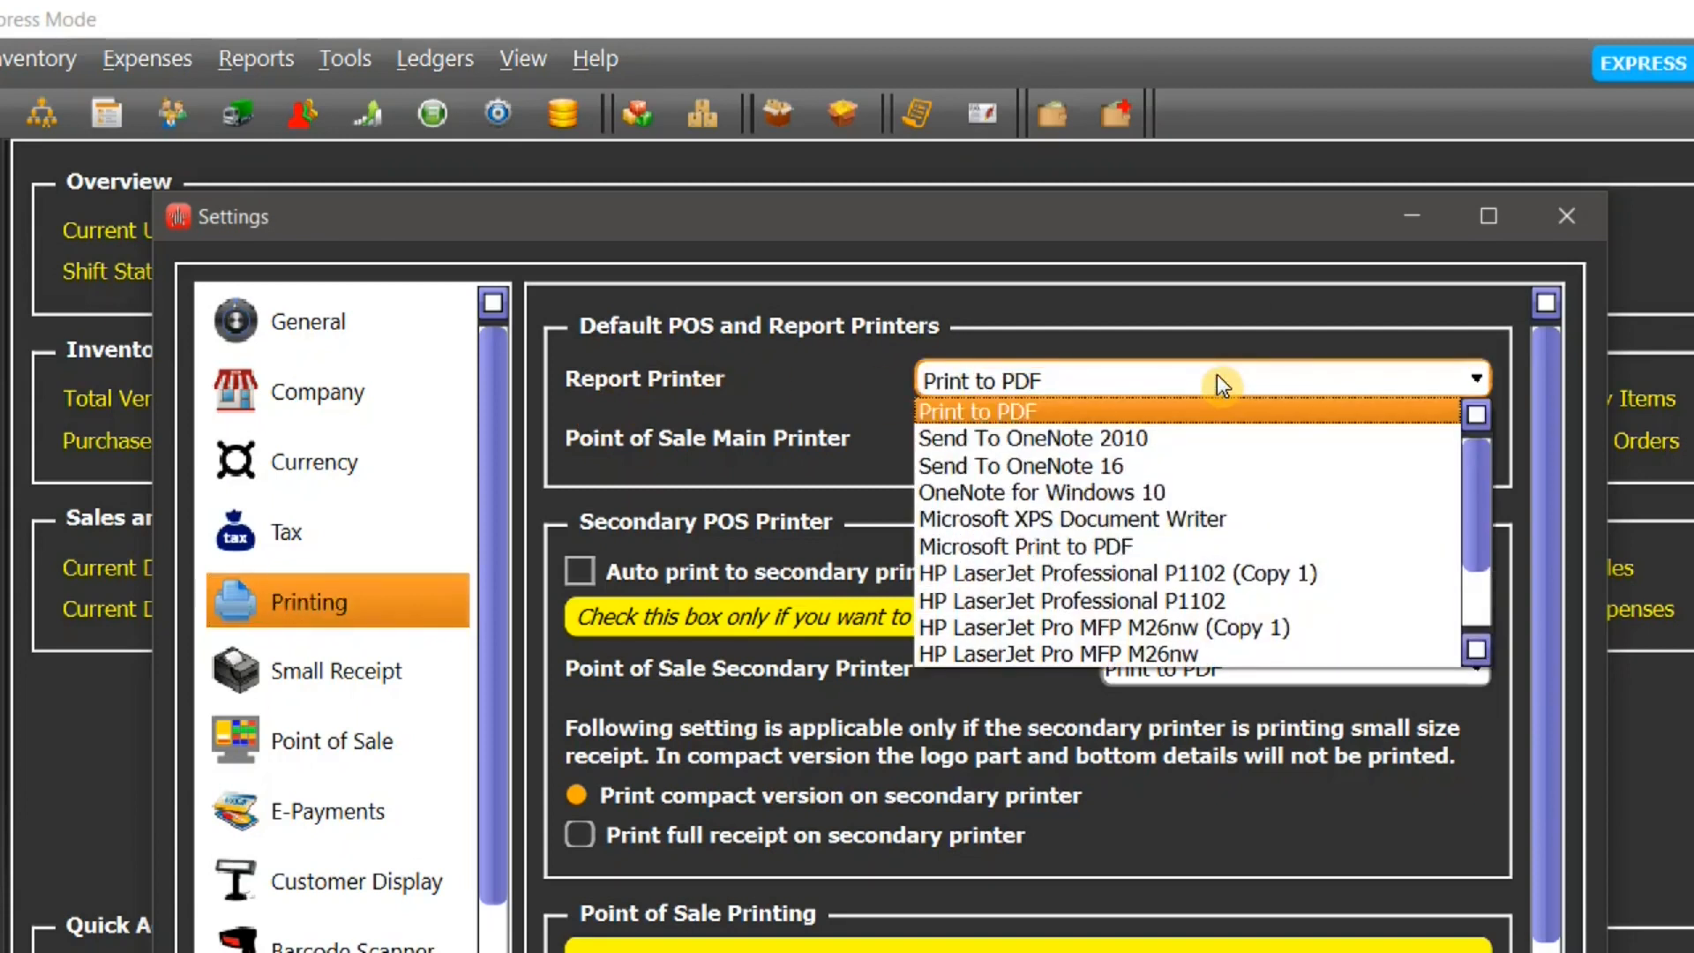
mouse_move(1250, 374)
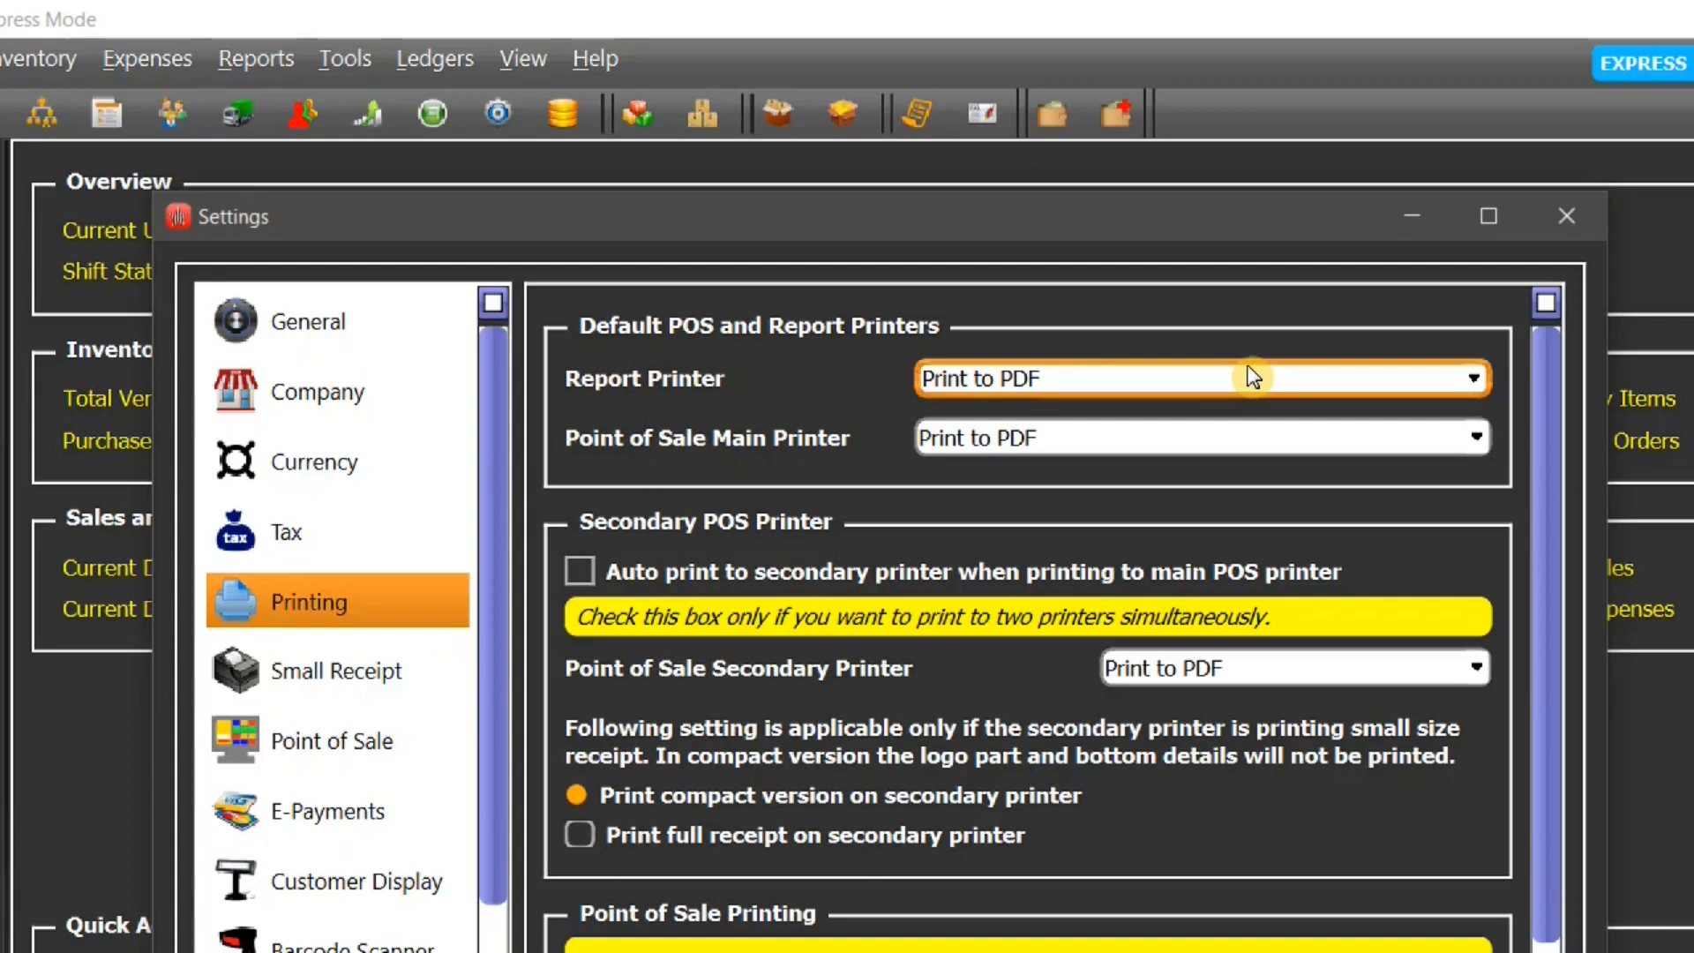
mouse_move(745, 448)
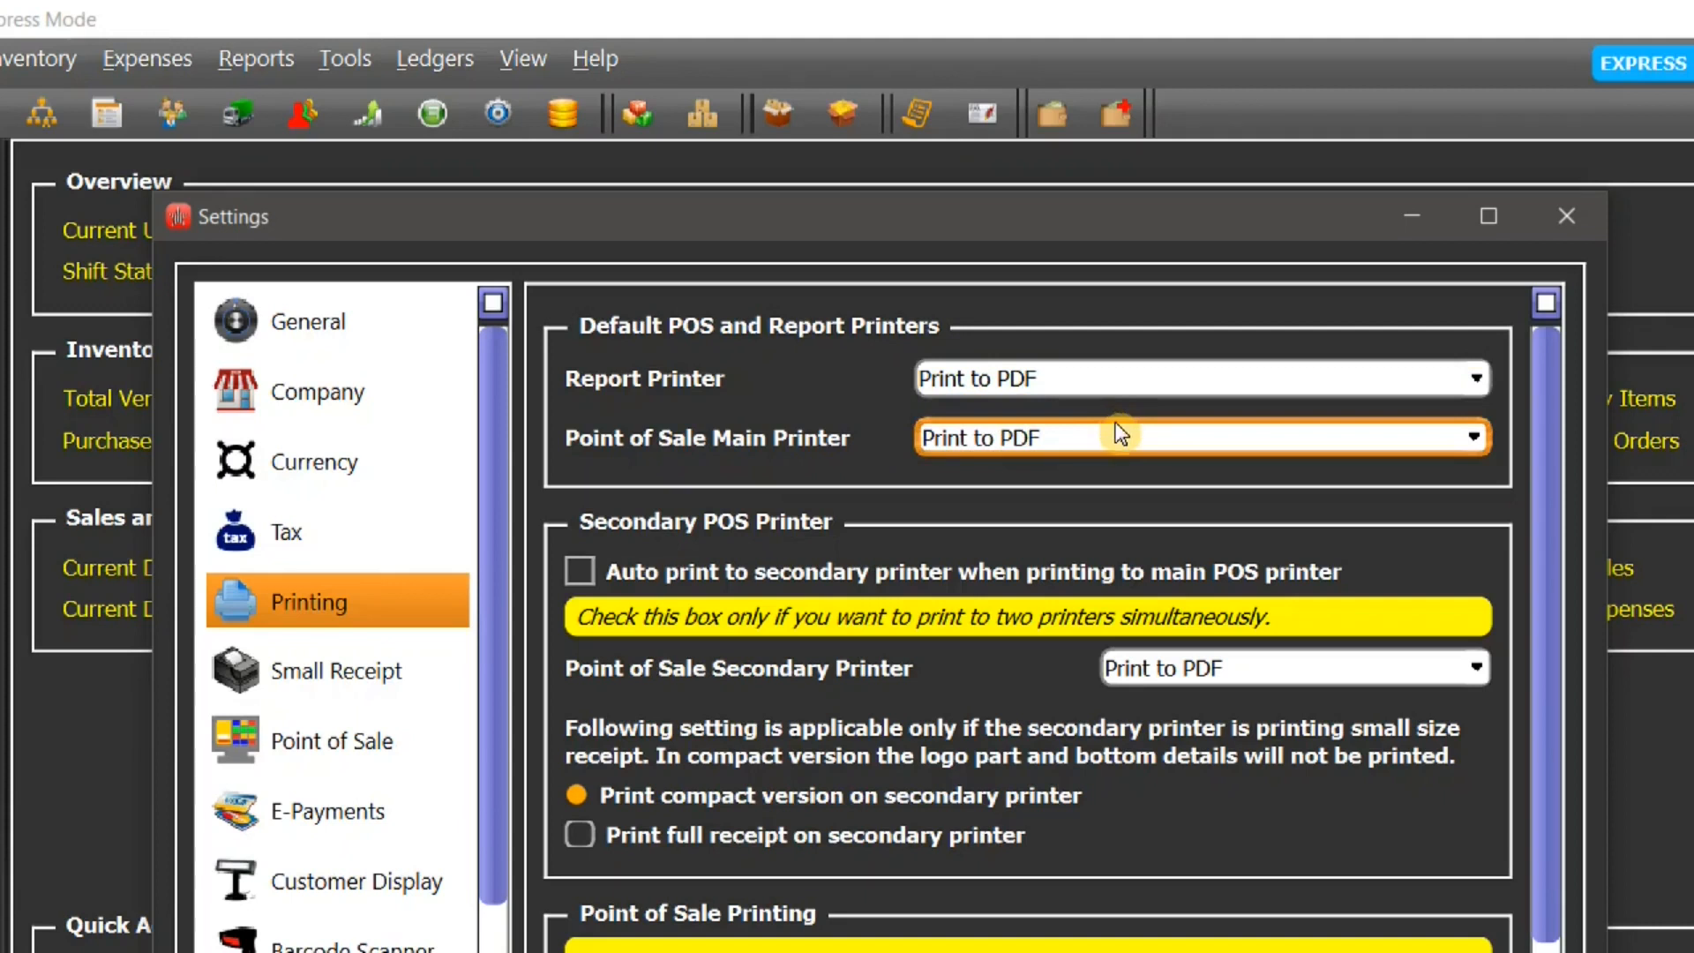
mouse_move(1133, 443)
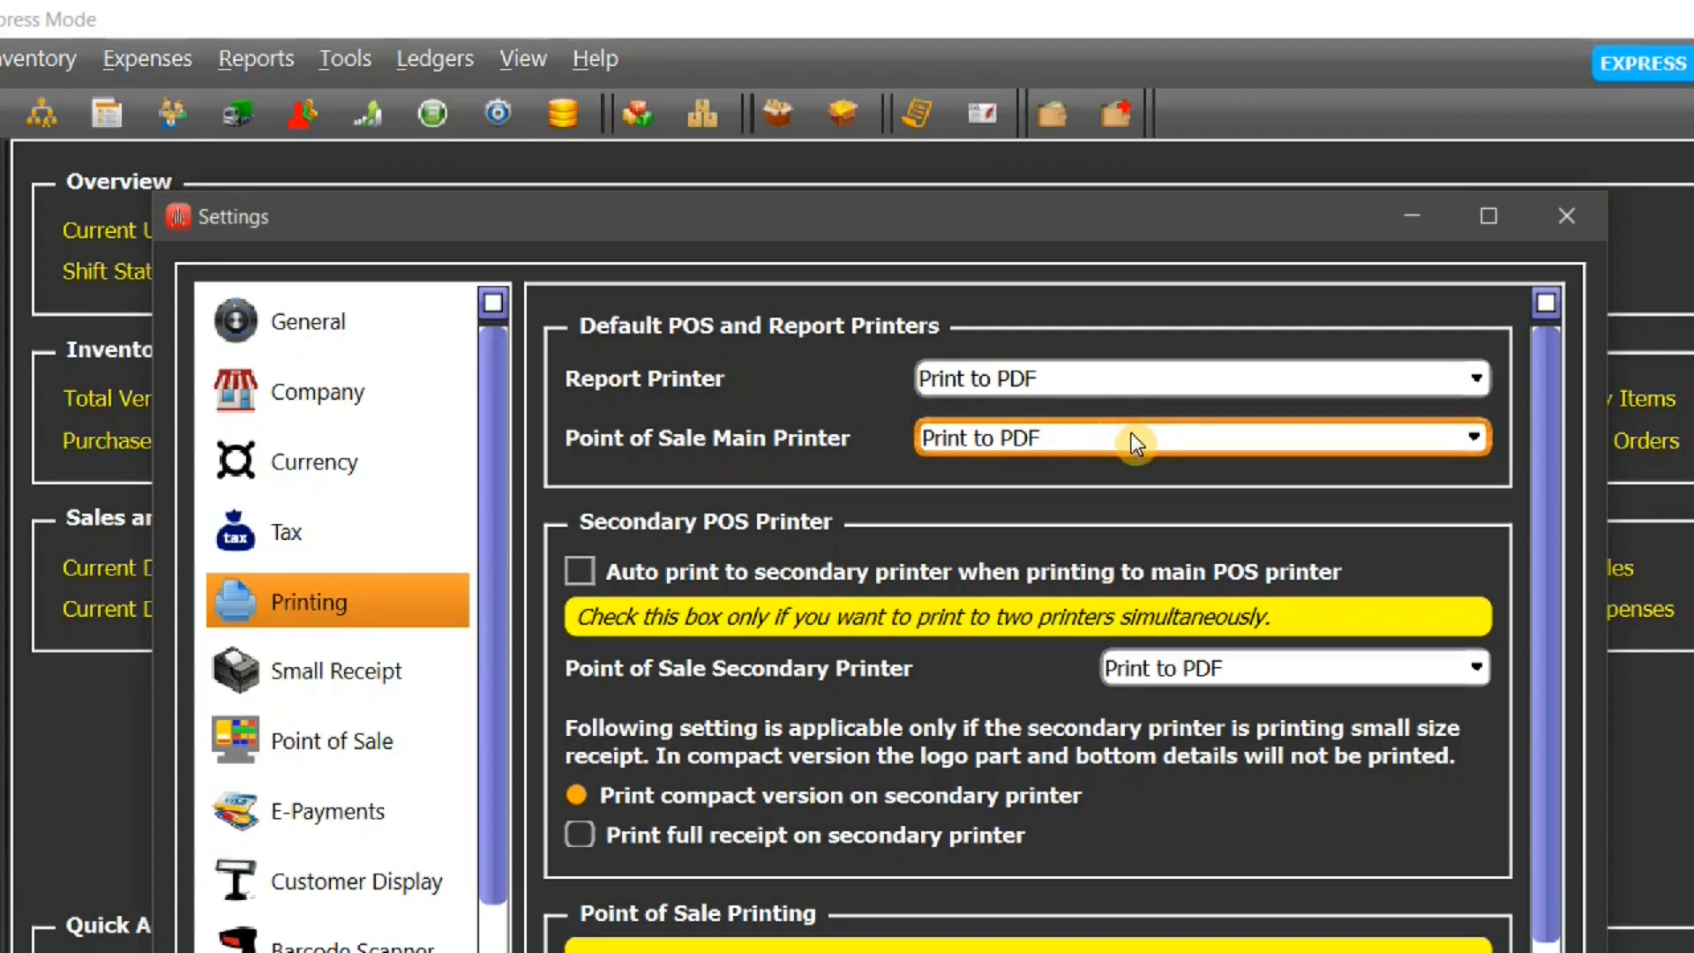
click(1473, 438)
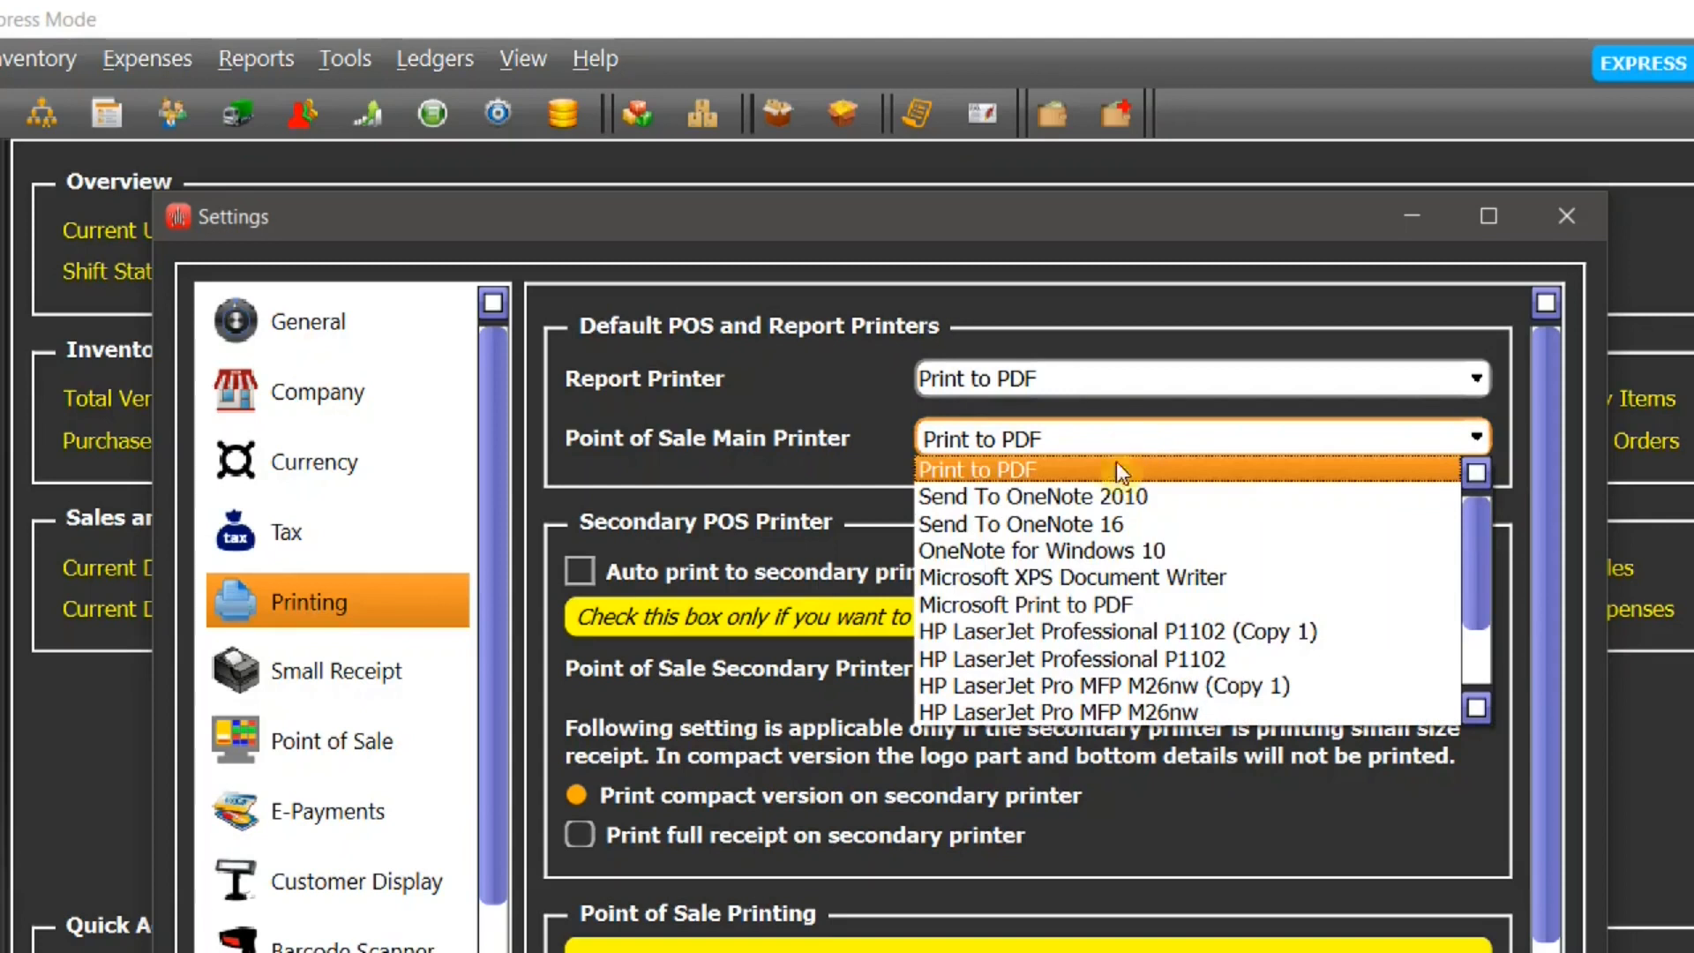
mouse_move(1411, 614)
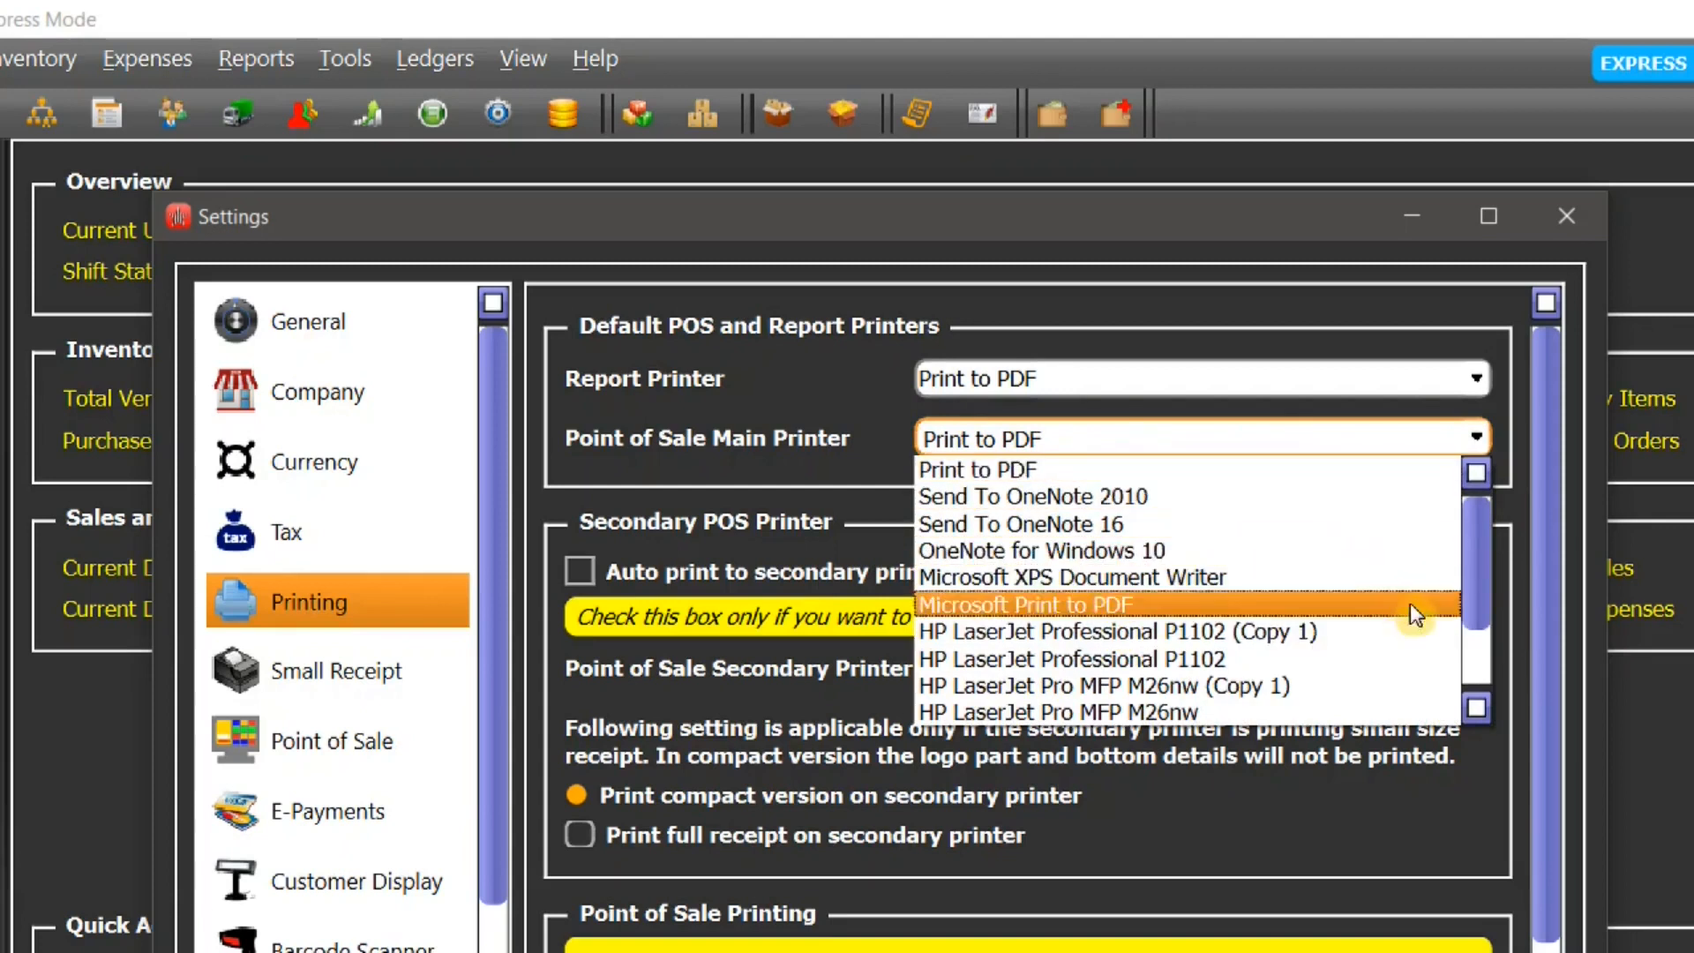
mouse_move(1144, 589)
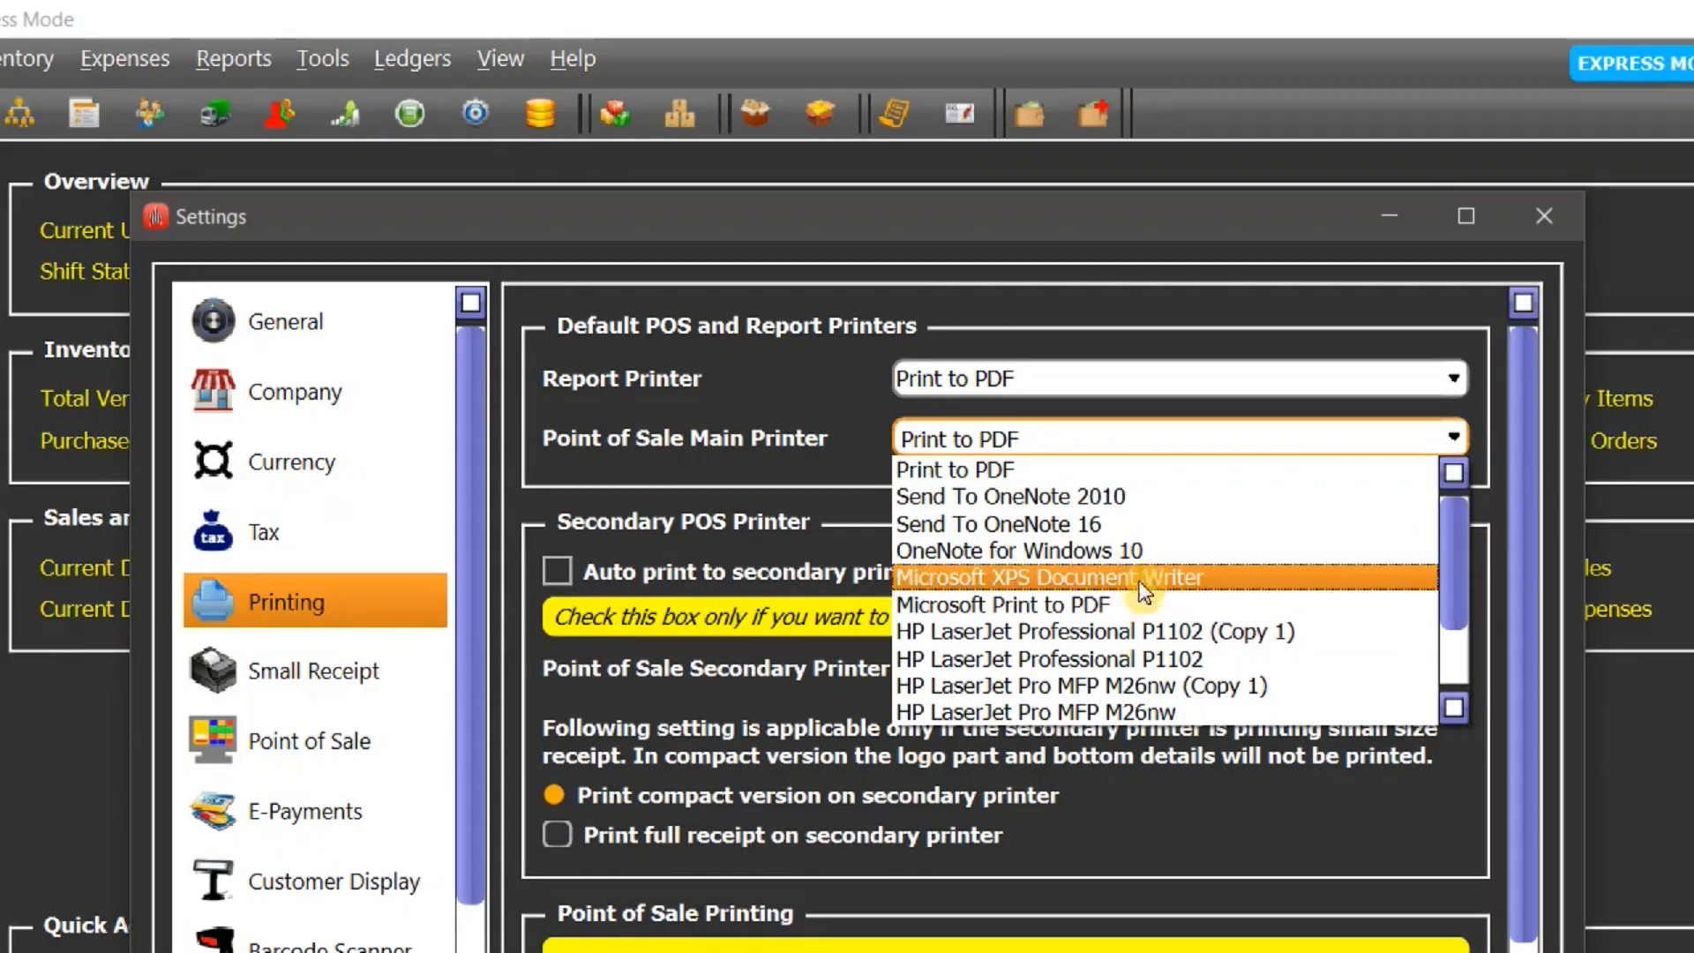
mouse_move(787, 432)
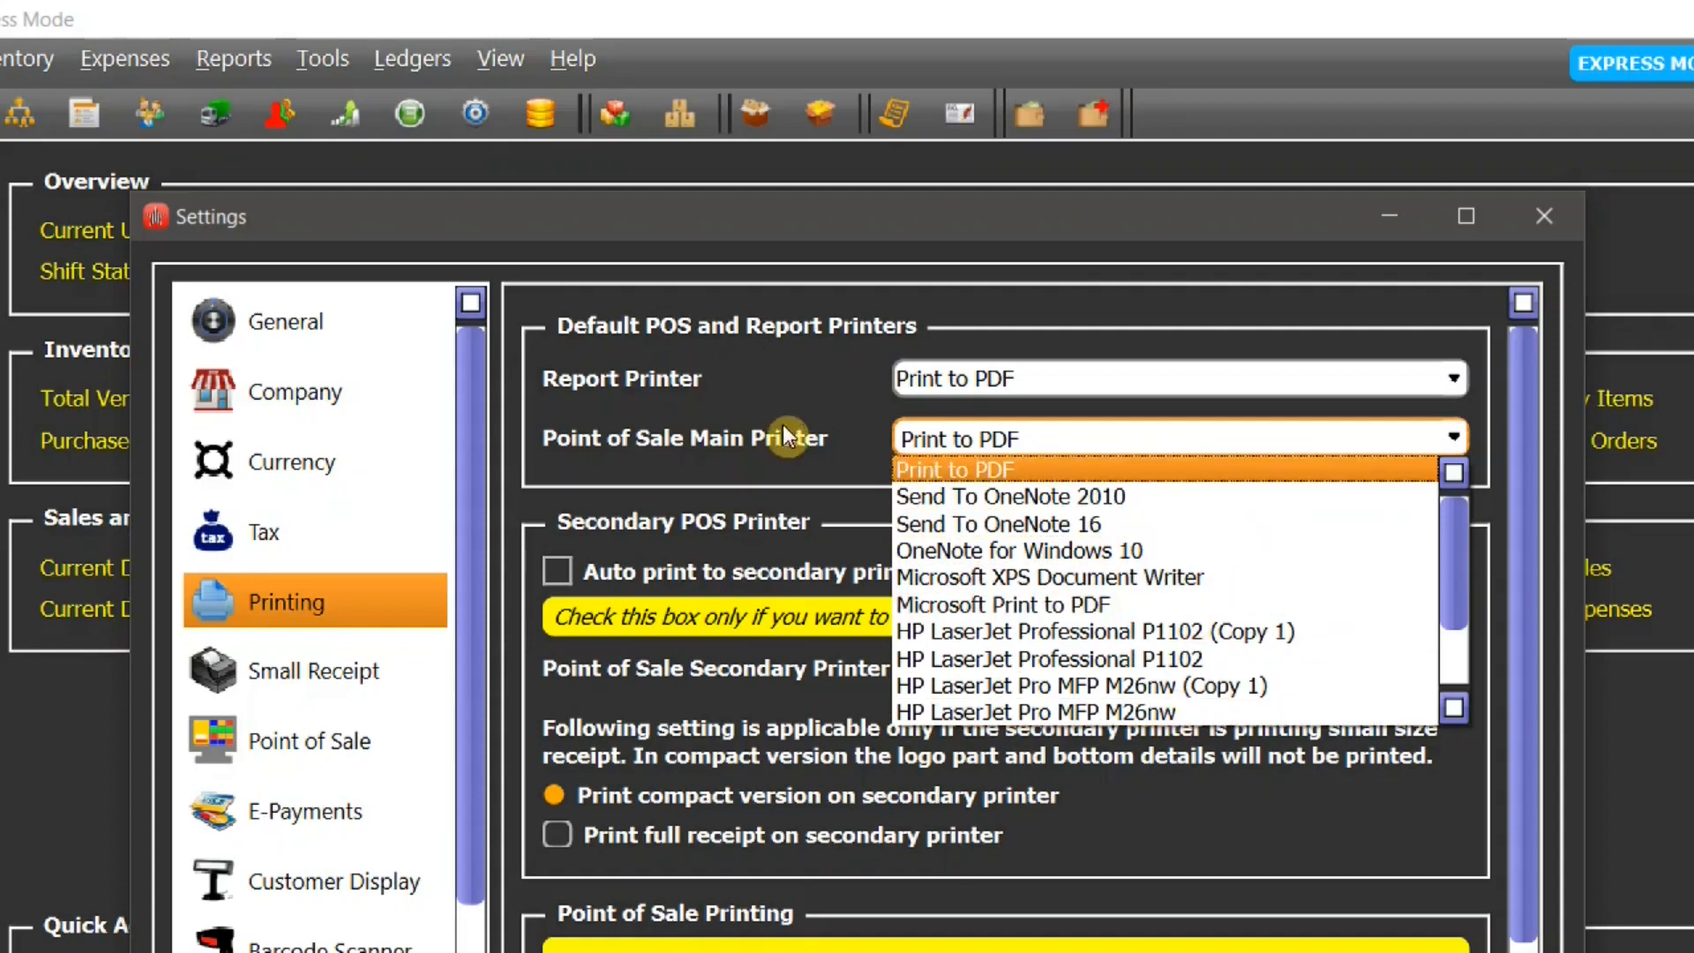
click(955, 469)
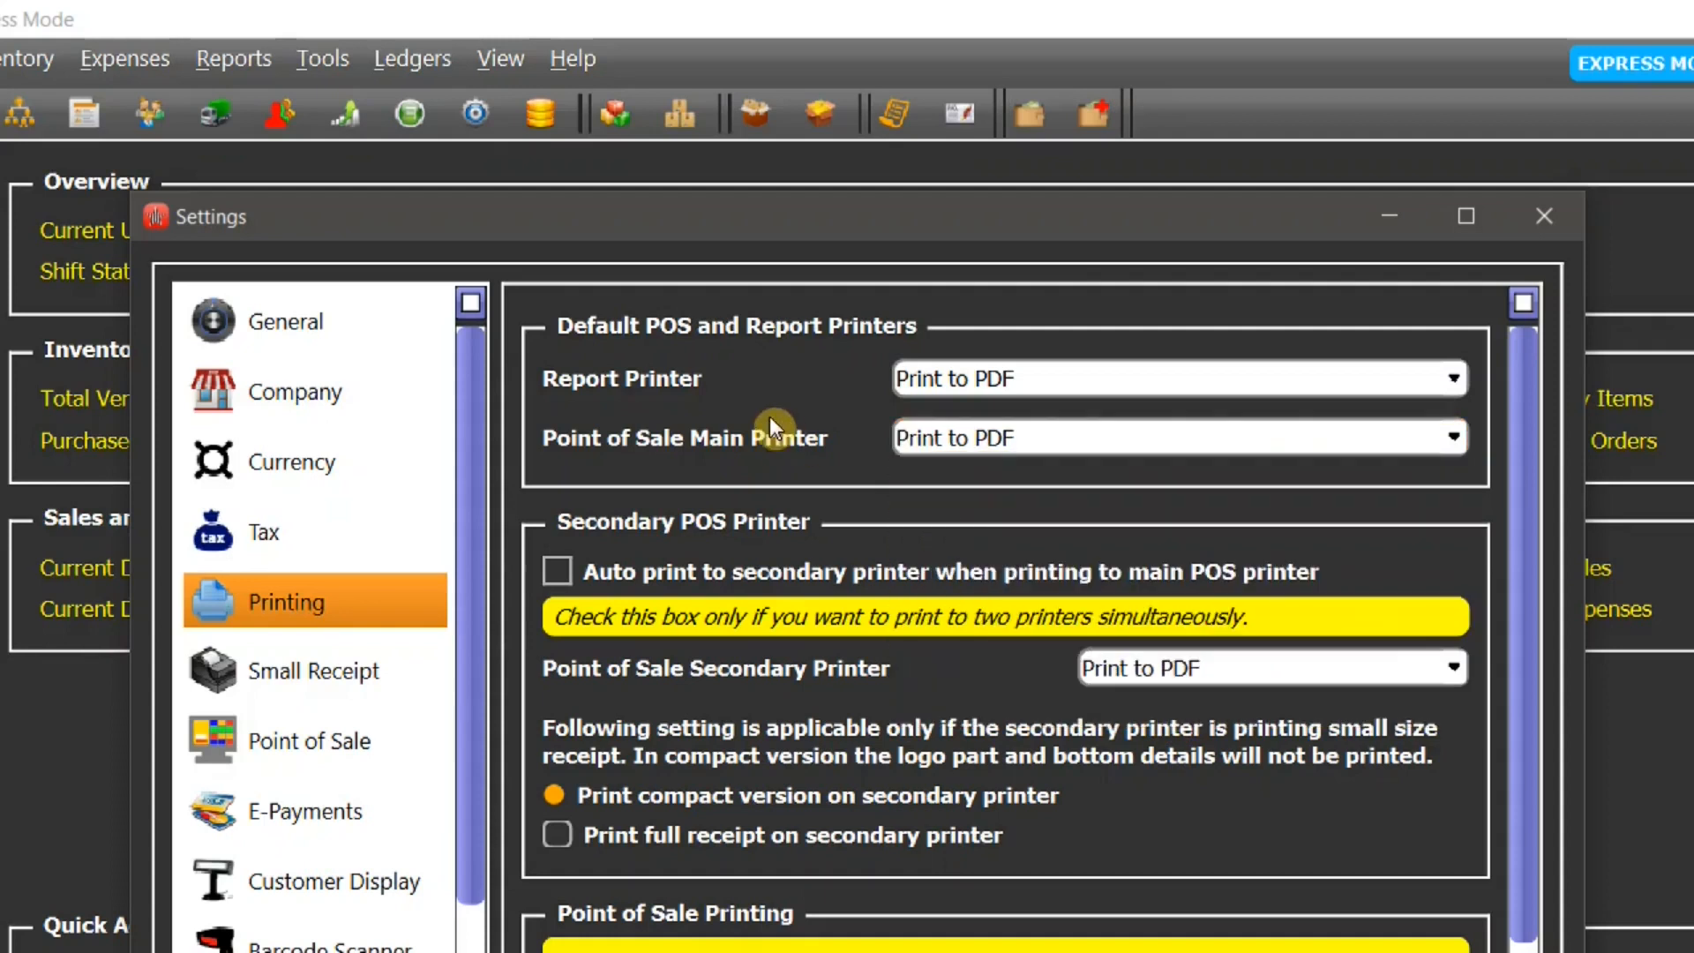
mouse_move(771, 536)
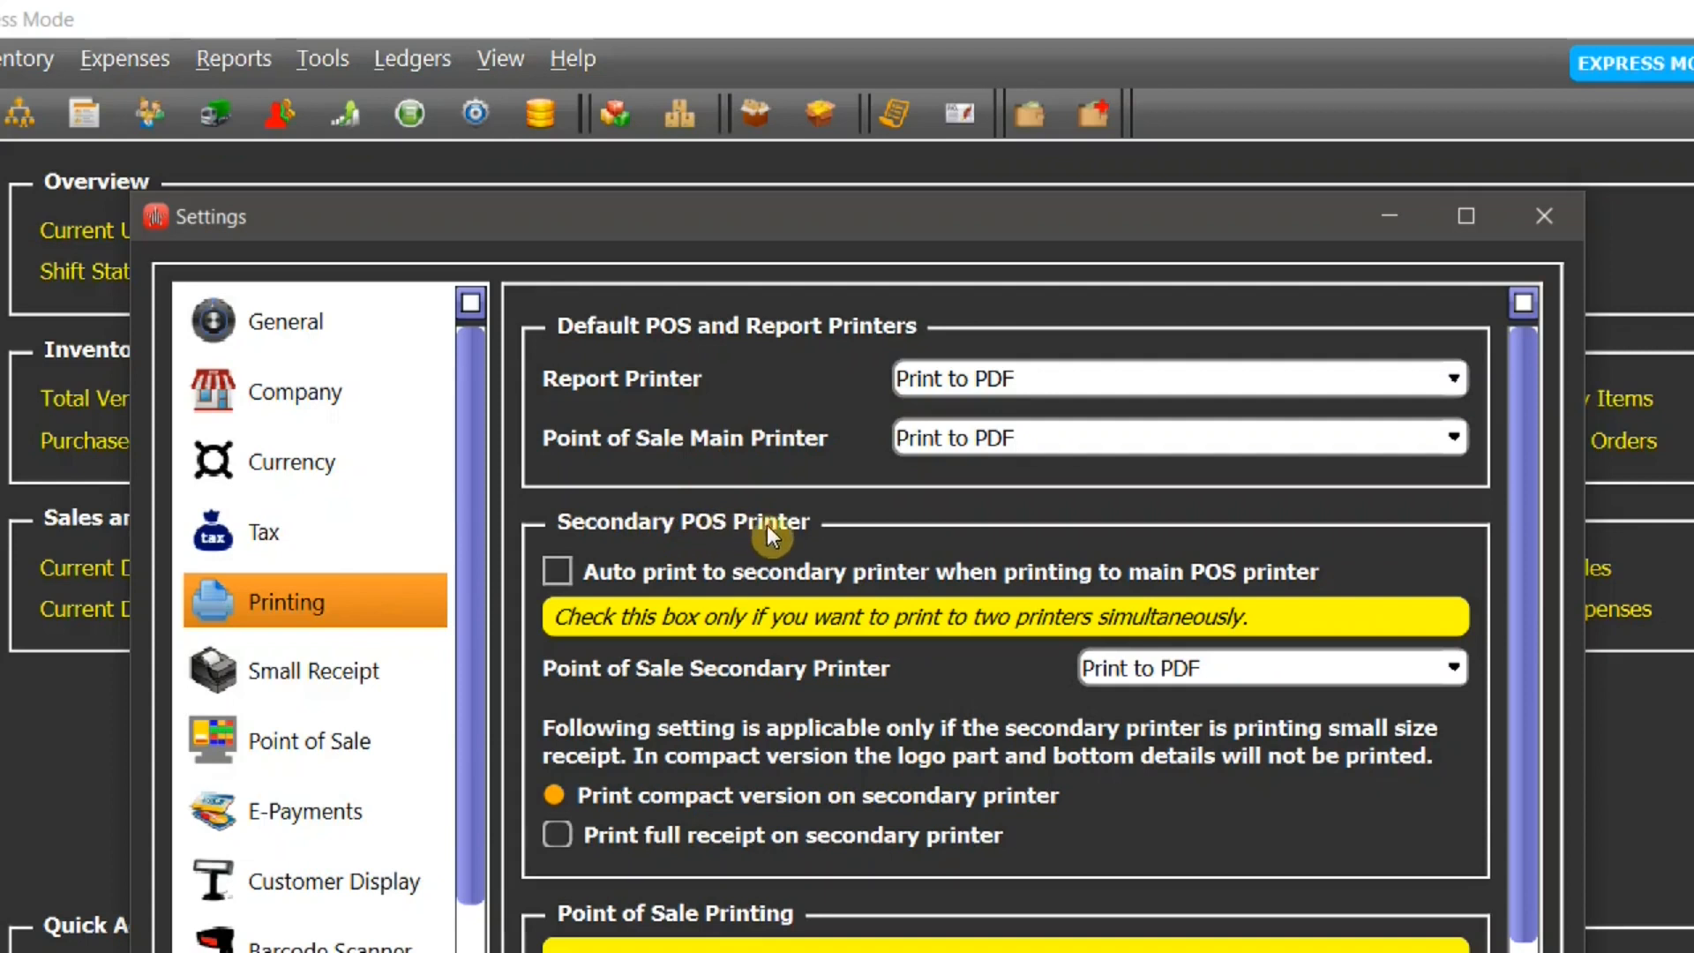
mouse_move(801, 539)
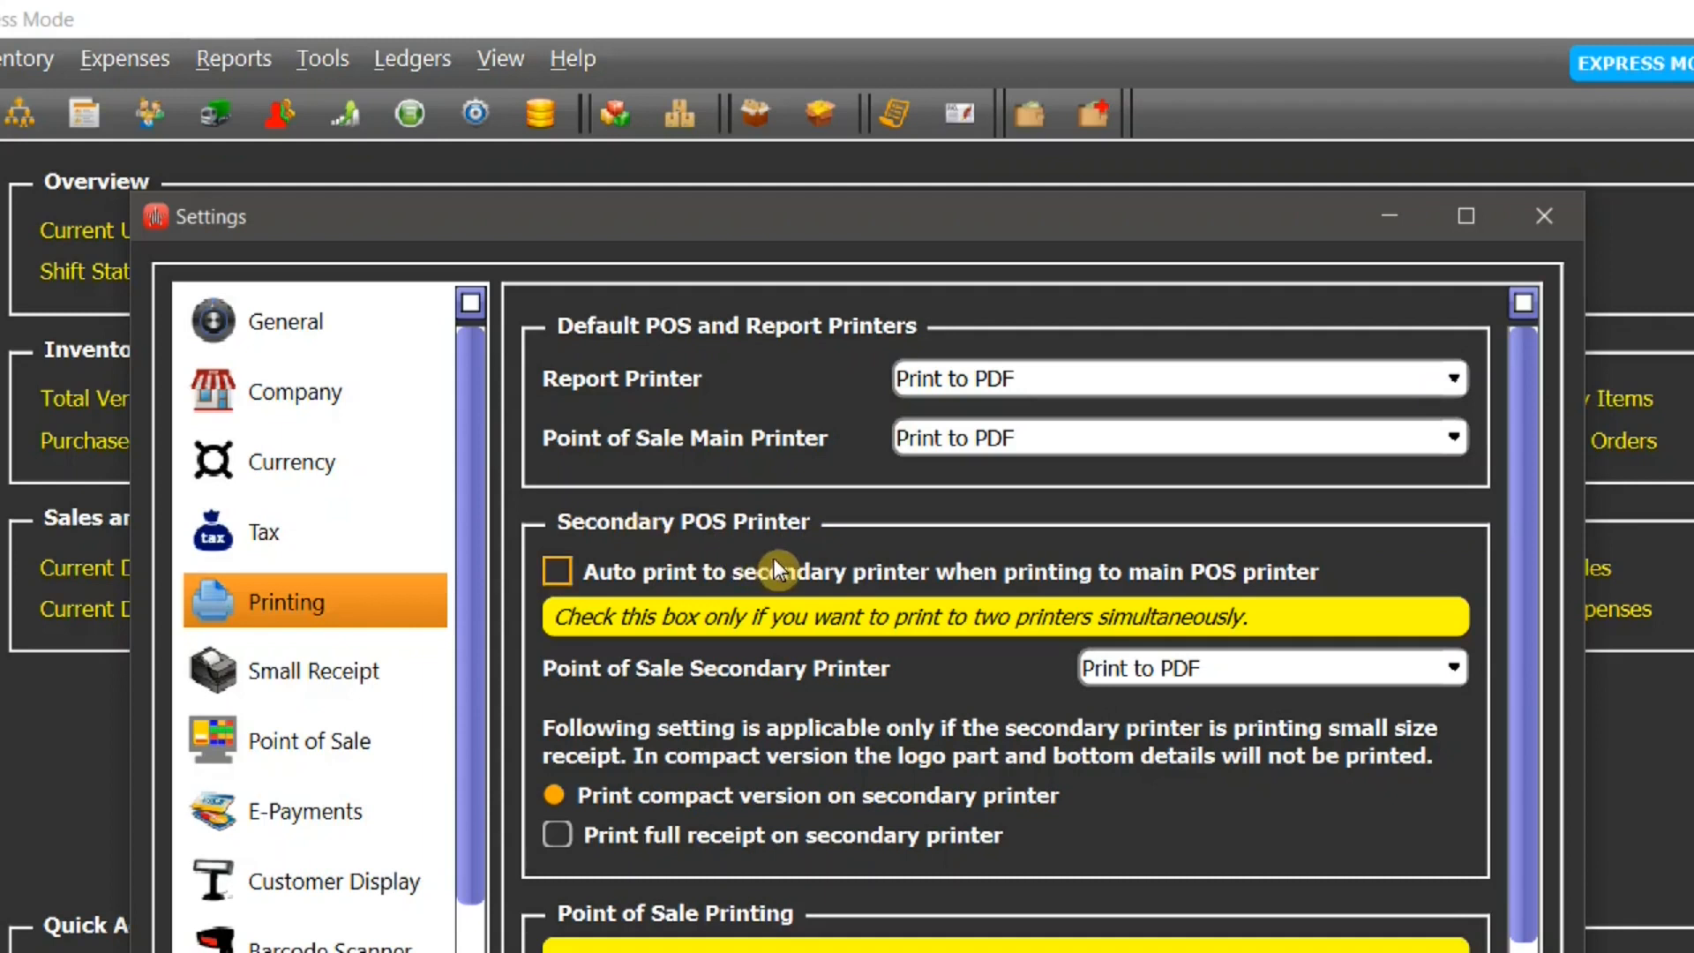
mouse_move(808, 554)
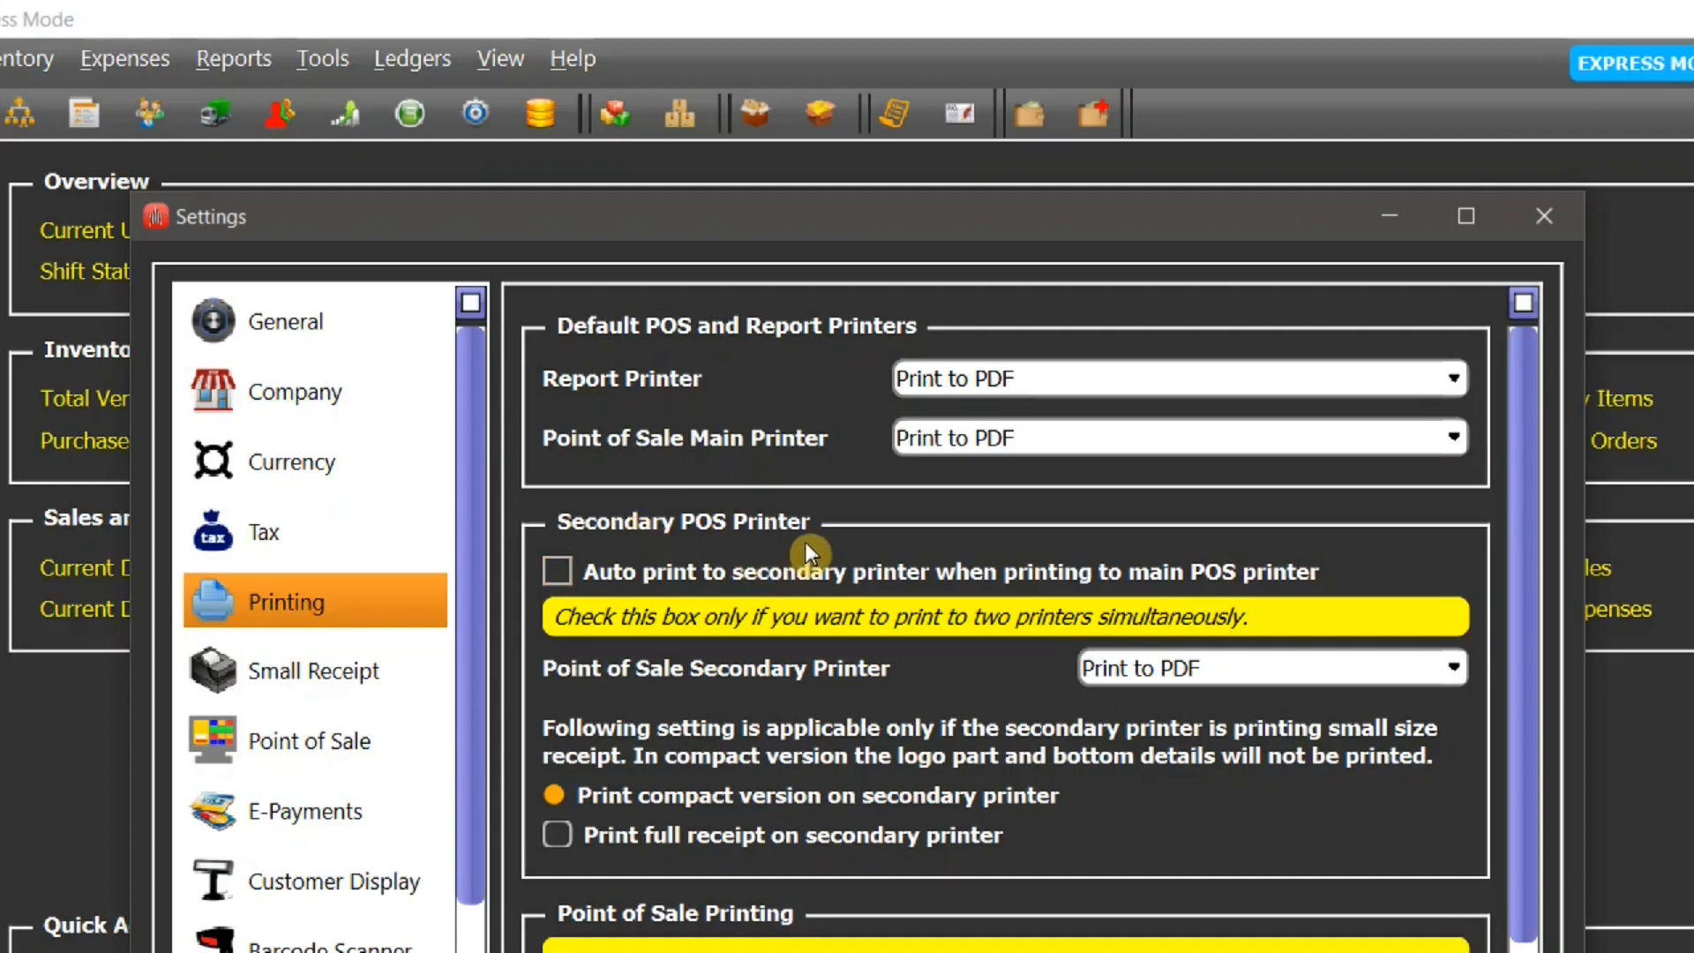
click(1453, 667)
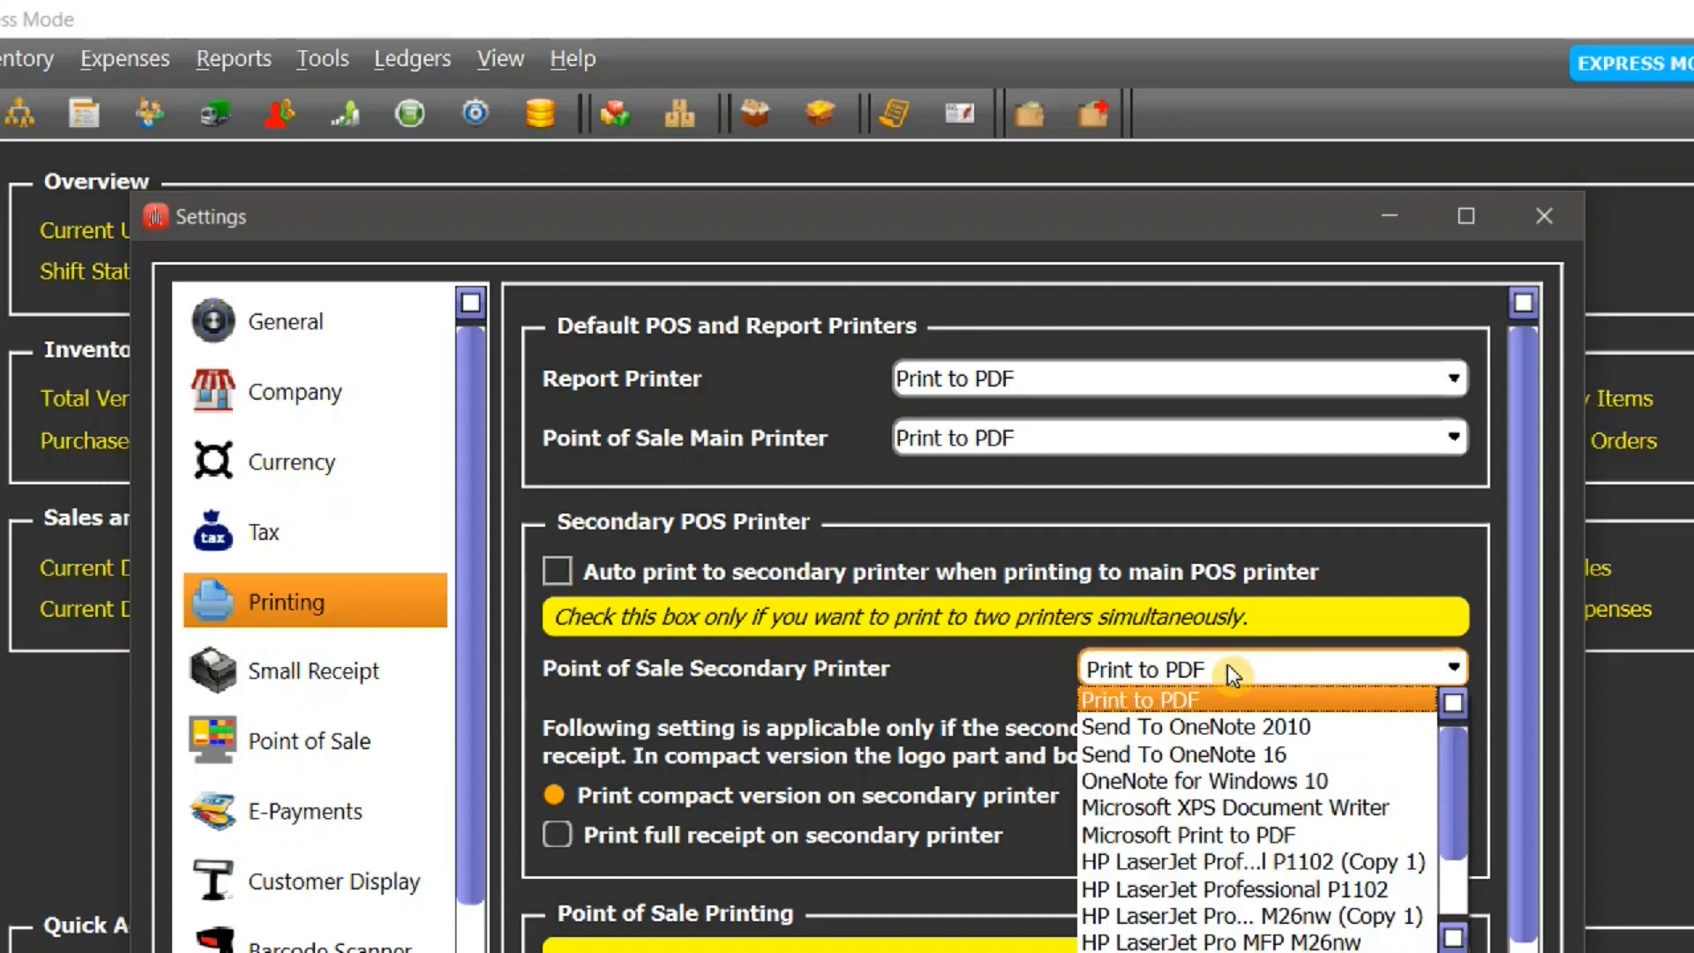
click(1143, 699)
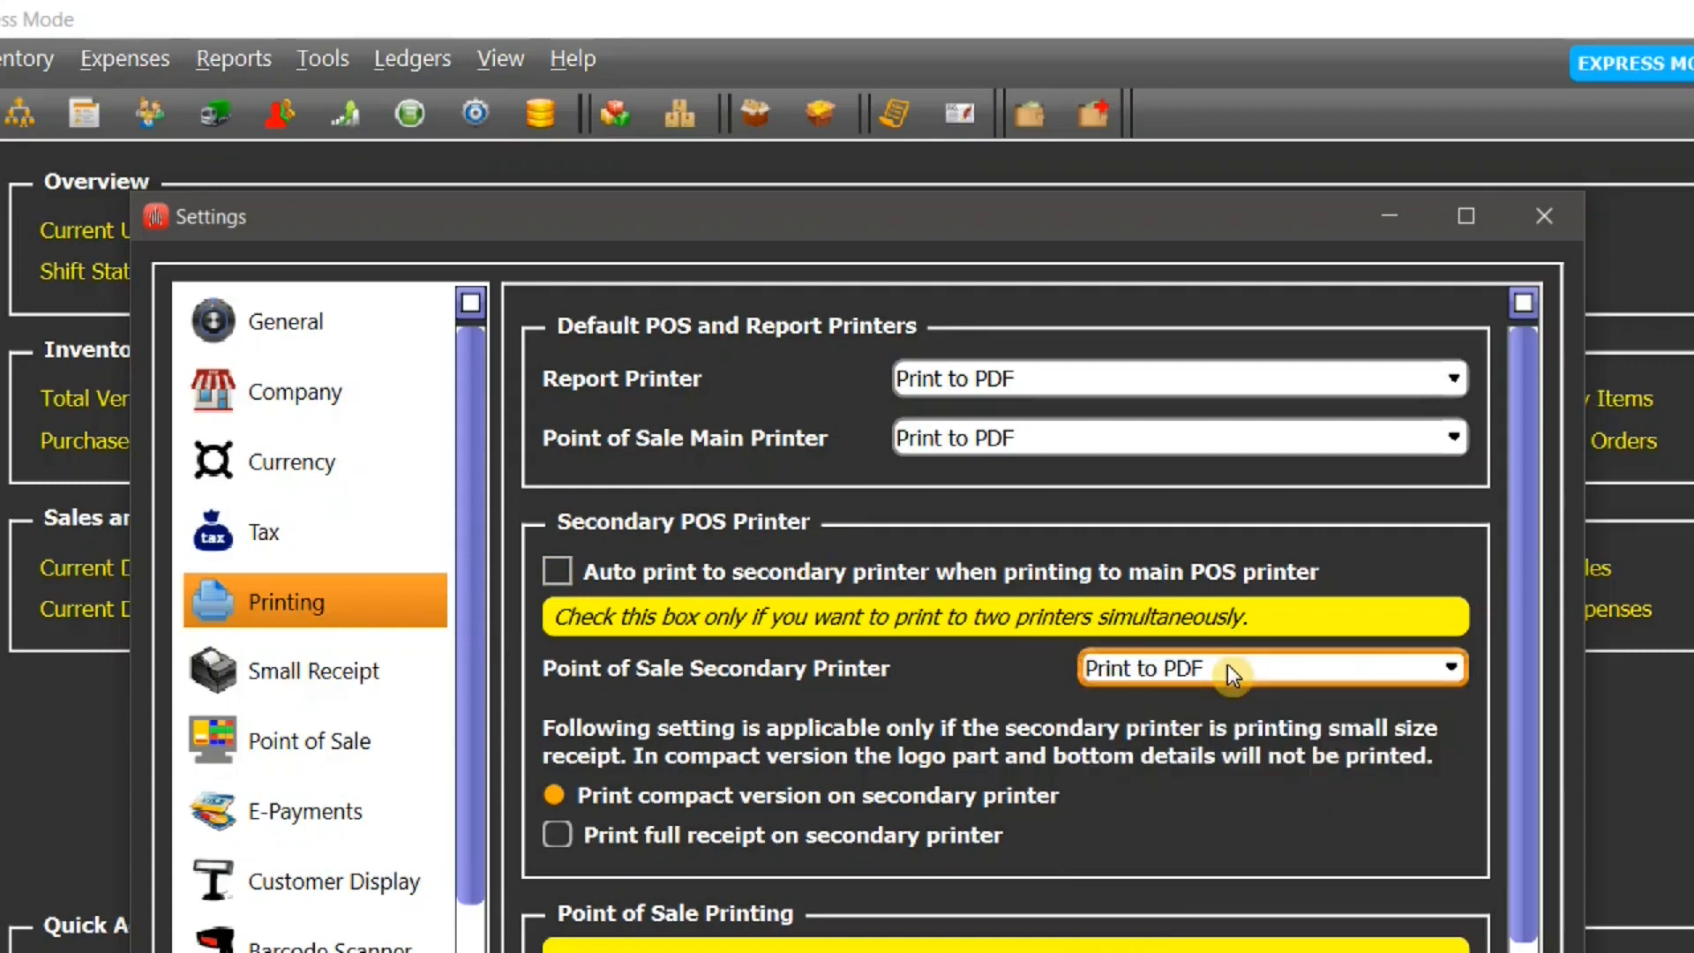
mouse_move(676, 436)
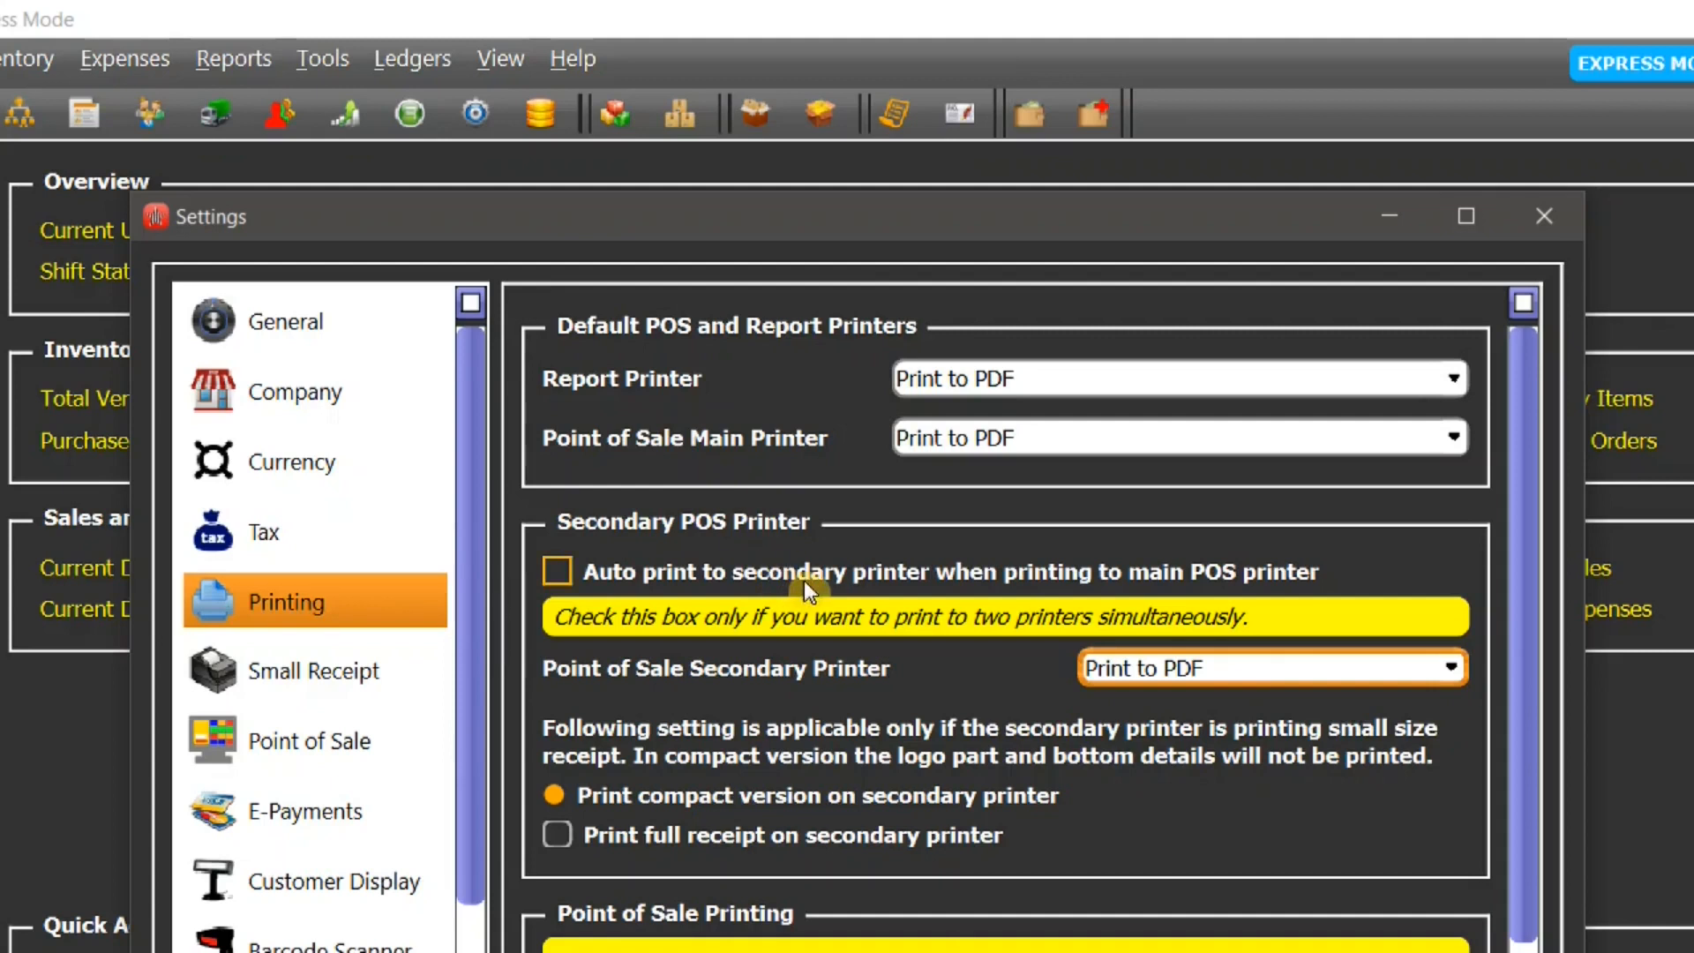
mouse_move(812, 709)
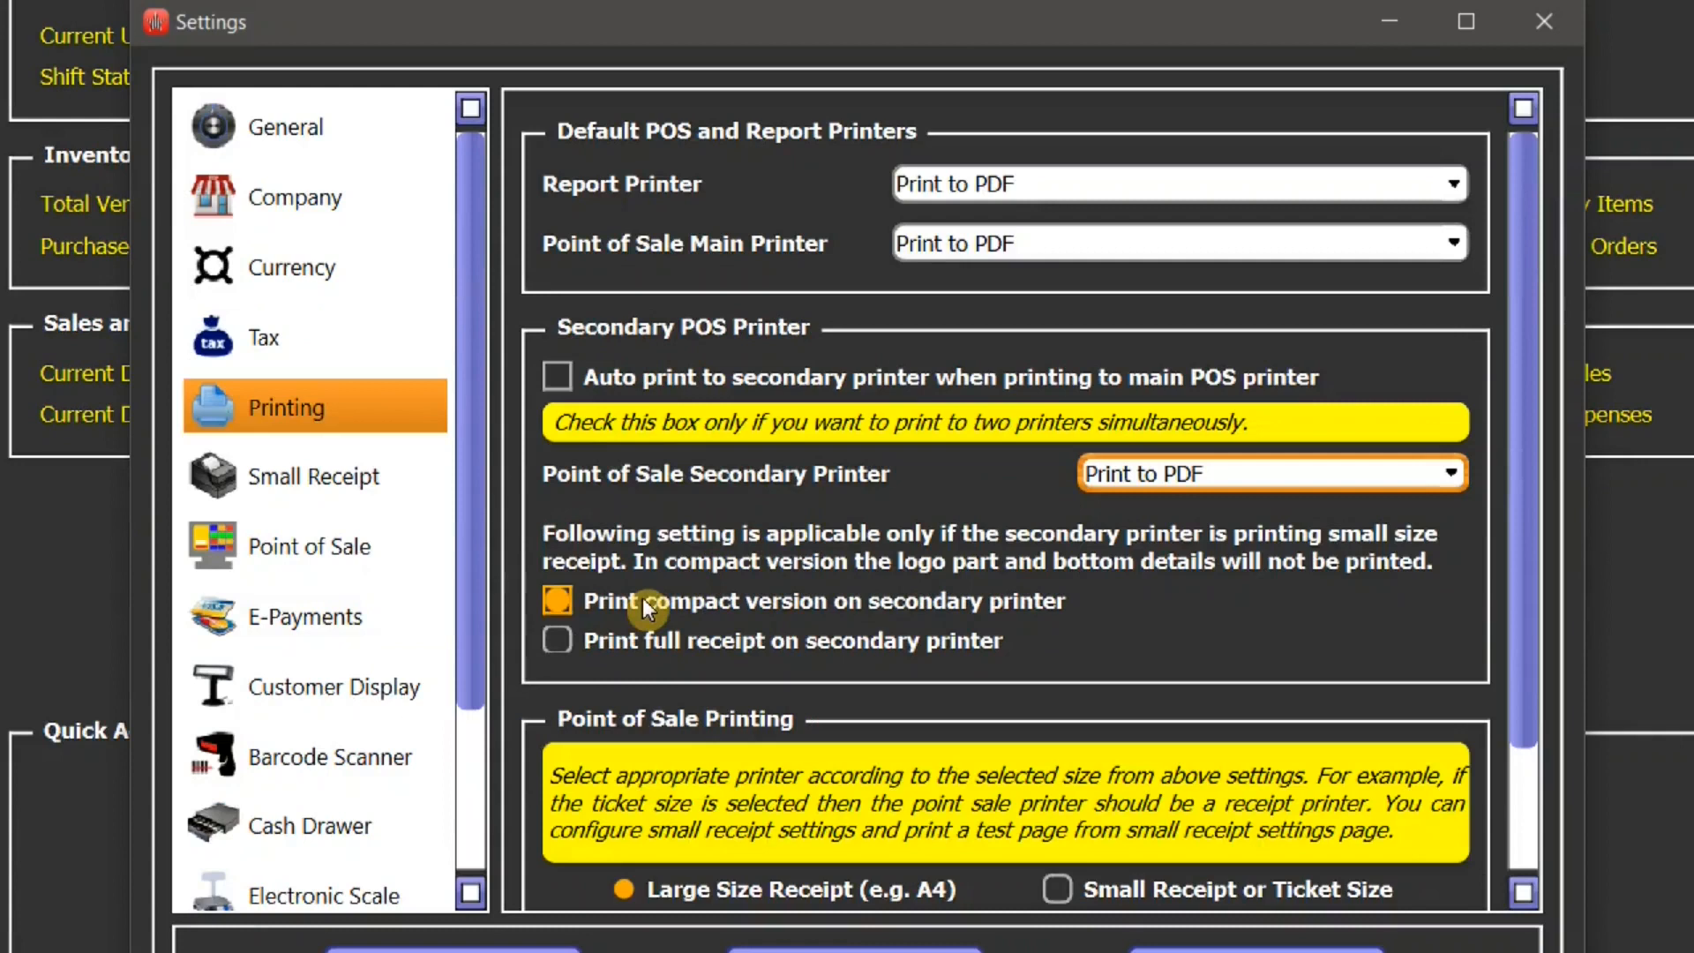
- Have the secondary printer print the compact version and move to Small Receipt settings
click(558, 600)
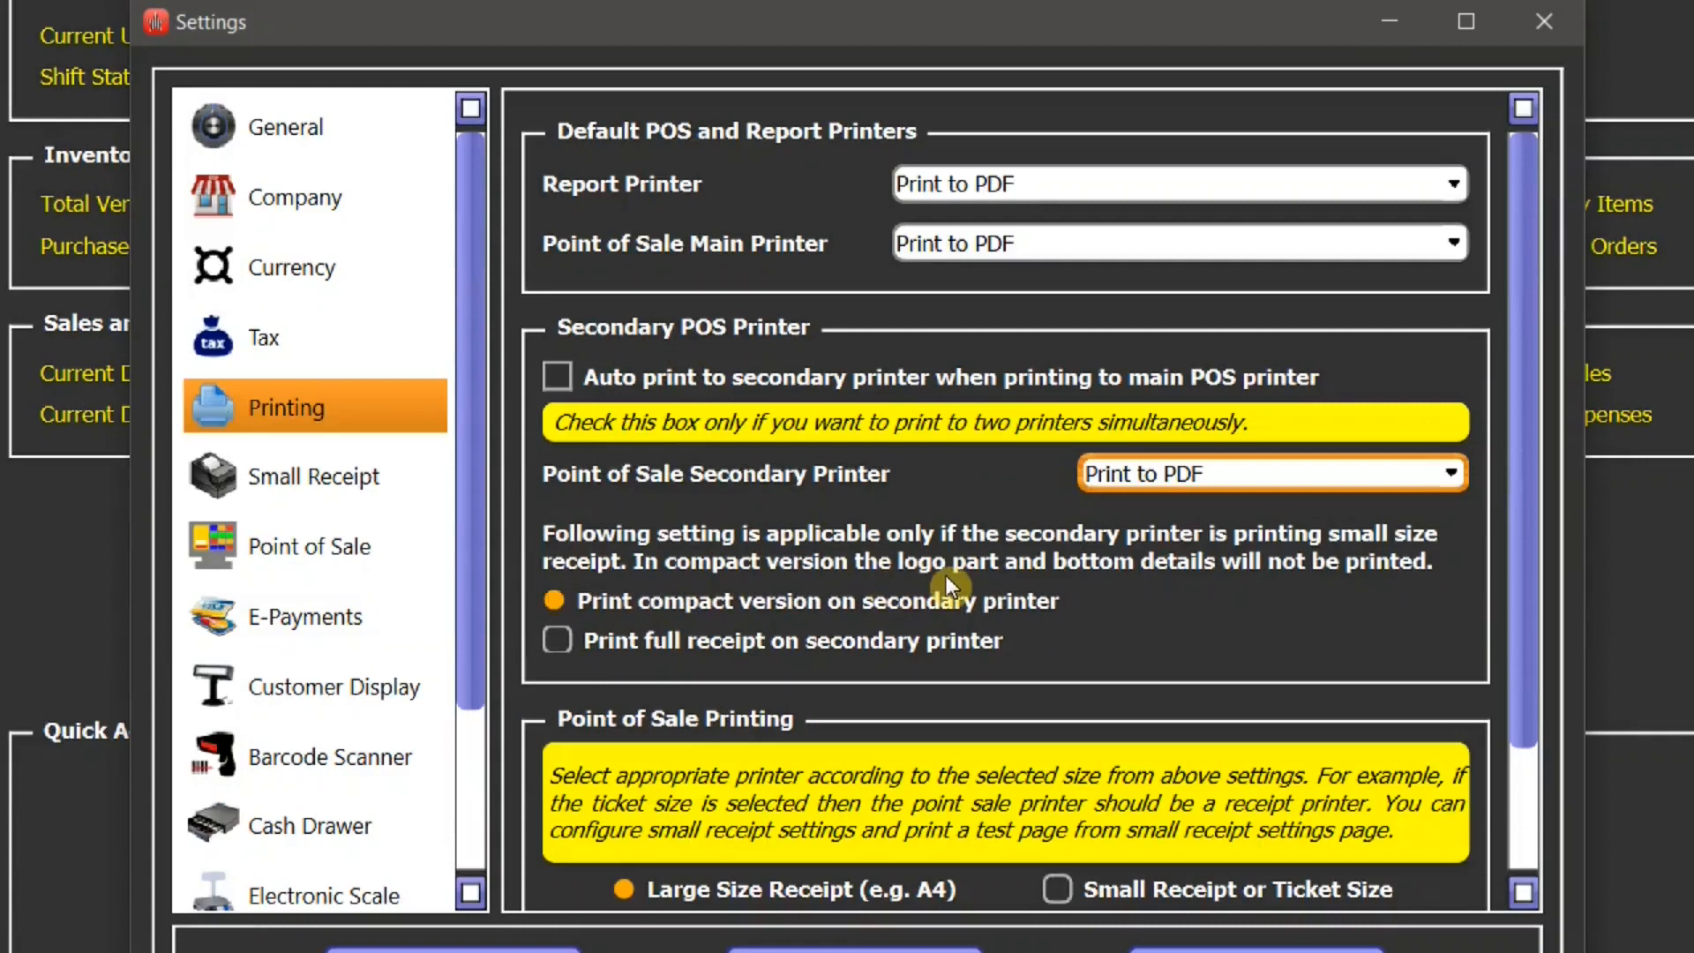
mouse_move(951, 670)
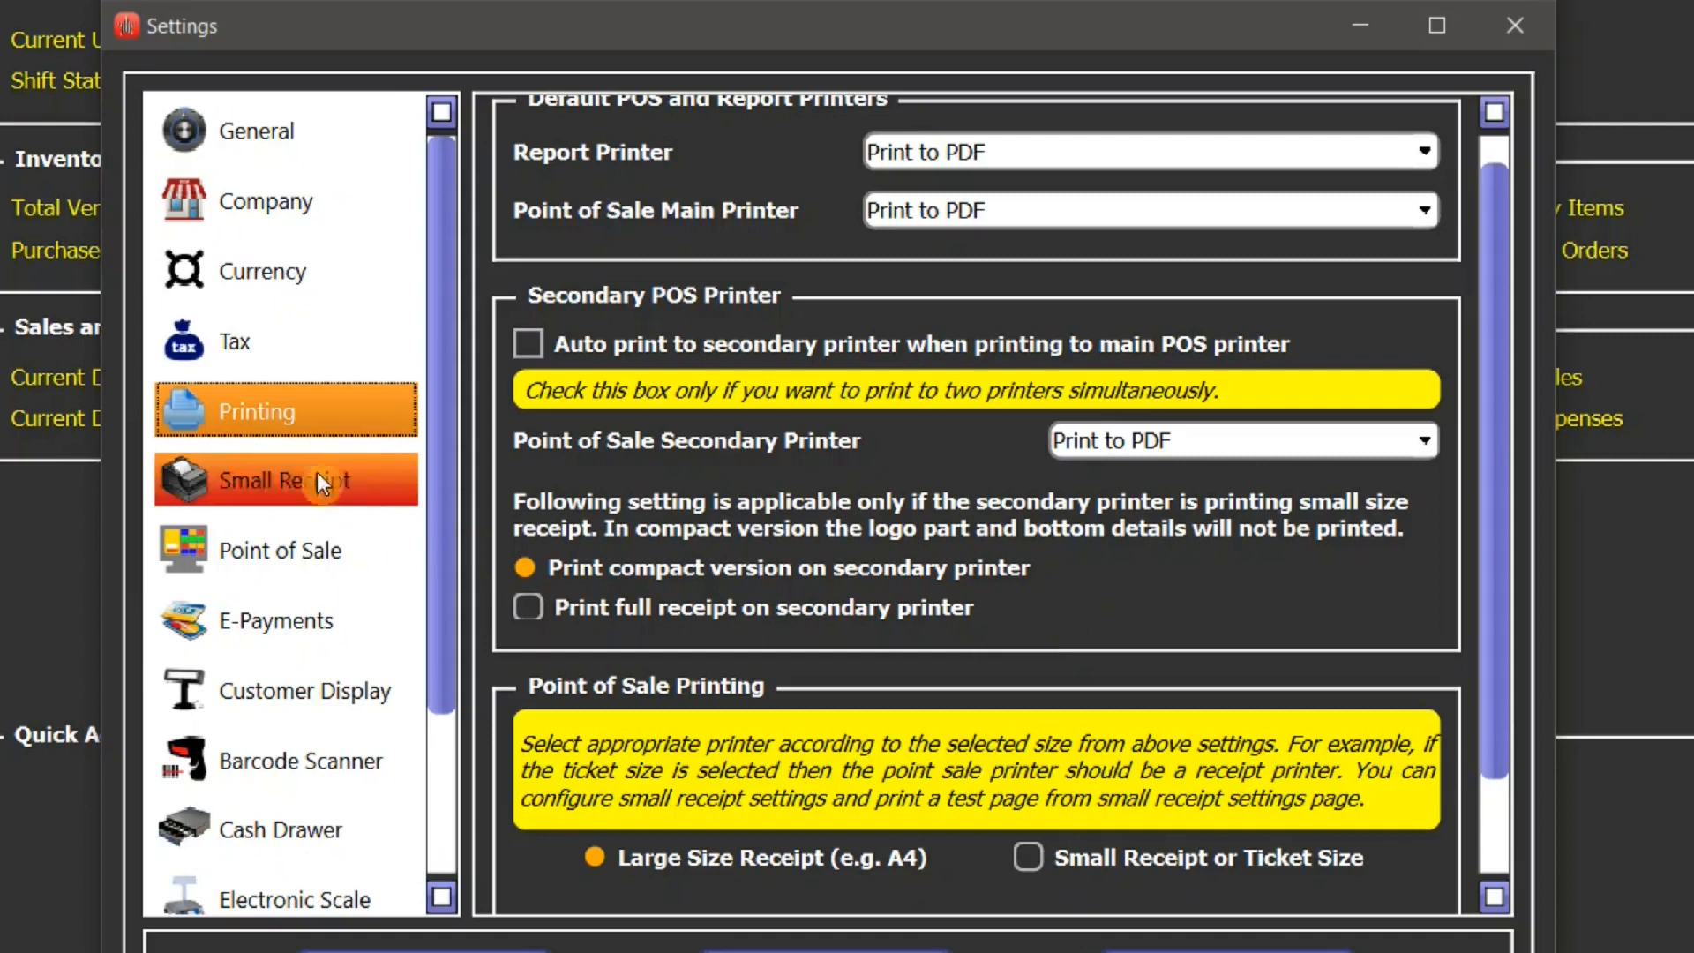
click(284, 480)
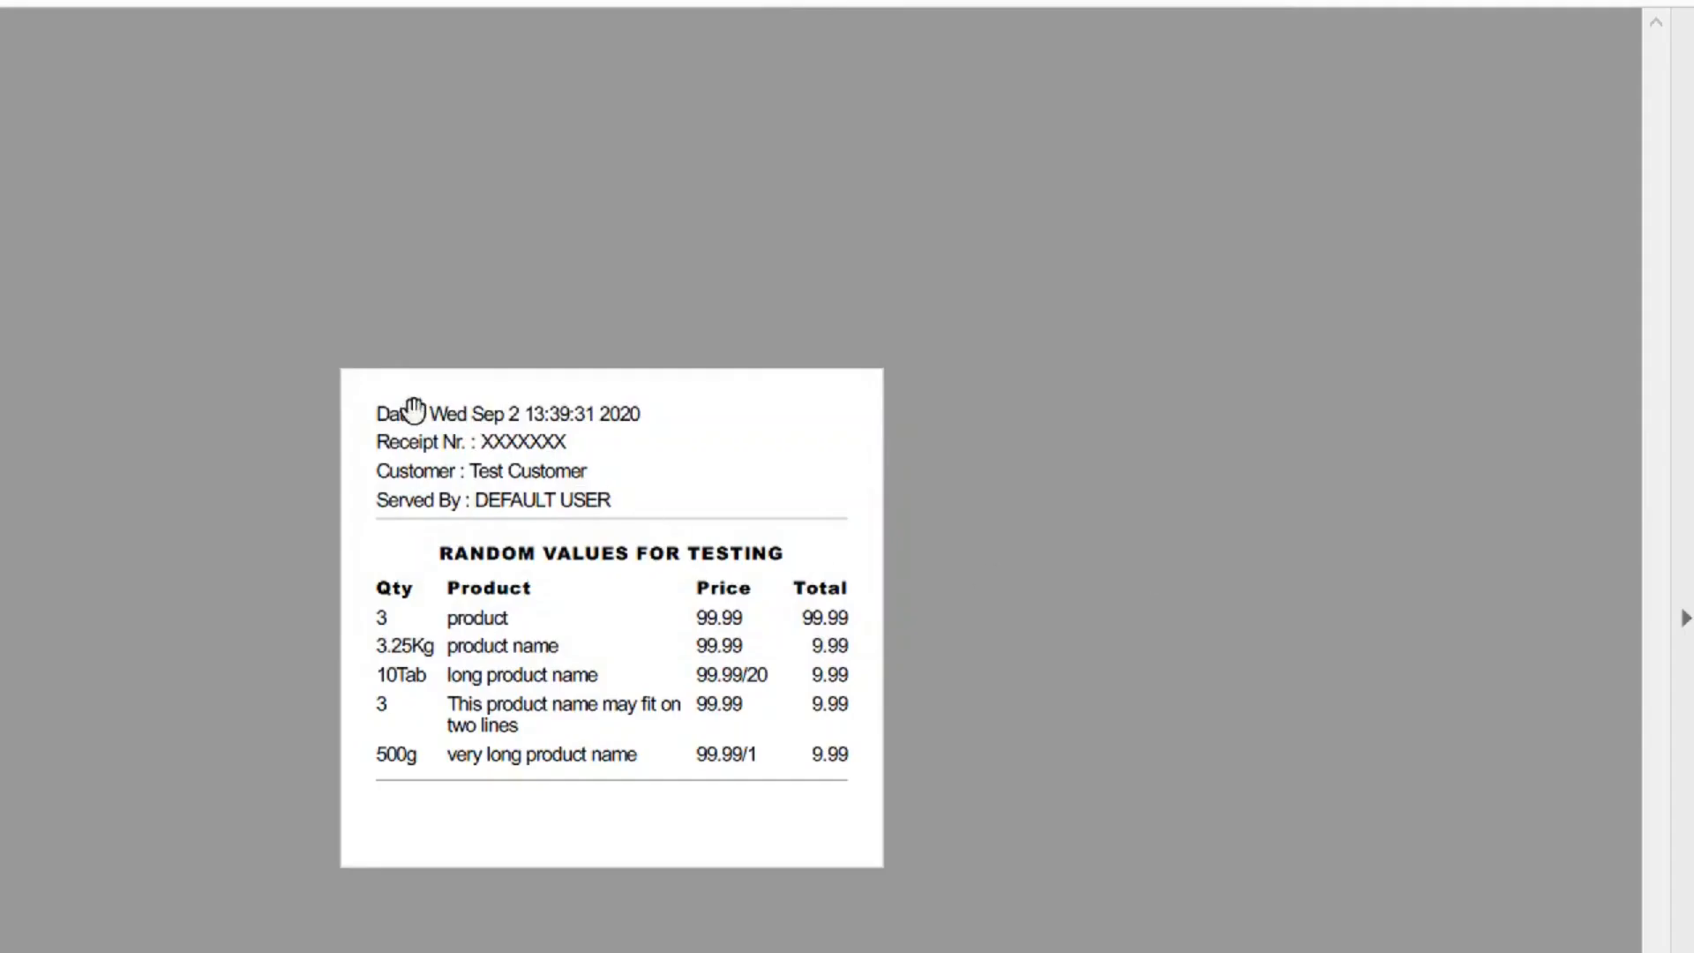
mouse_move(709, 410)
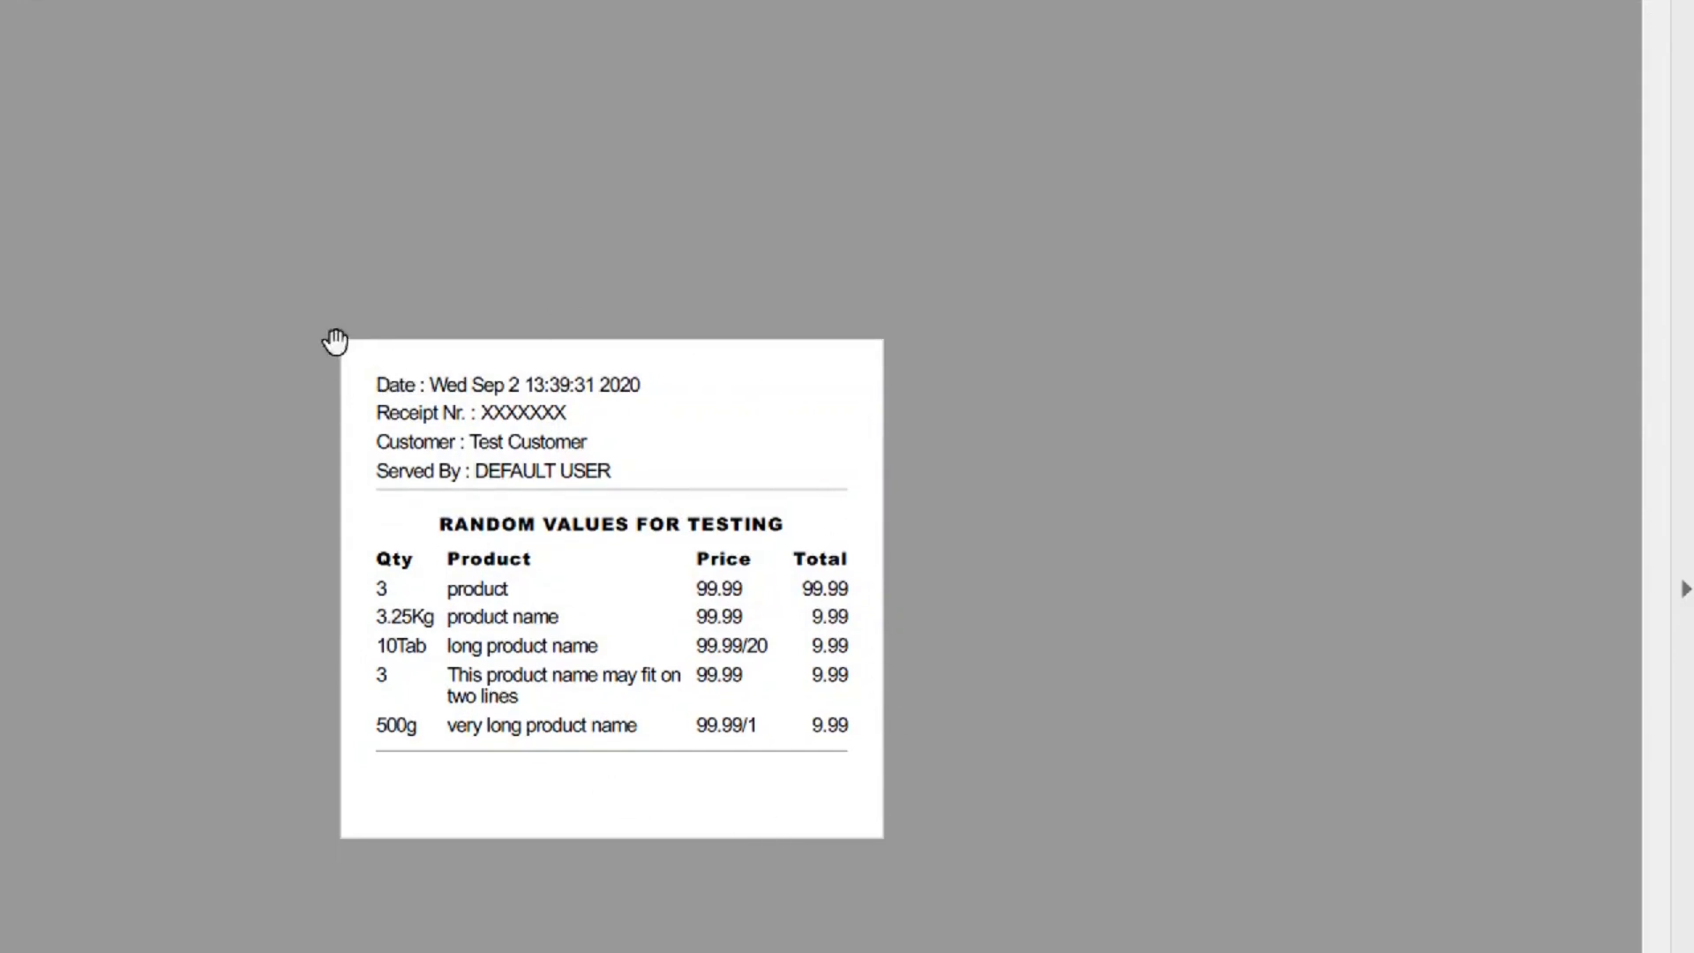
mouse_move(848, 358)
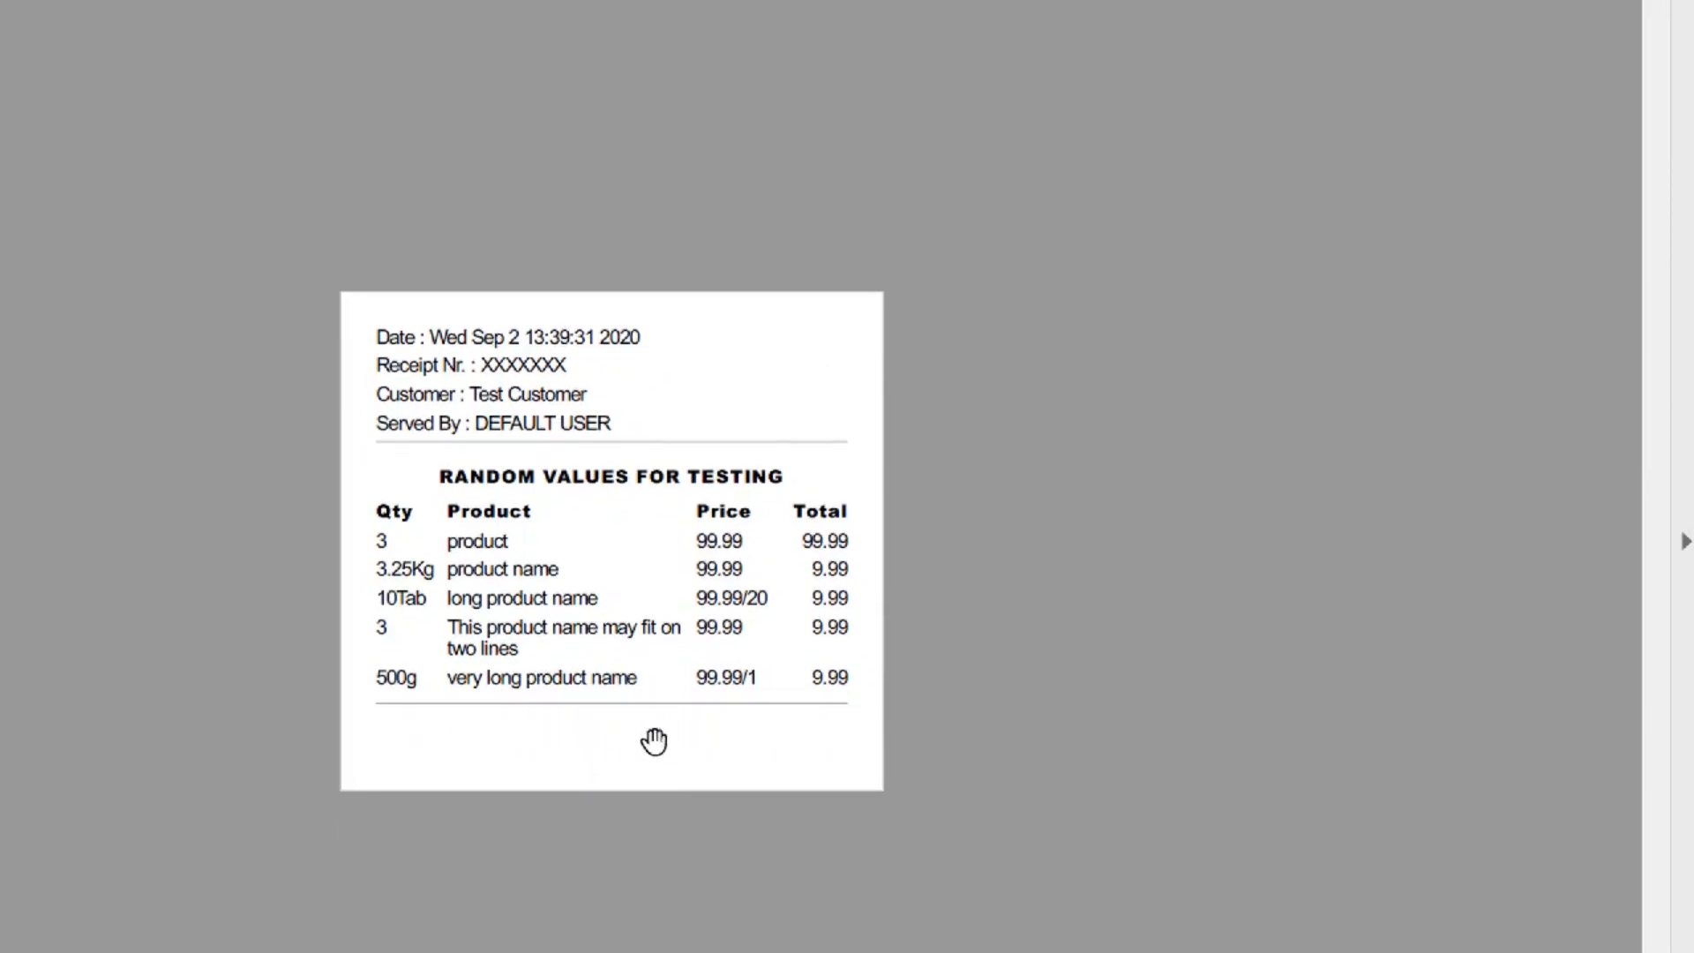
mouse_move(865, 642)
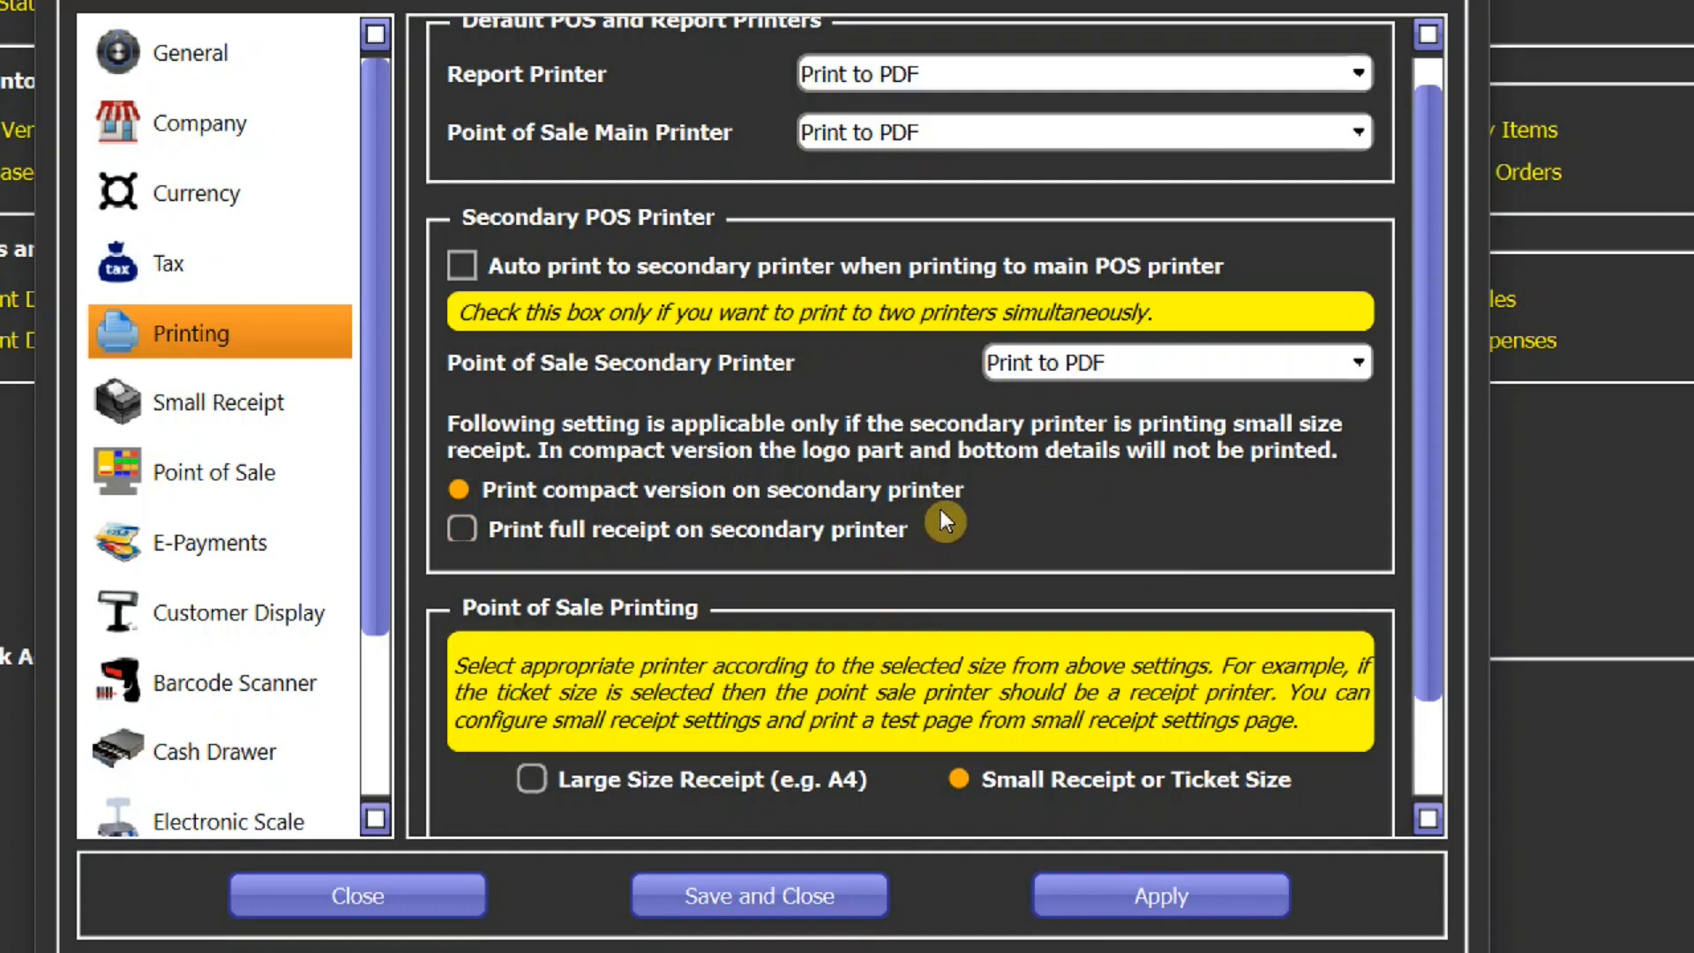
mouse_move(784, 413)
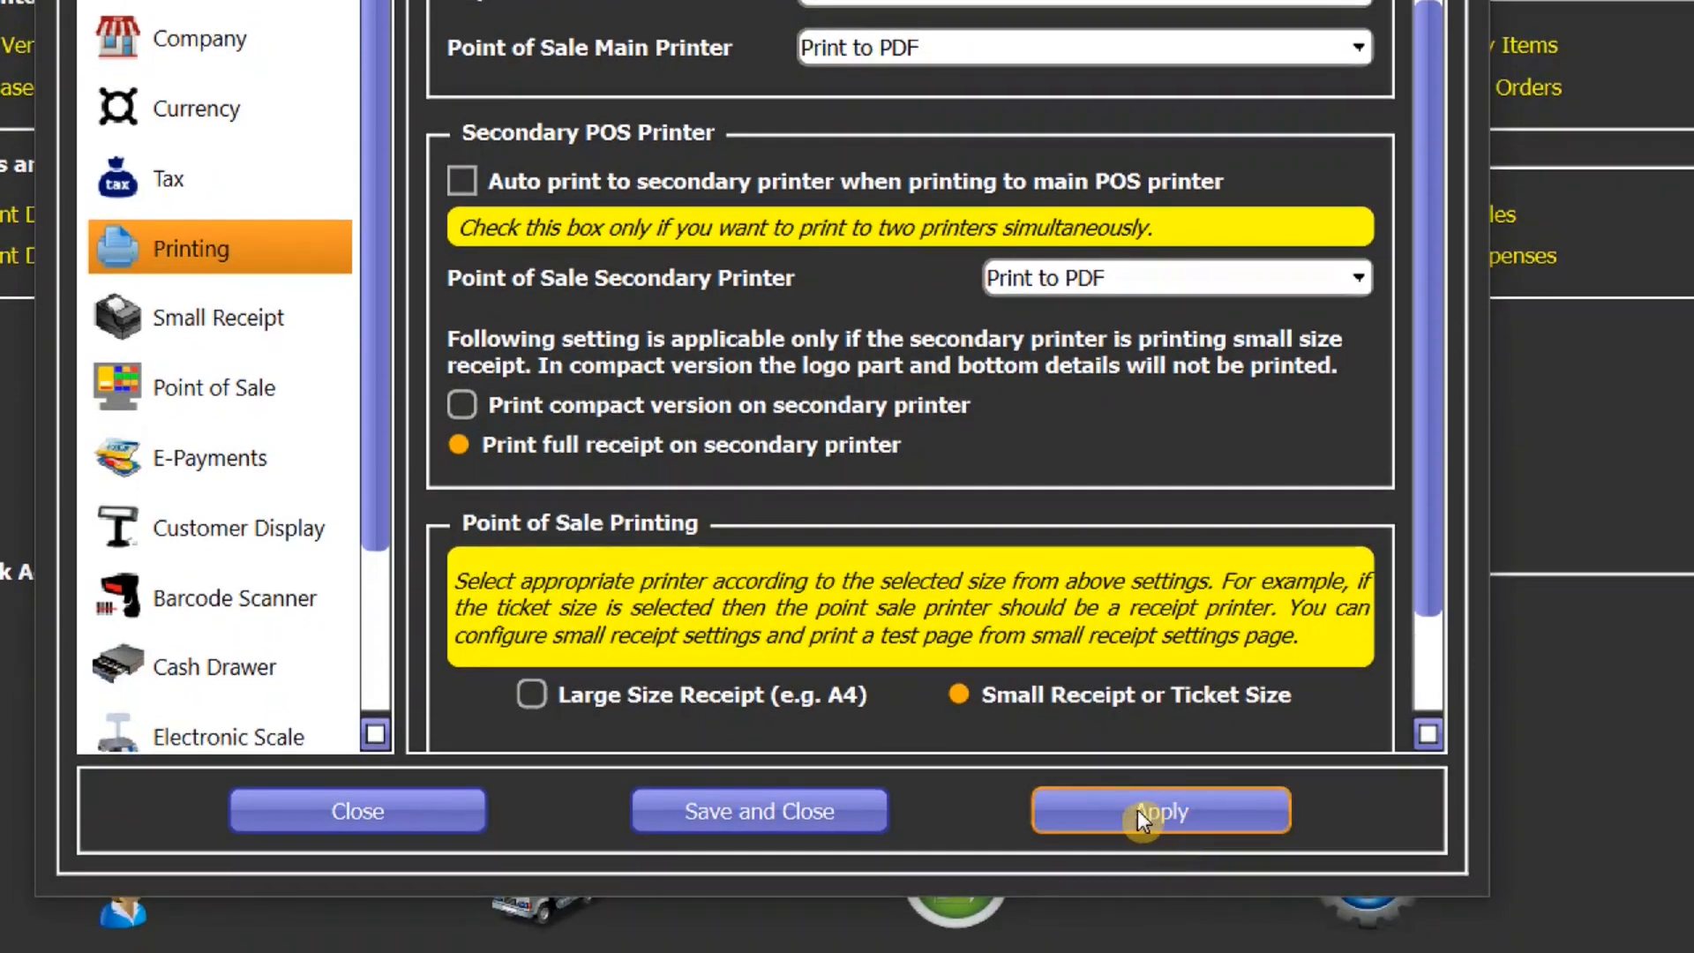
- Apply the printing settings and acknowledge the saved confirmation
click(1161, 810)
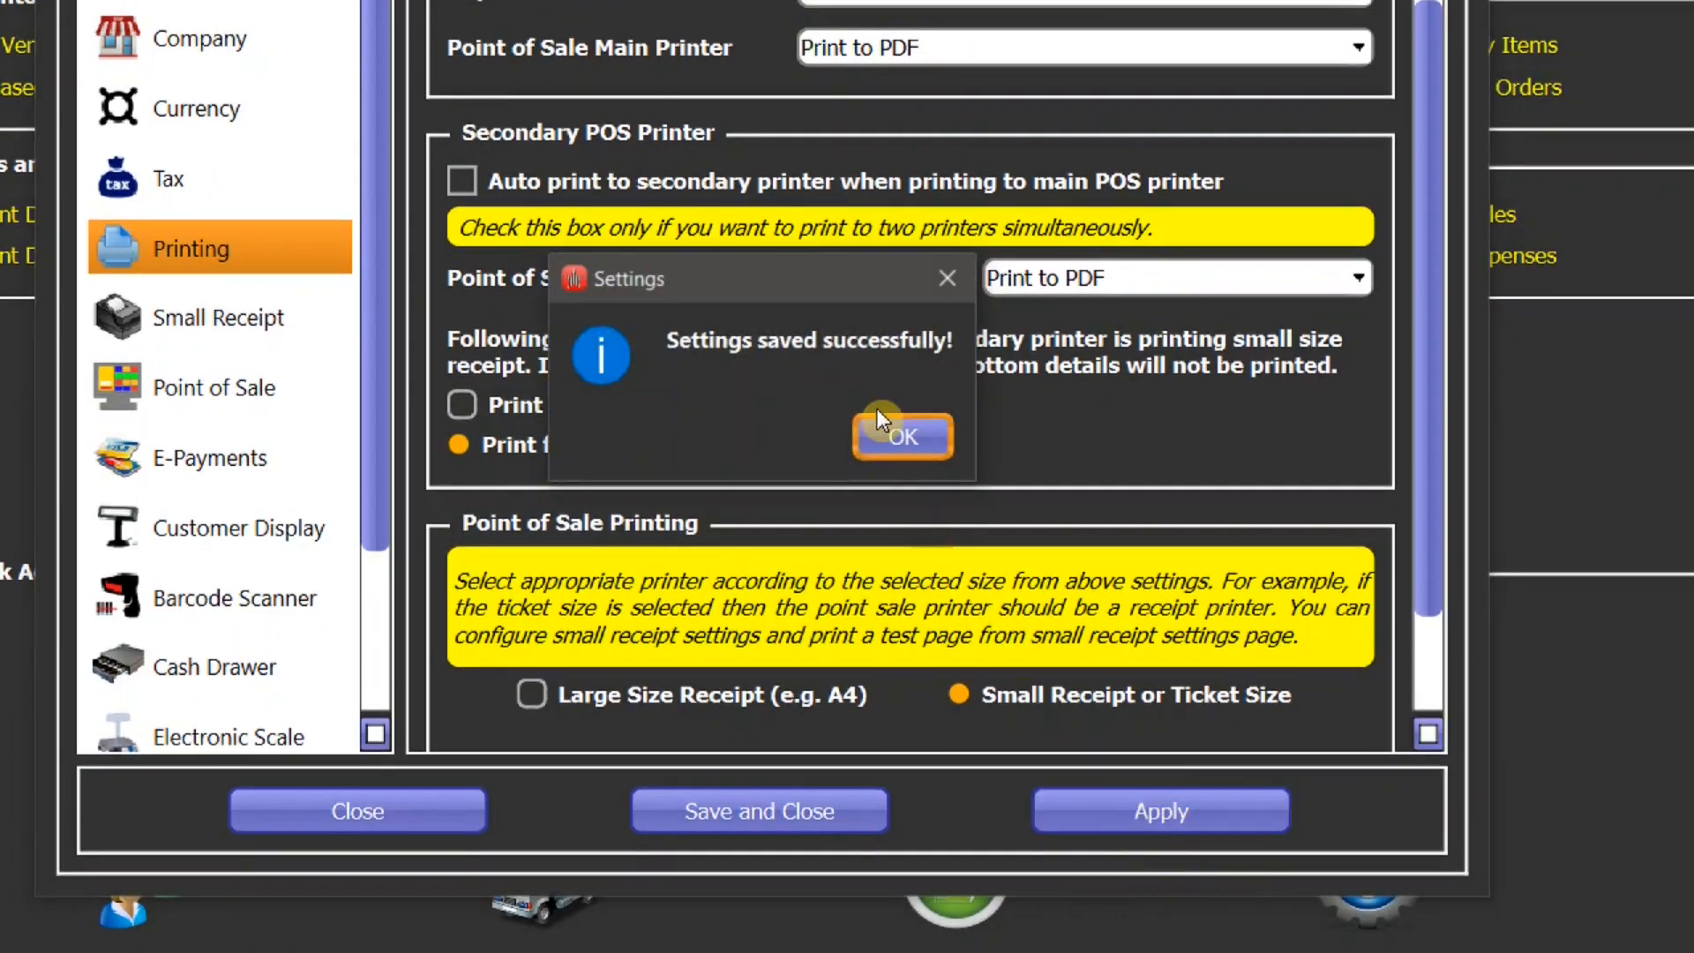
click(902, 438)
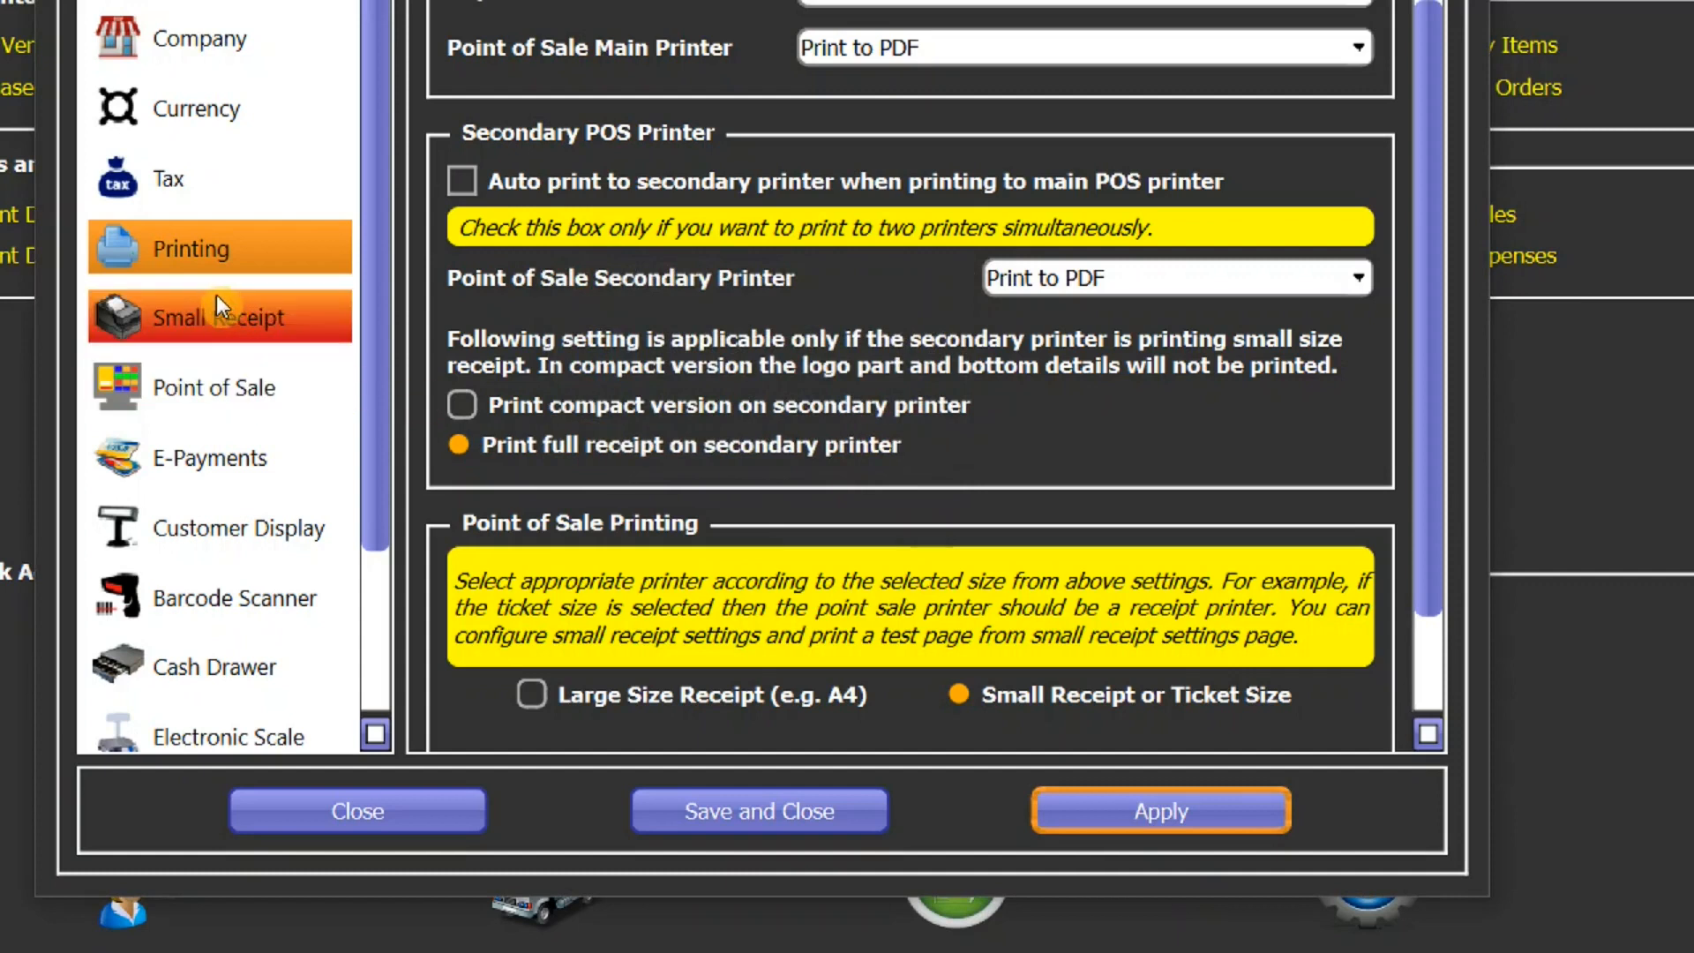
- Print a Small Receipt test page on the secondary printer to preview it as PDF
click(219, 316)
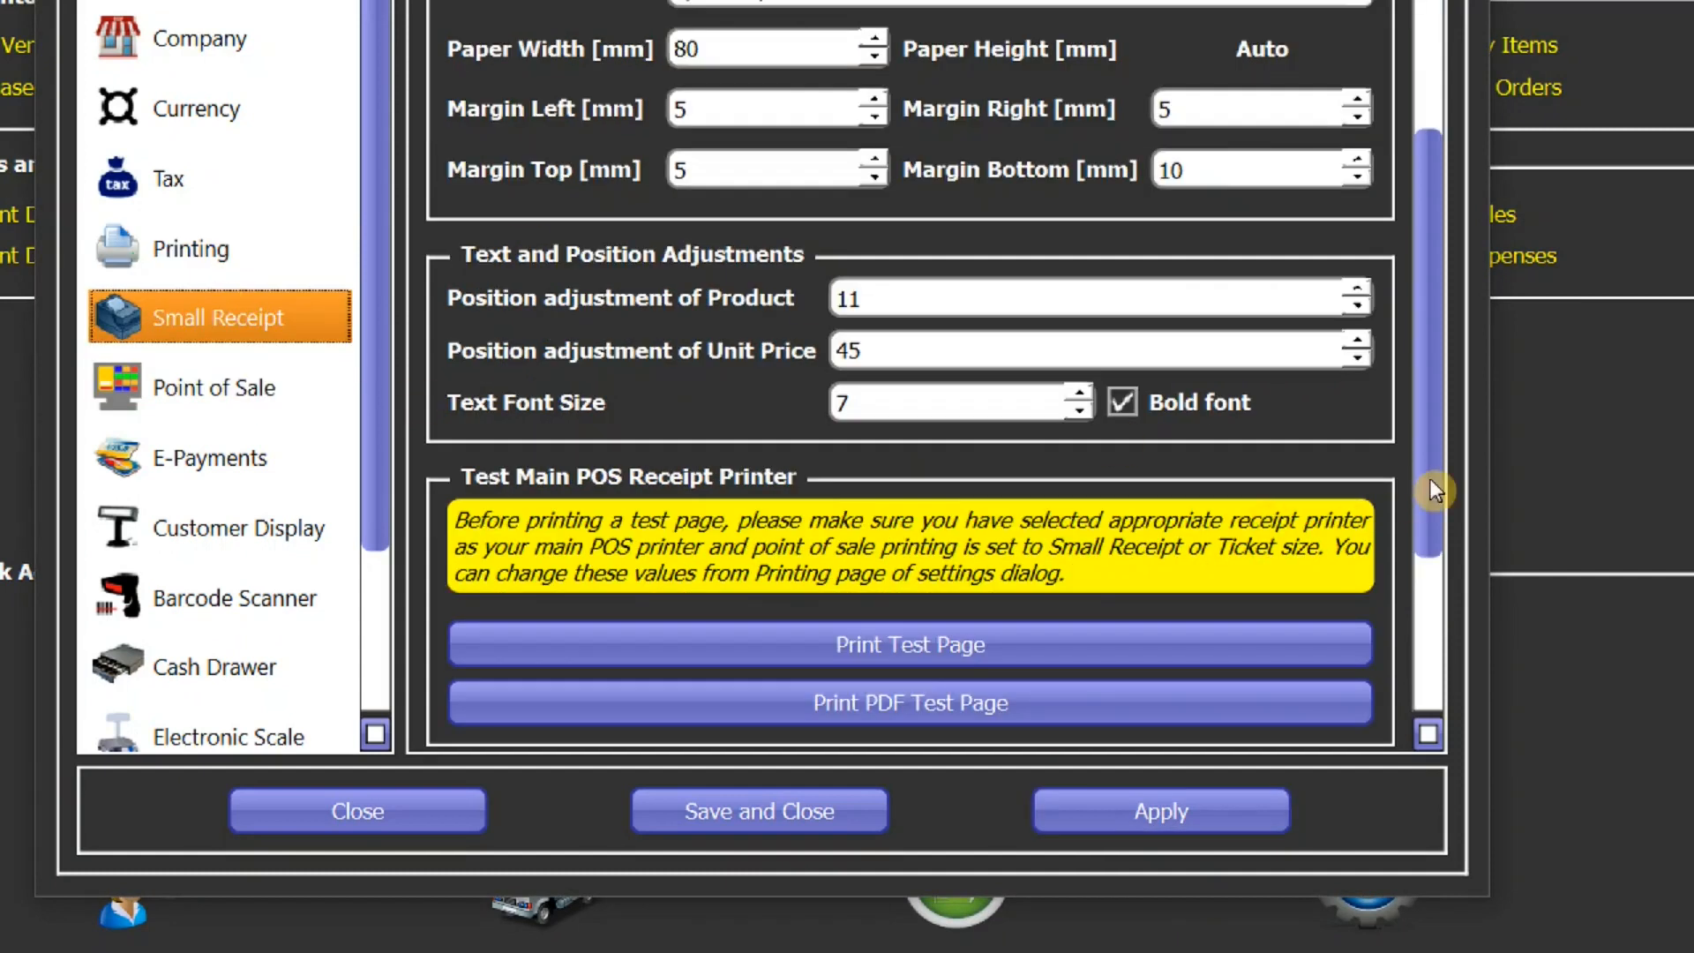
scroll(down, 3)
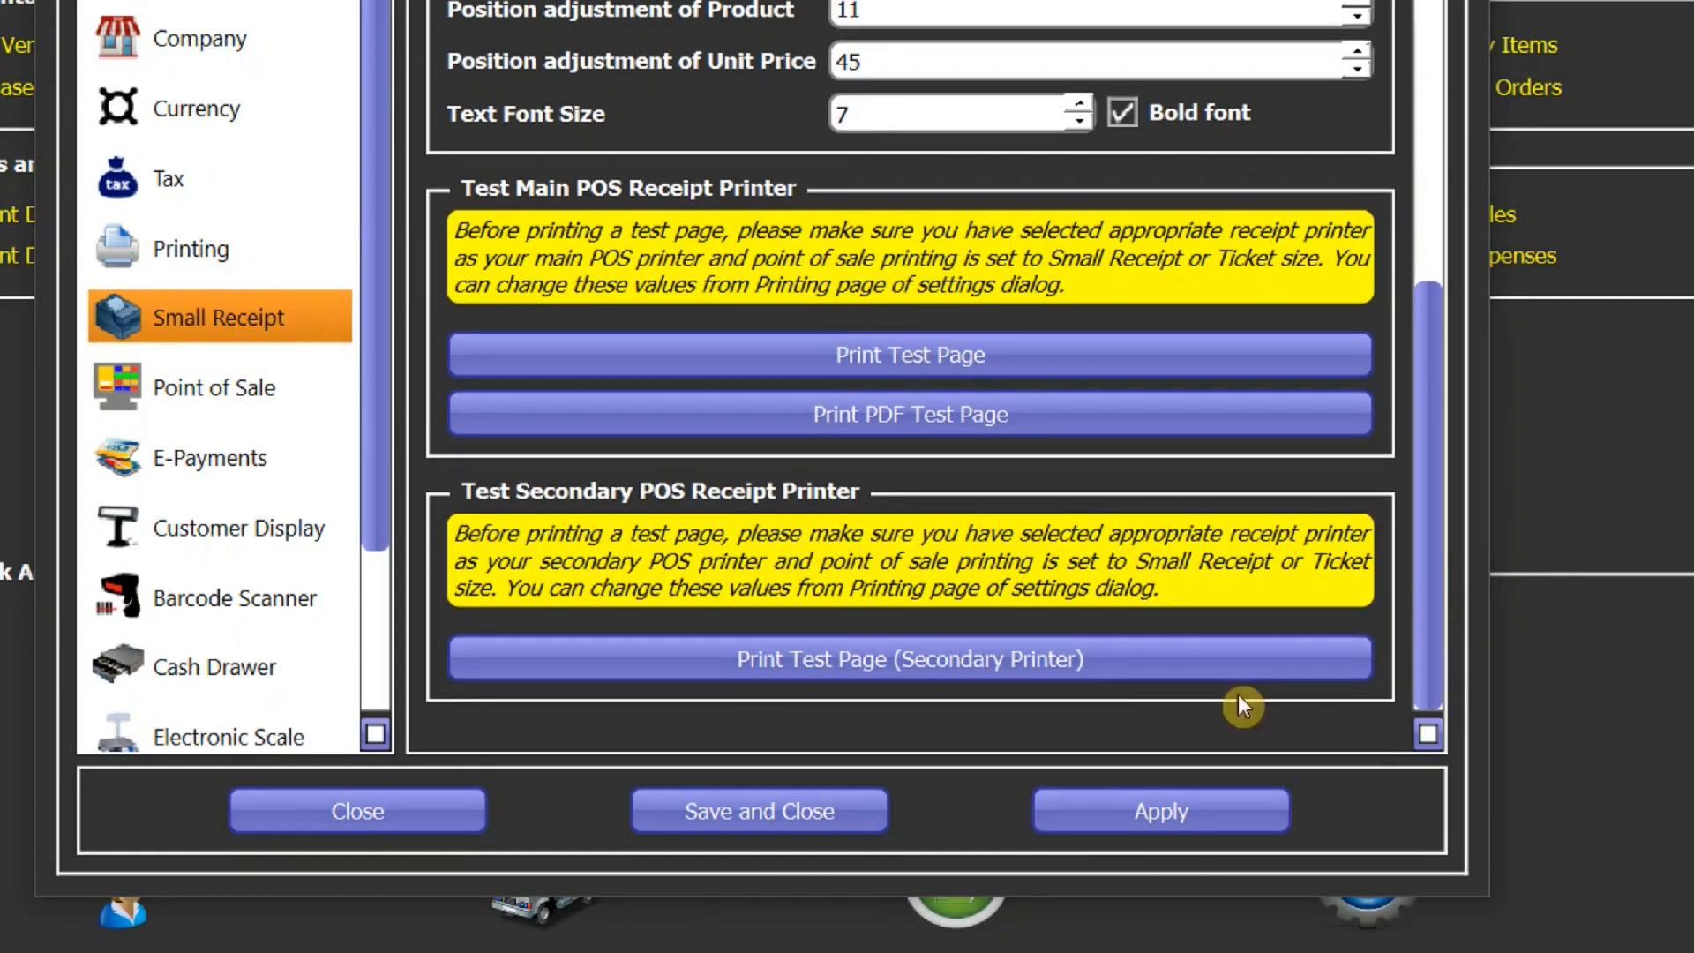
mouse_move(1041, 674)
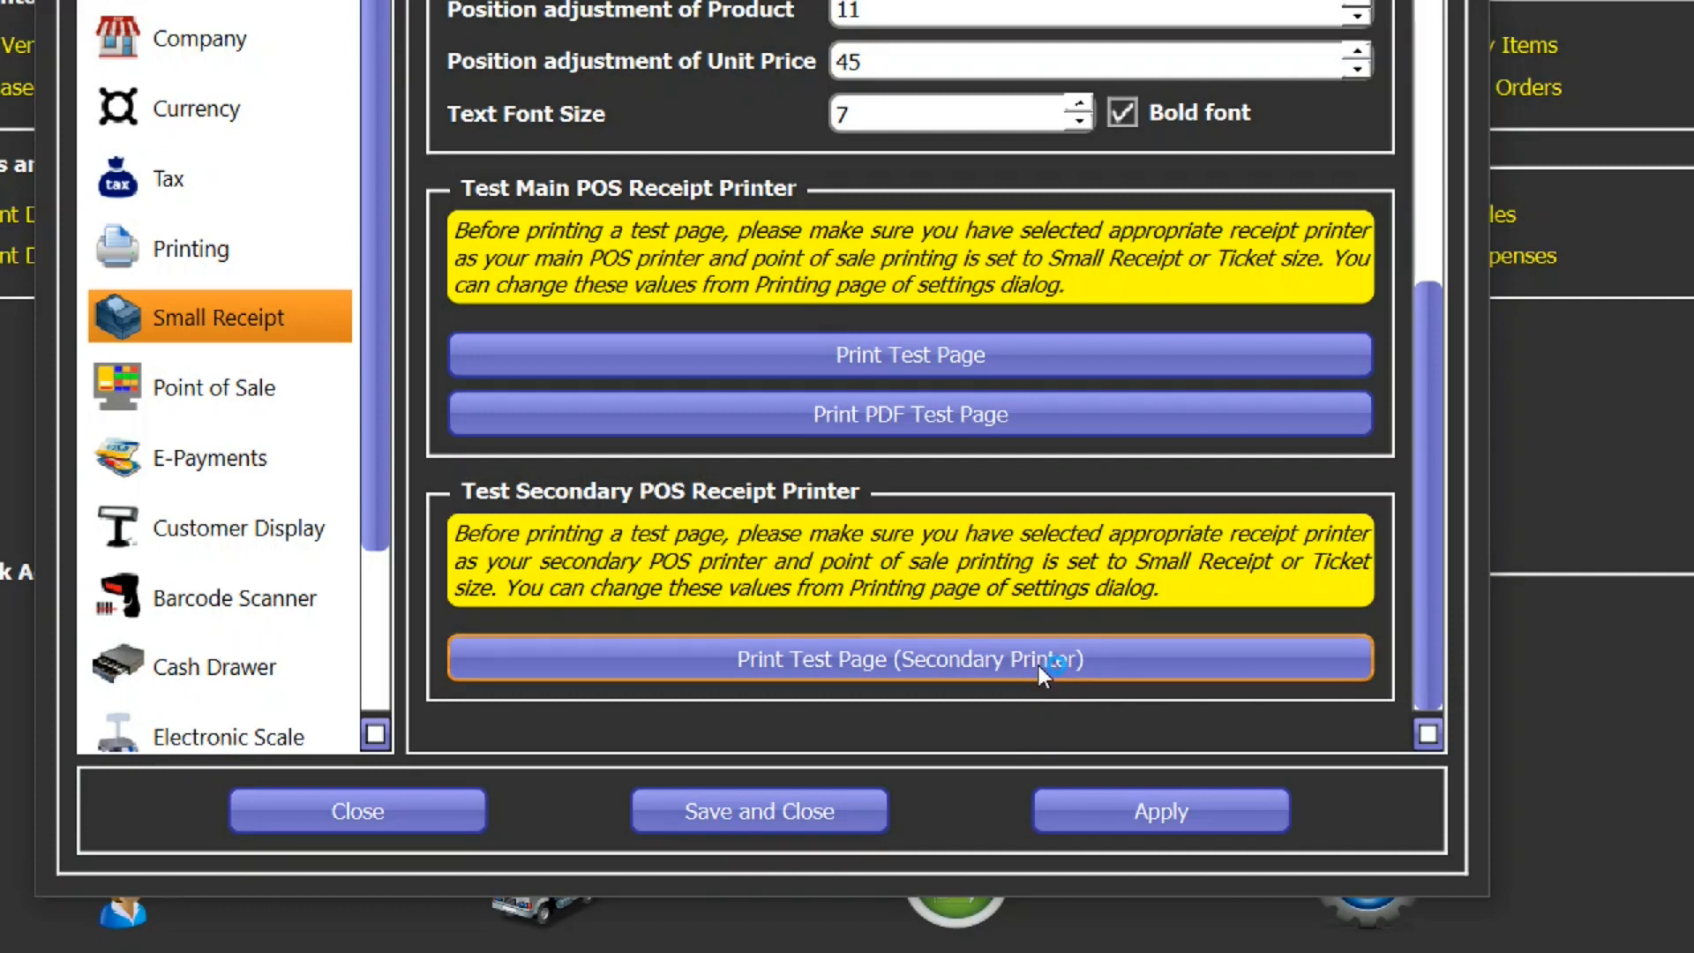
click(910, 660)
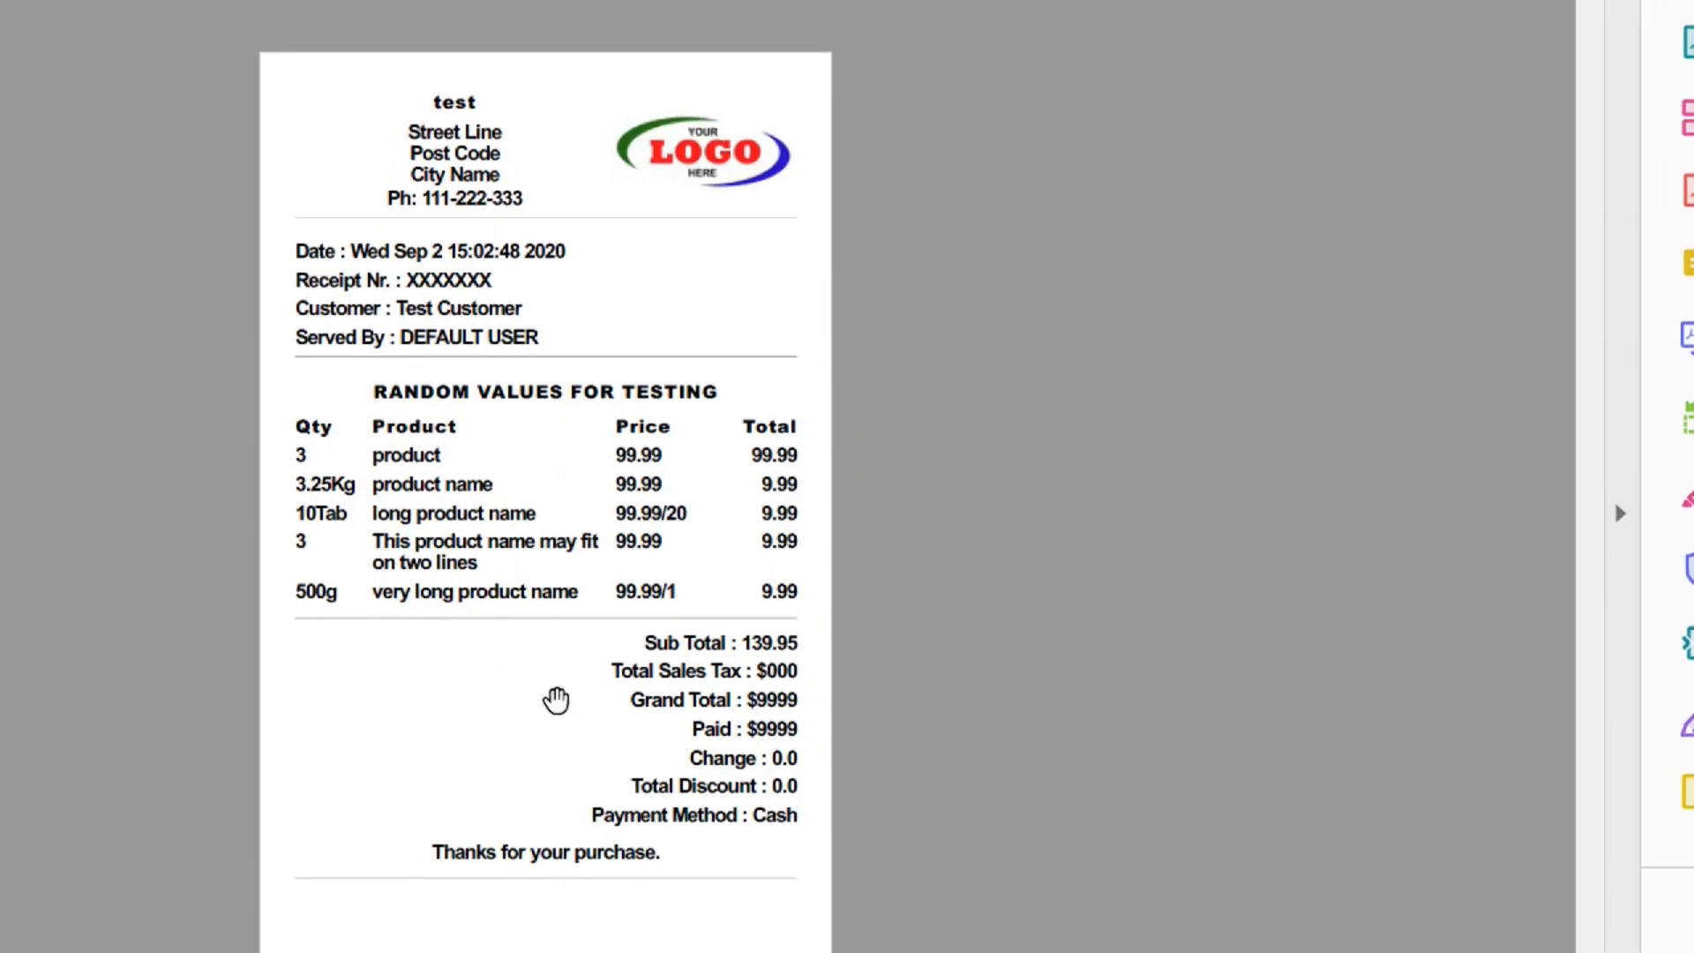
mouse_move(882, 516)
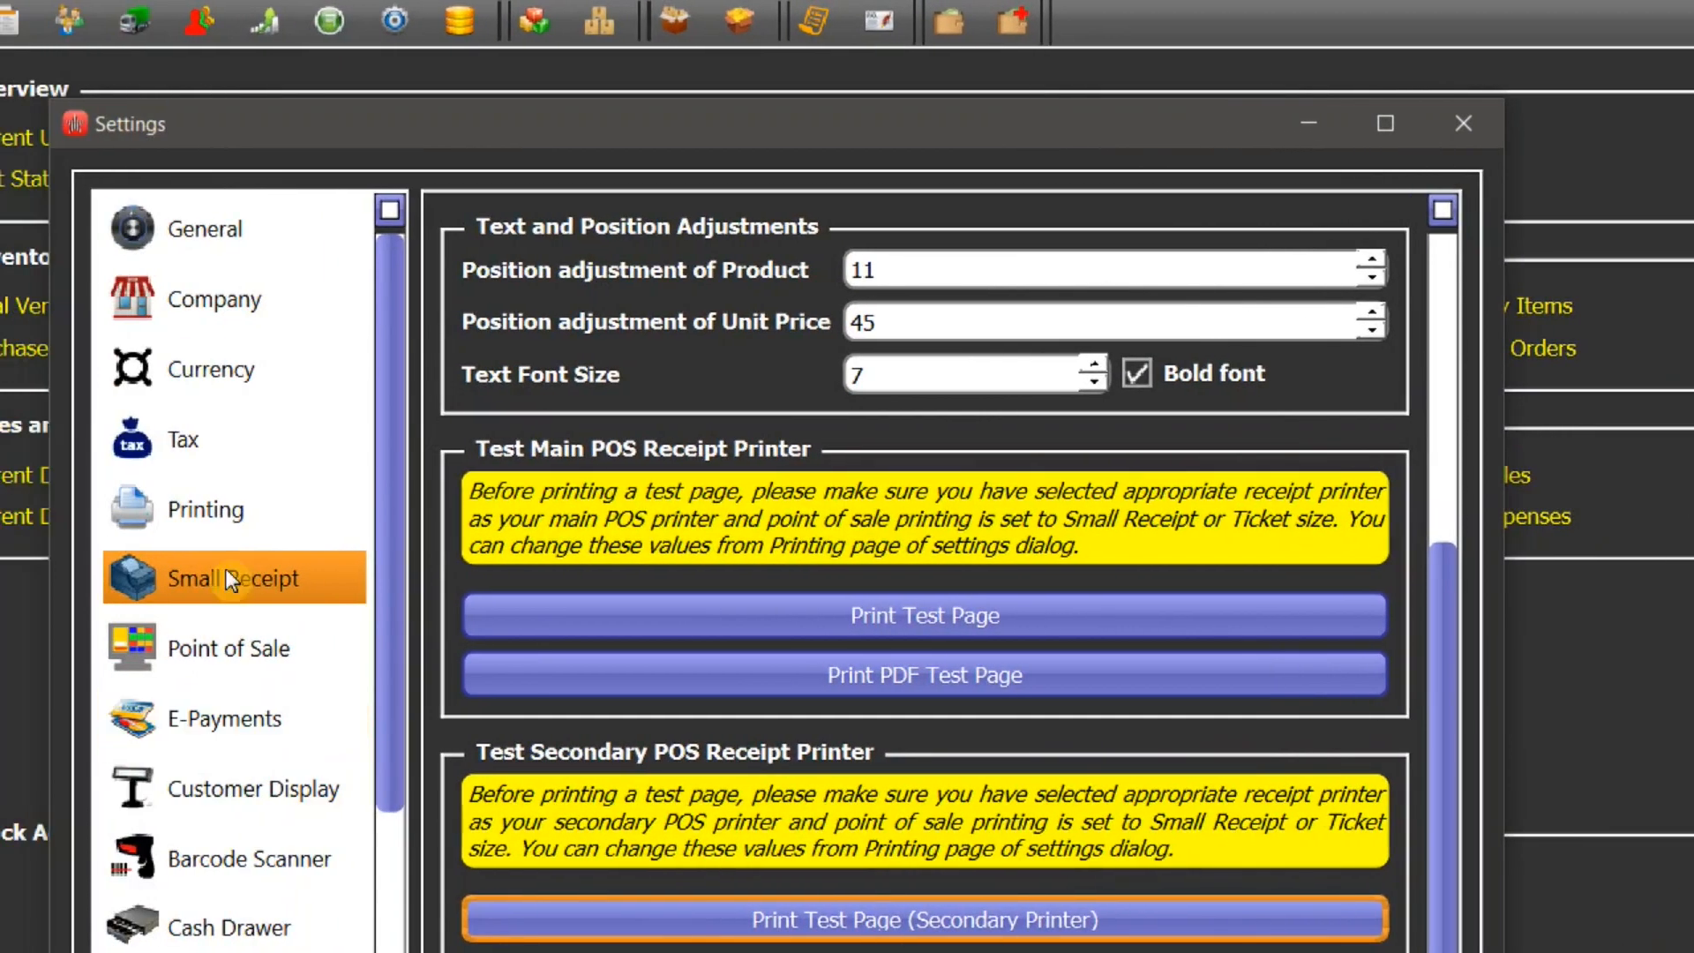
- Switch point-of-sale printing to Large Size Receipt (A4) in the Printing settings
click(205, 509)
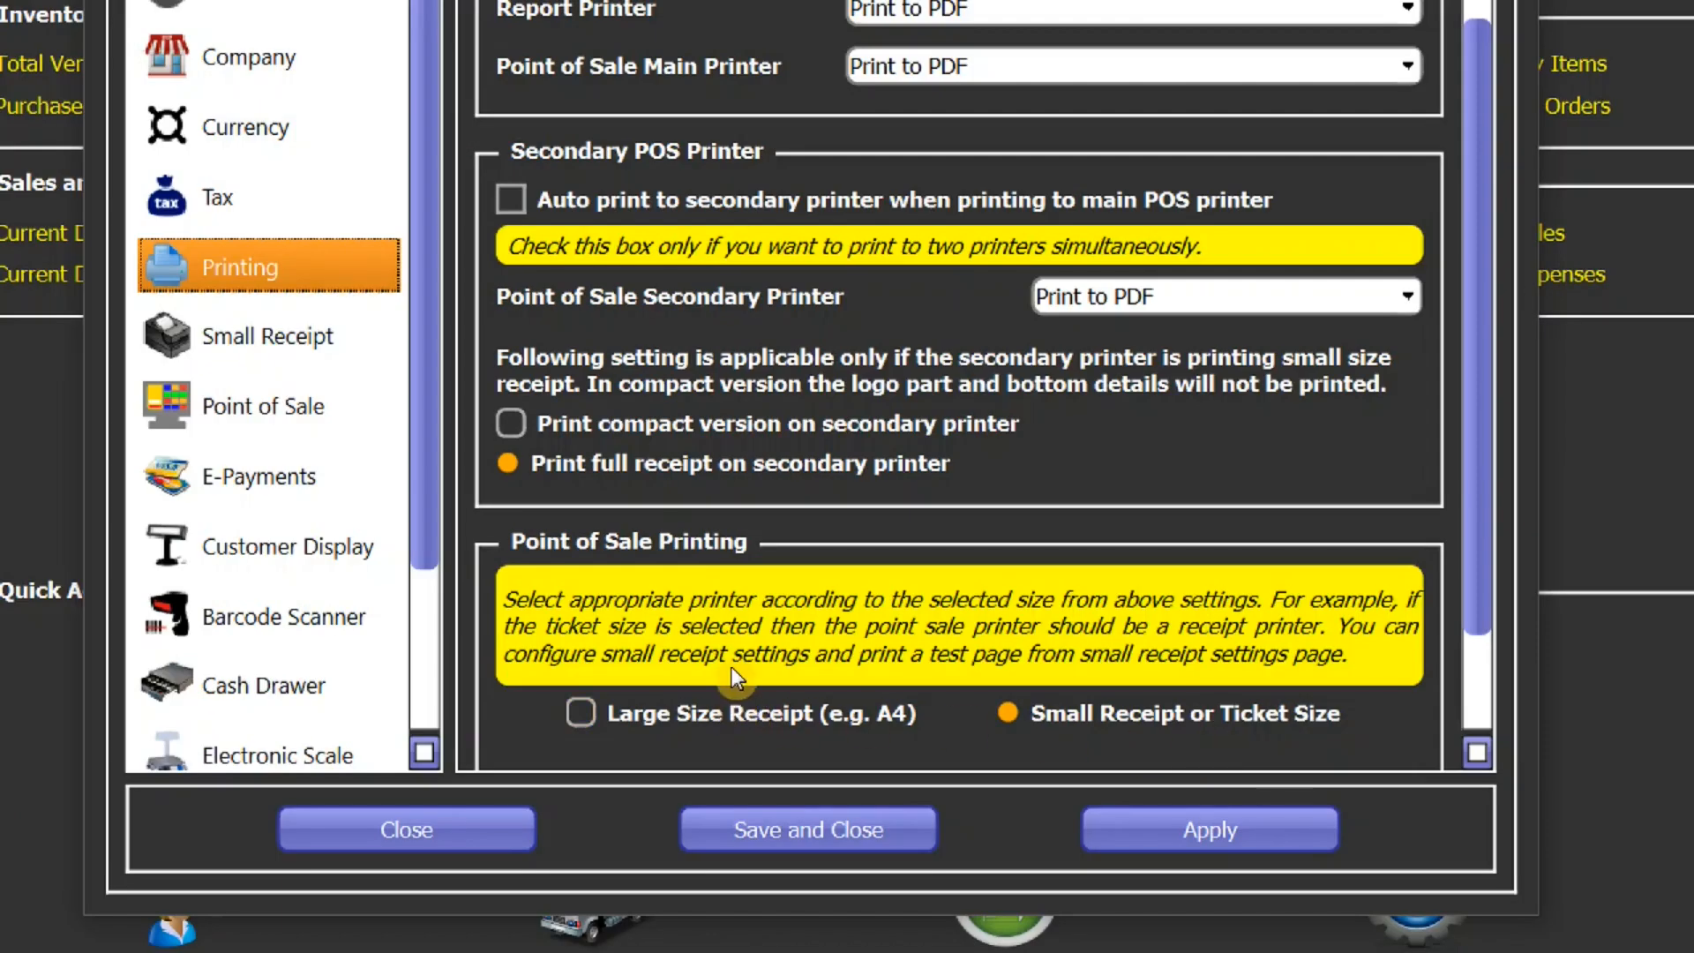
mouse_move(658, 748)
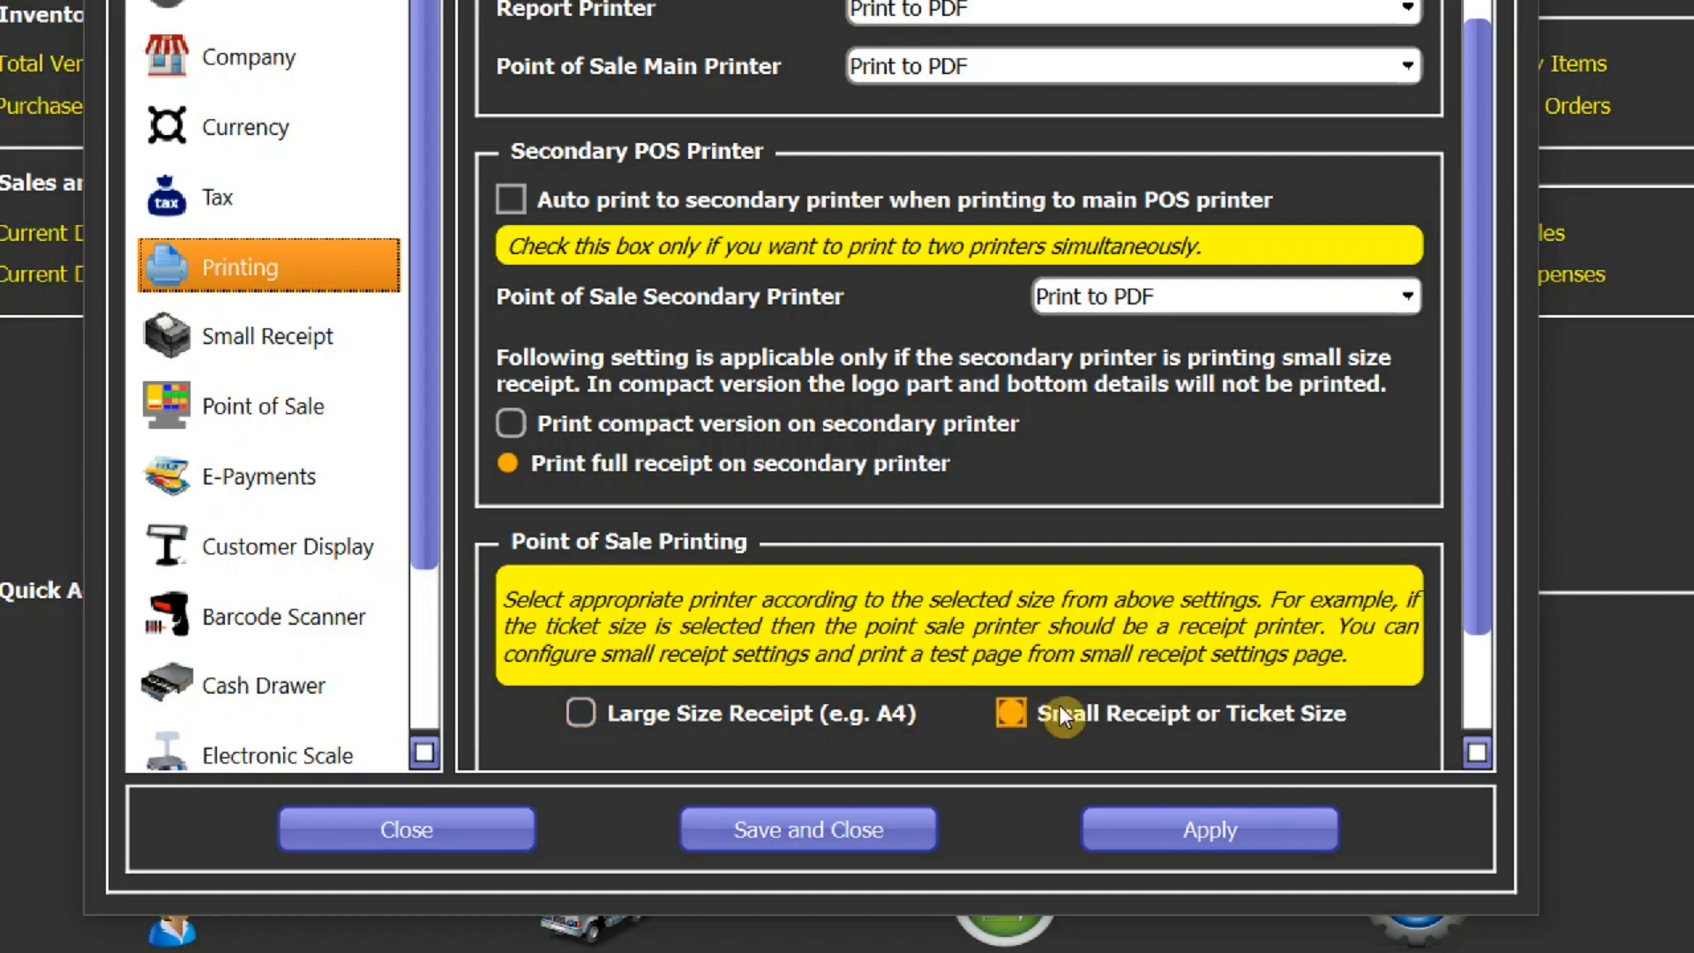
mouse_move(1112, 709)
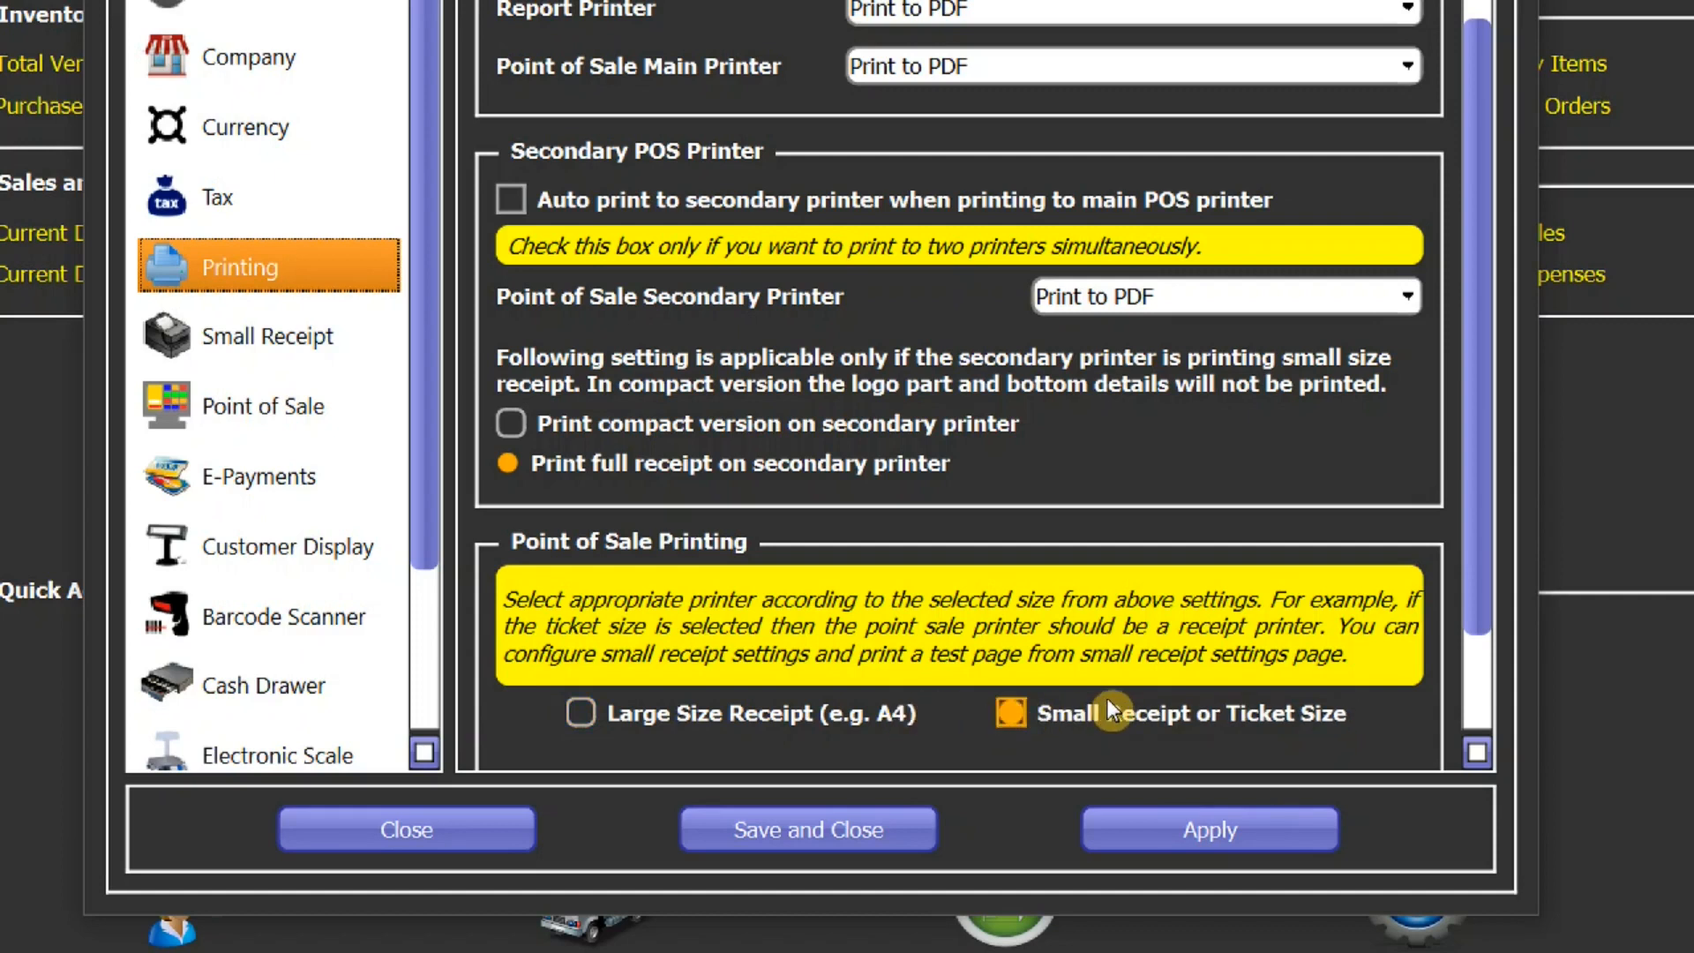
click(581, 713)
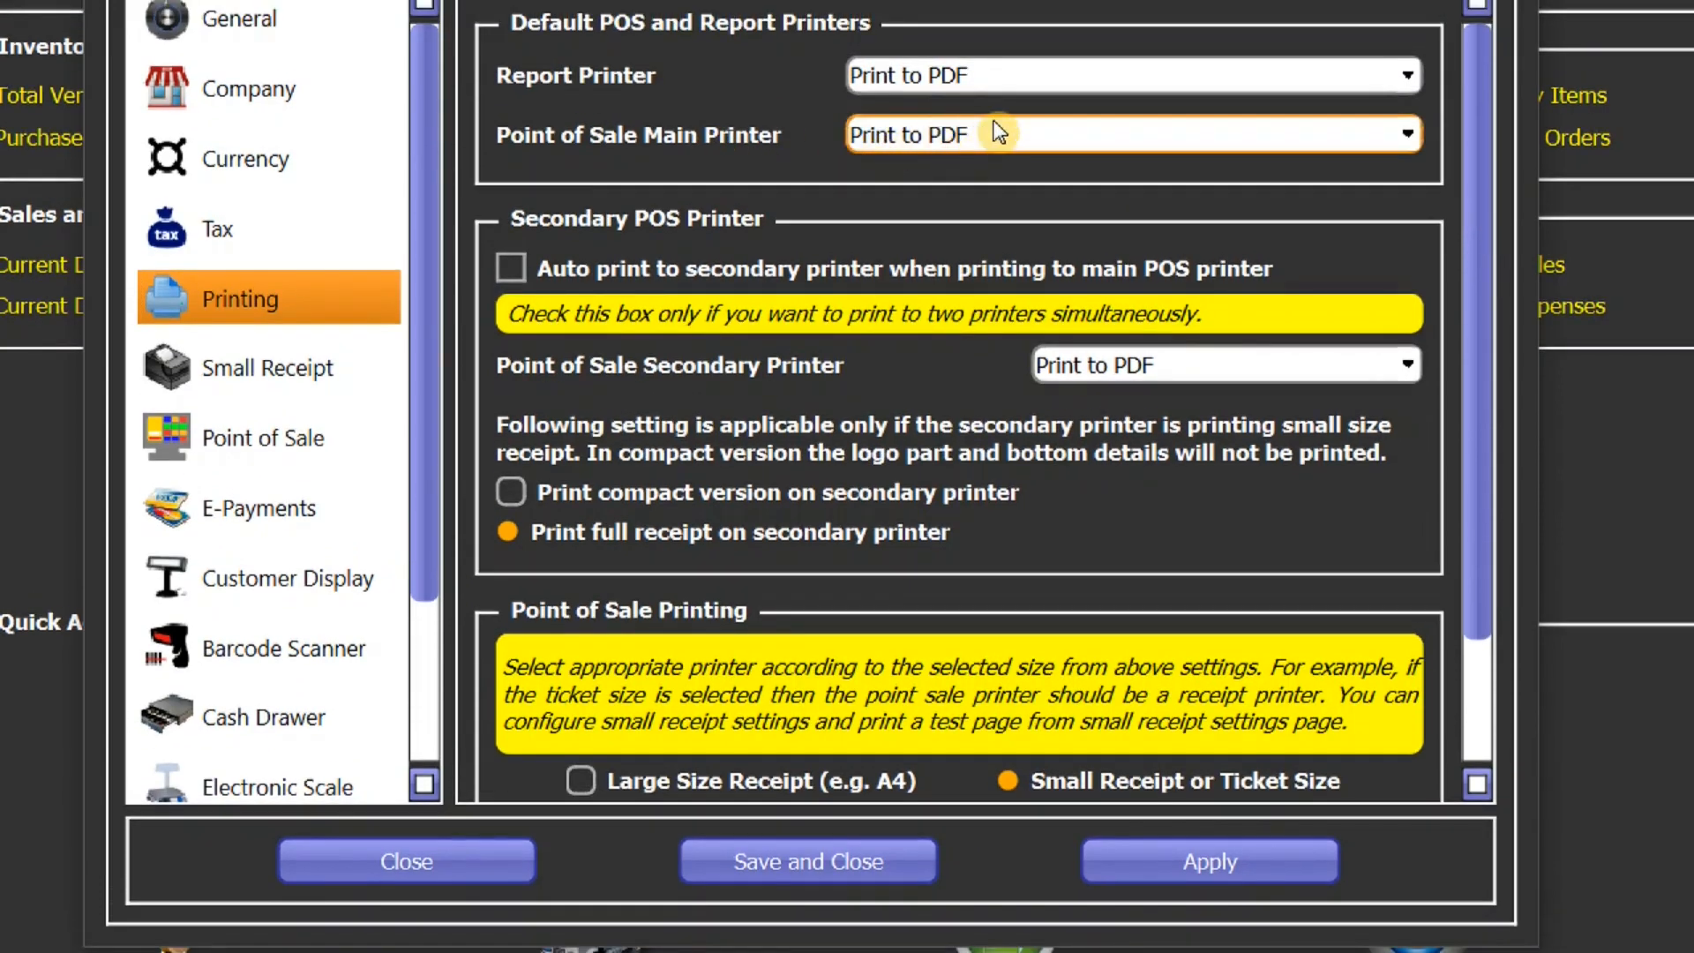
mouse_move(1010, 144)
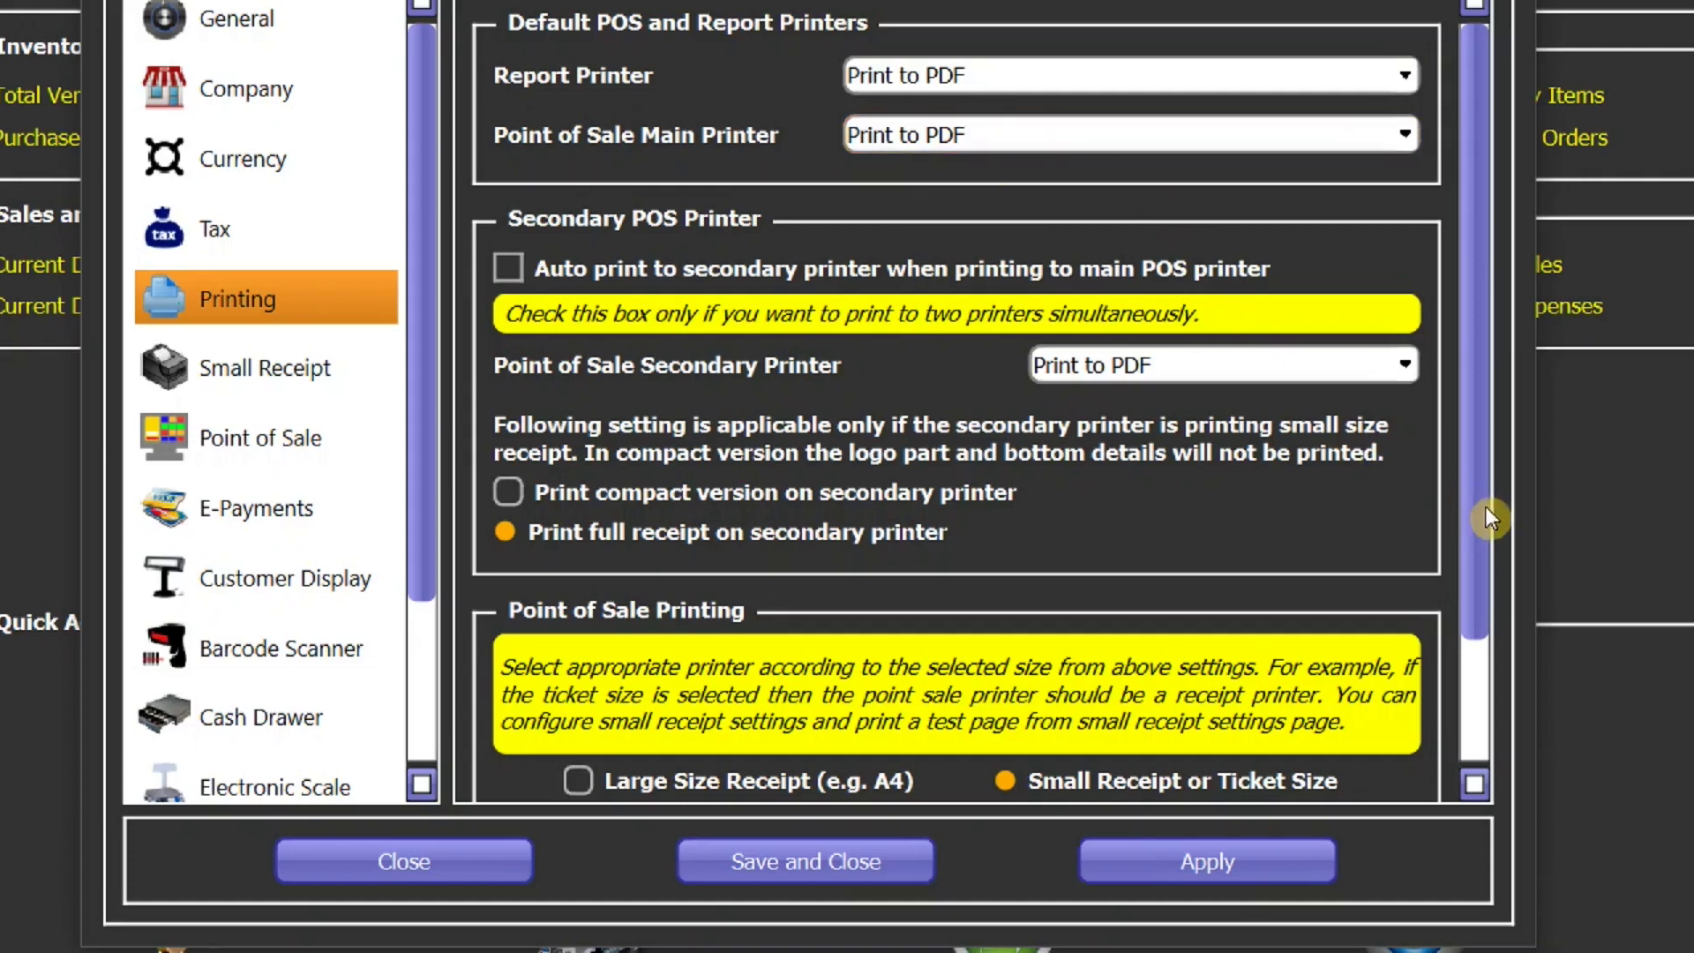
scroll(down, 3)
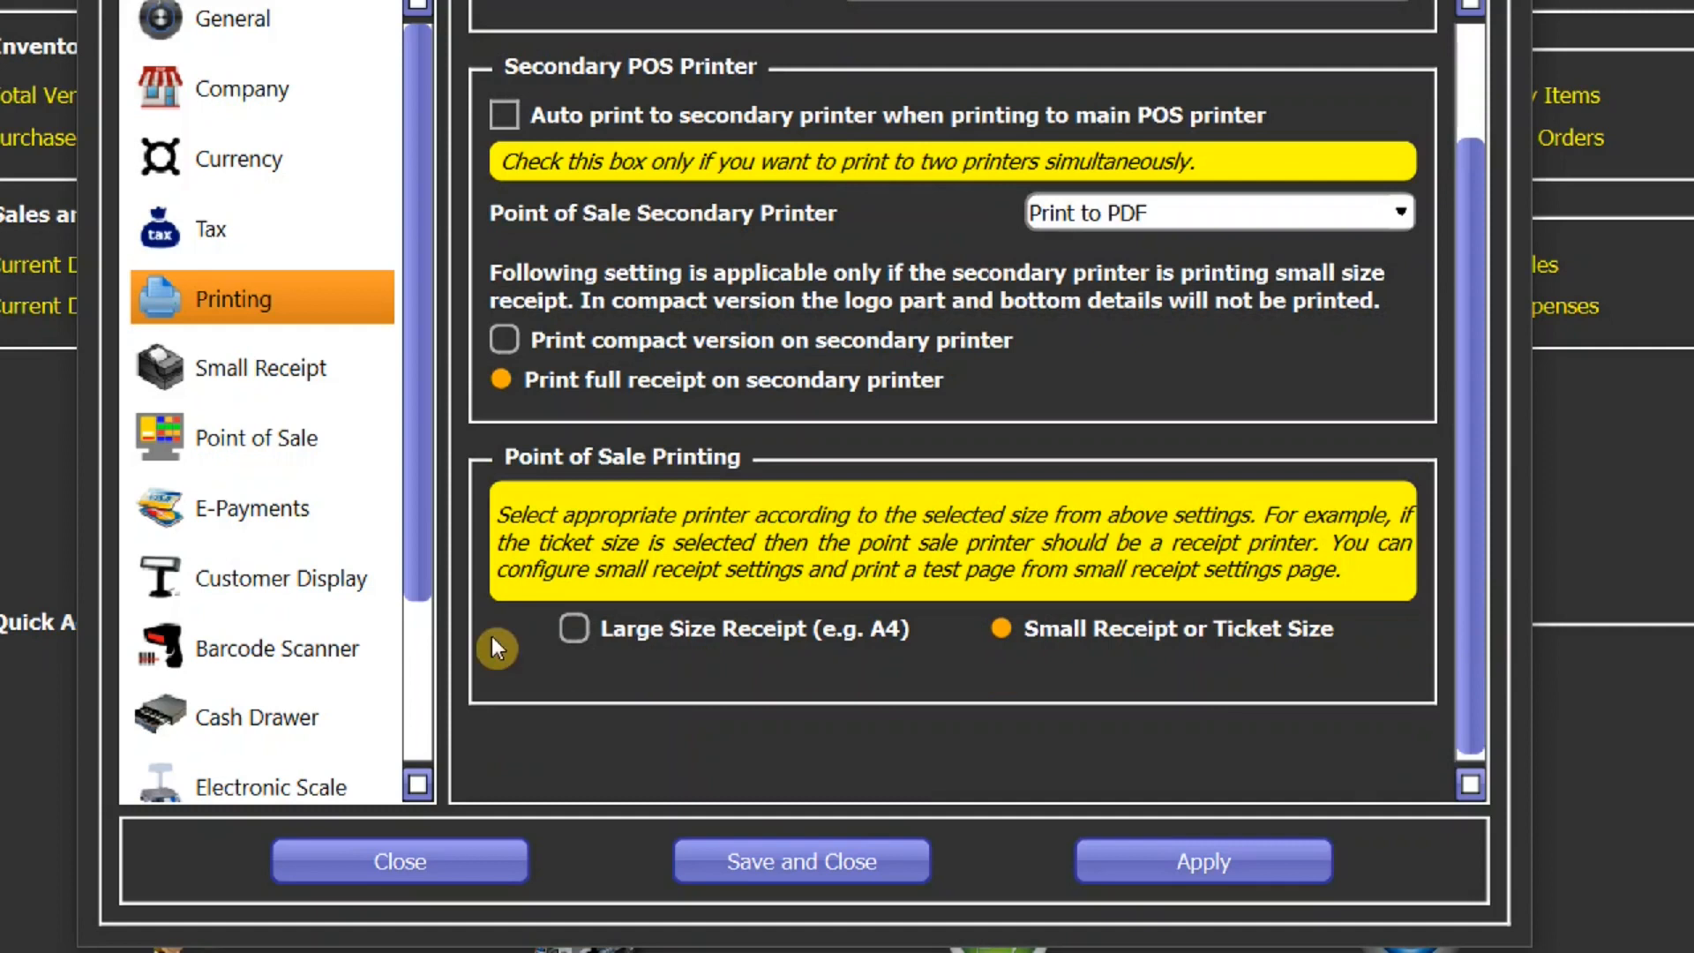
click(572, 628)
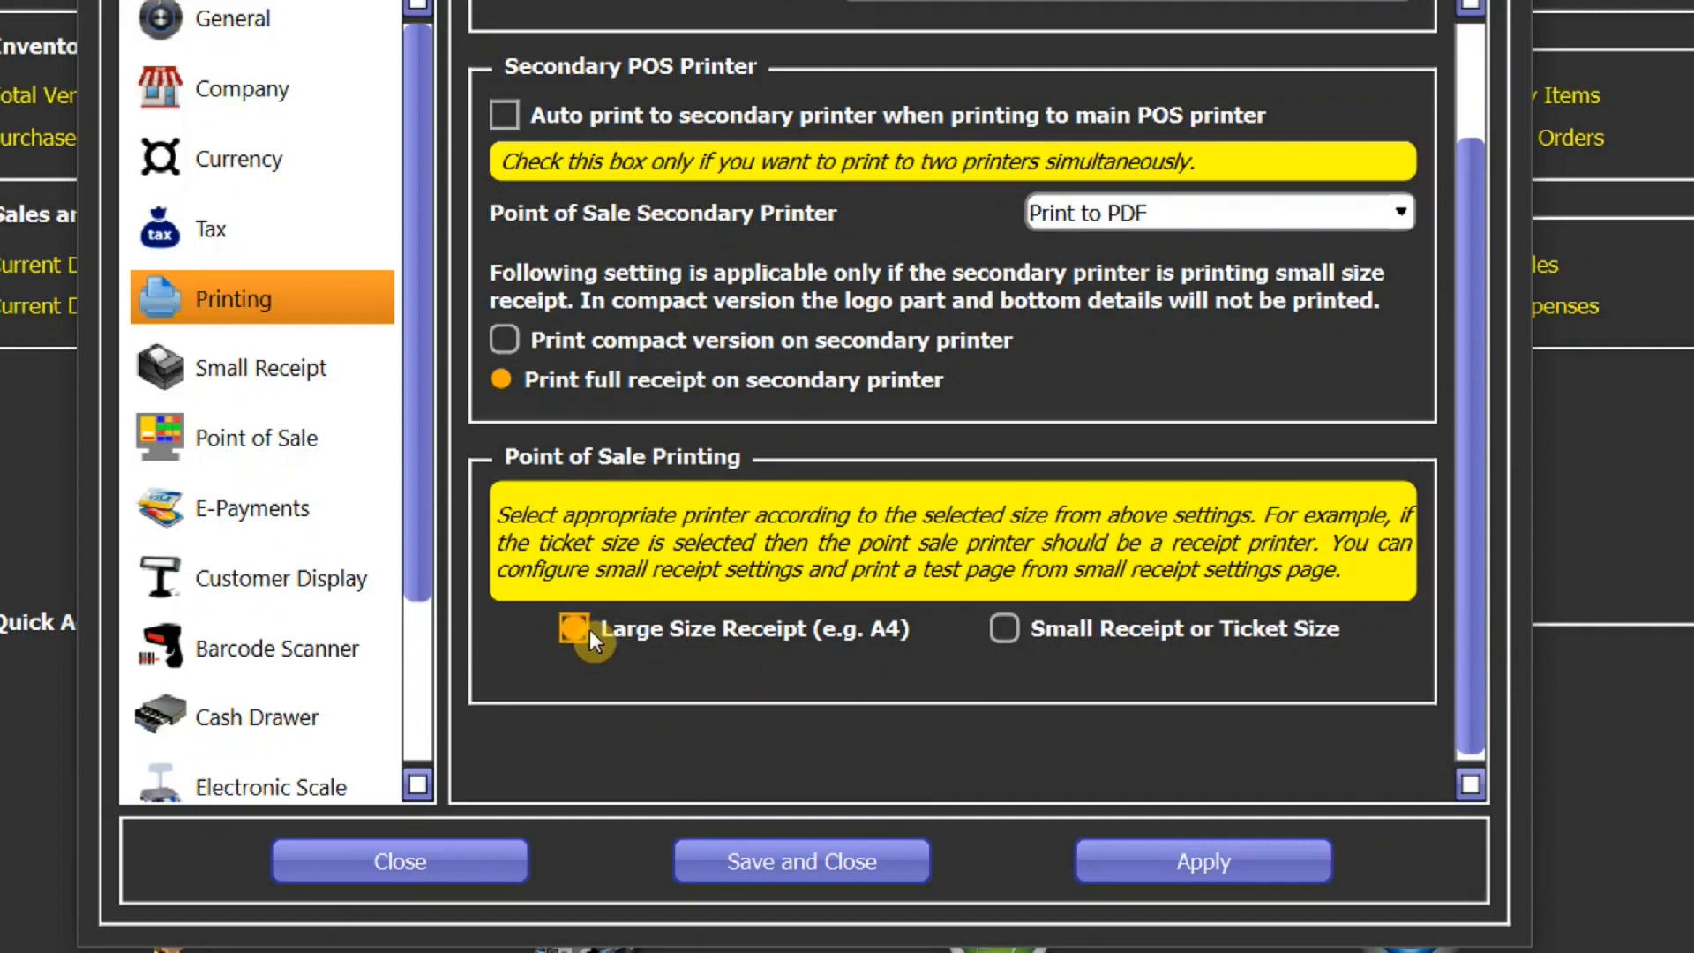
click(572, 629)
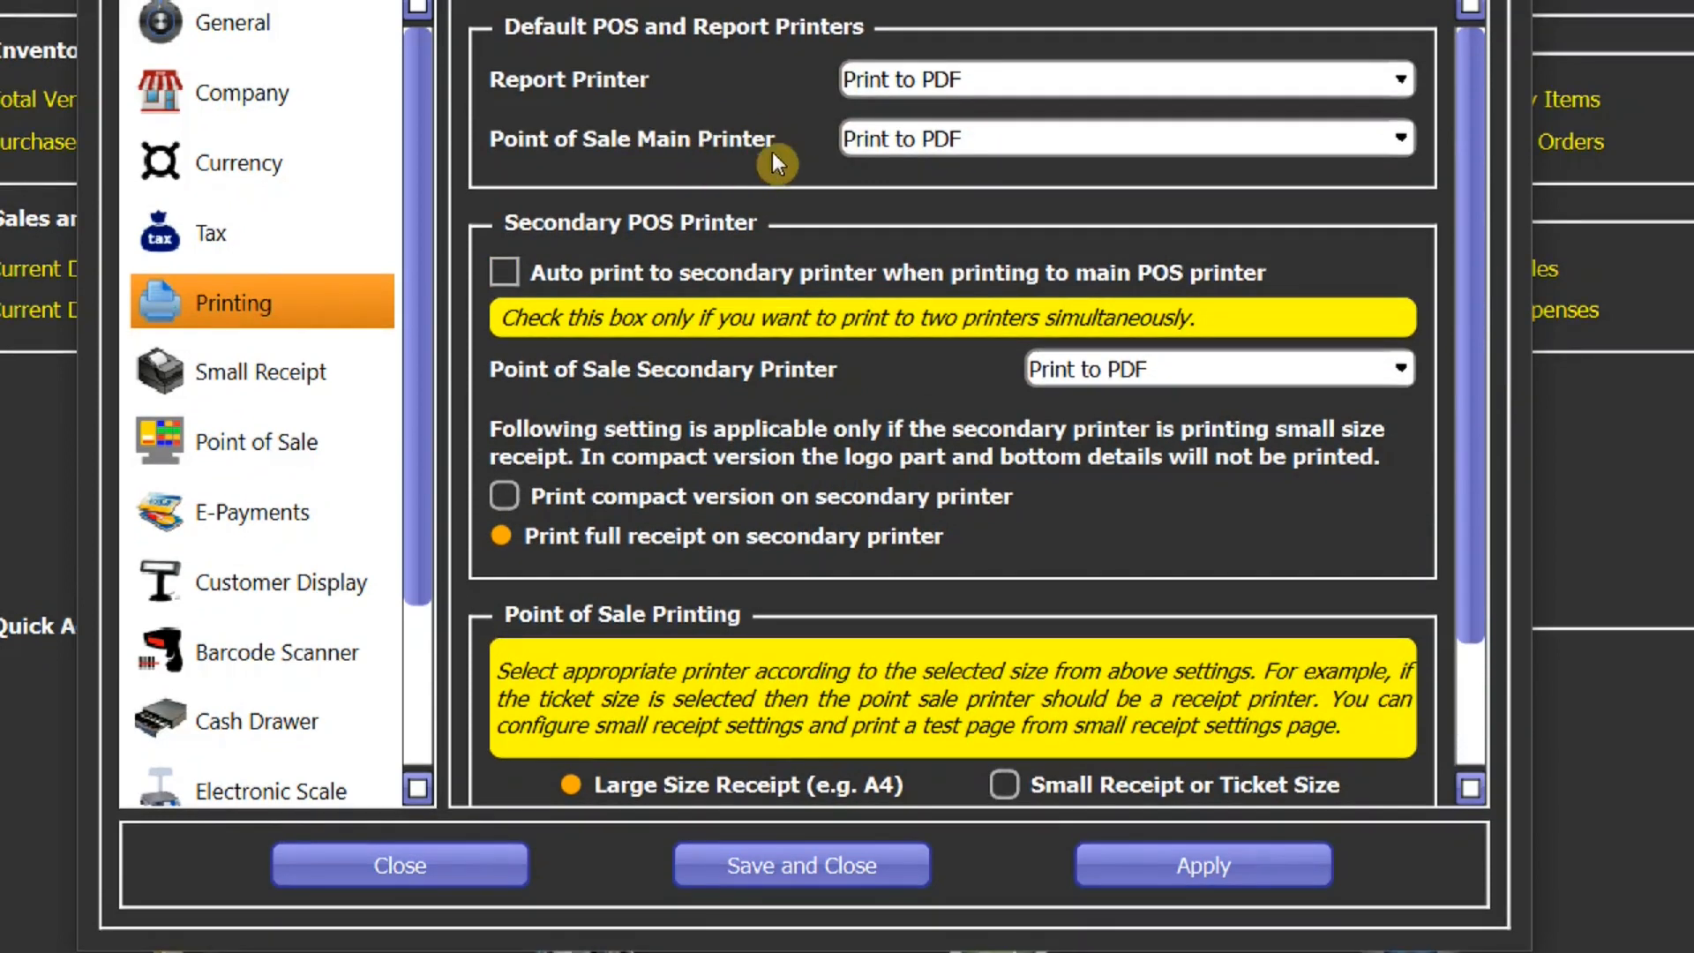
- Confirm Print to PDF stays the main printer and return to Small Receipt settings
click(1397, 137)
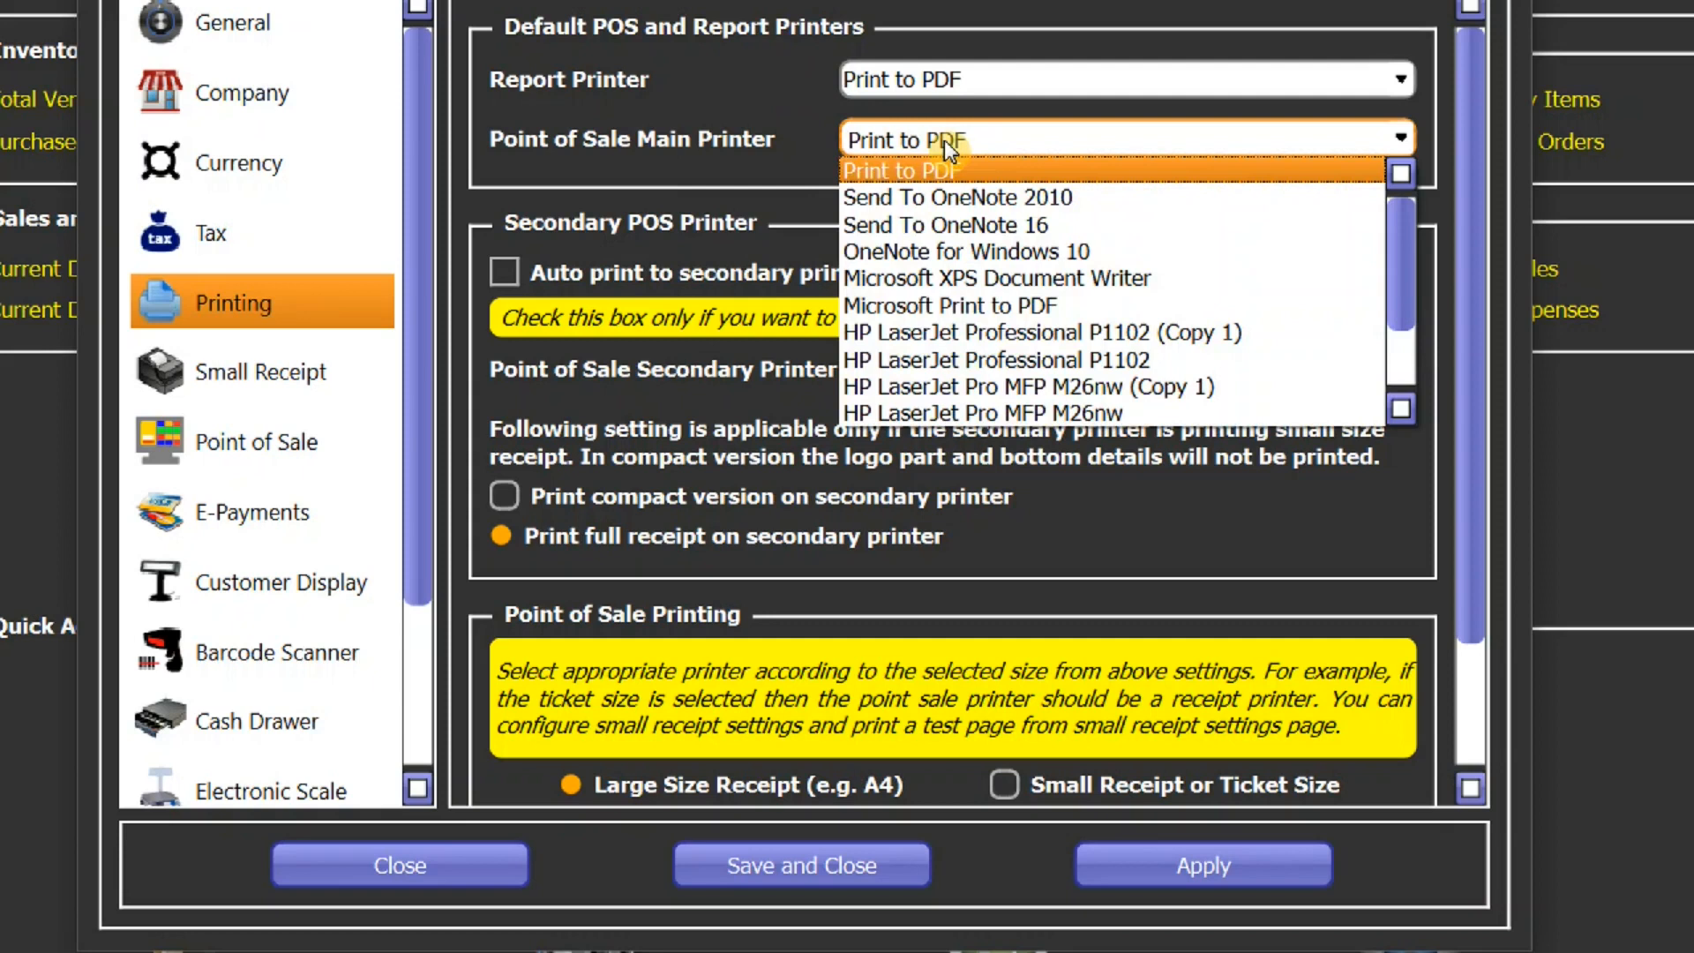
click(903, 169)
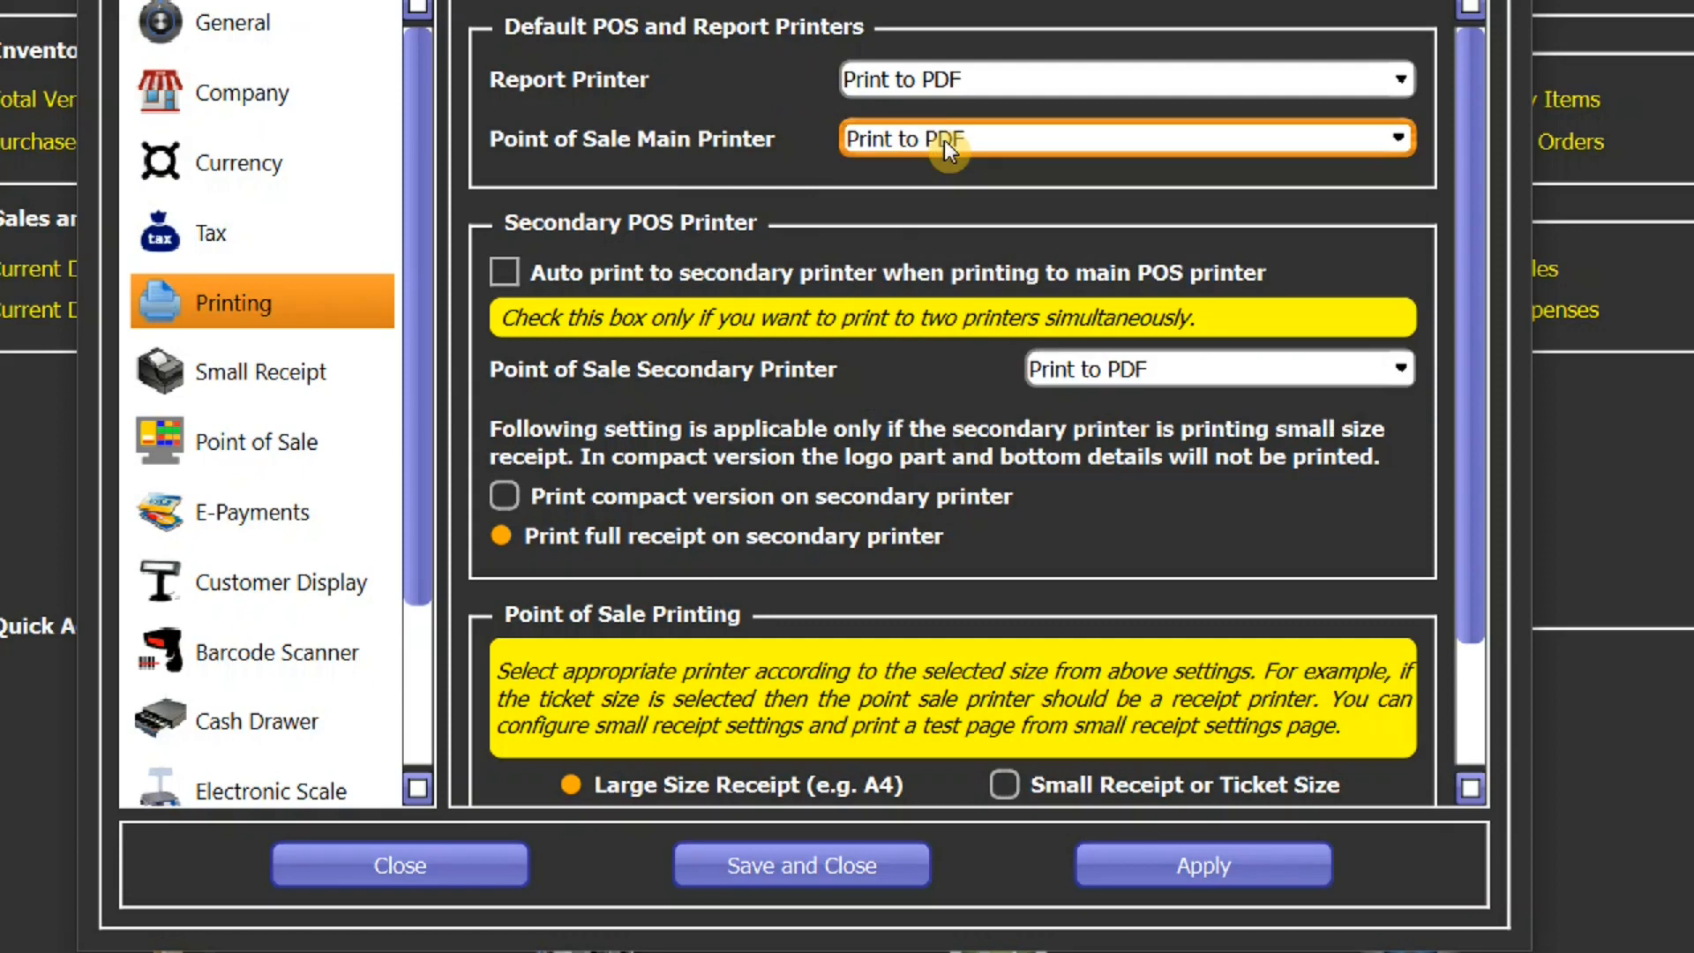
mouse_move(501, 468)
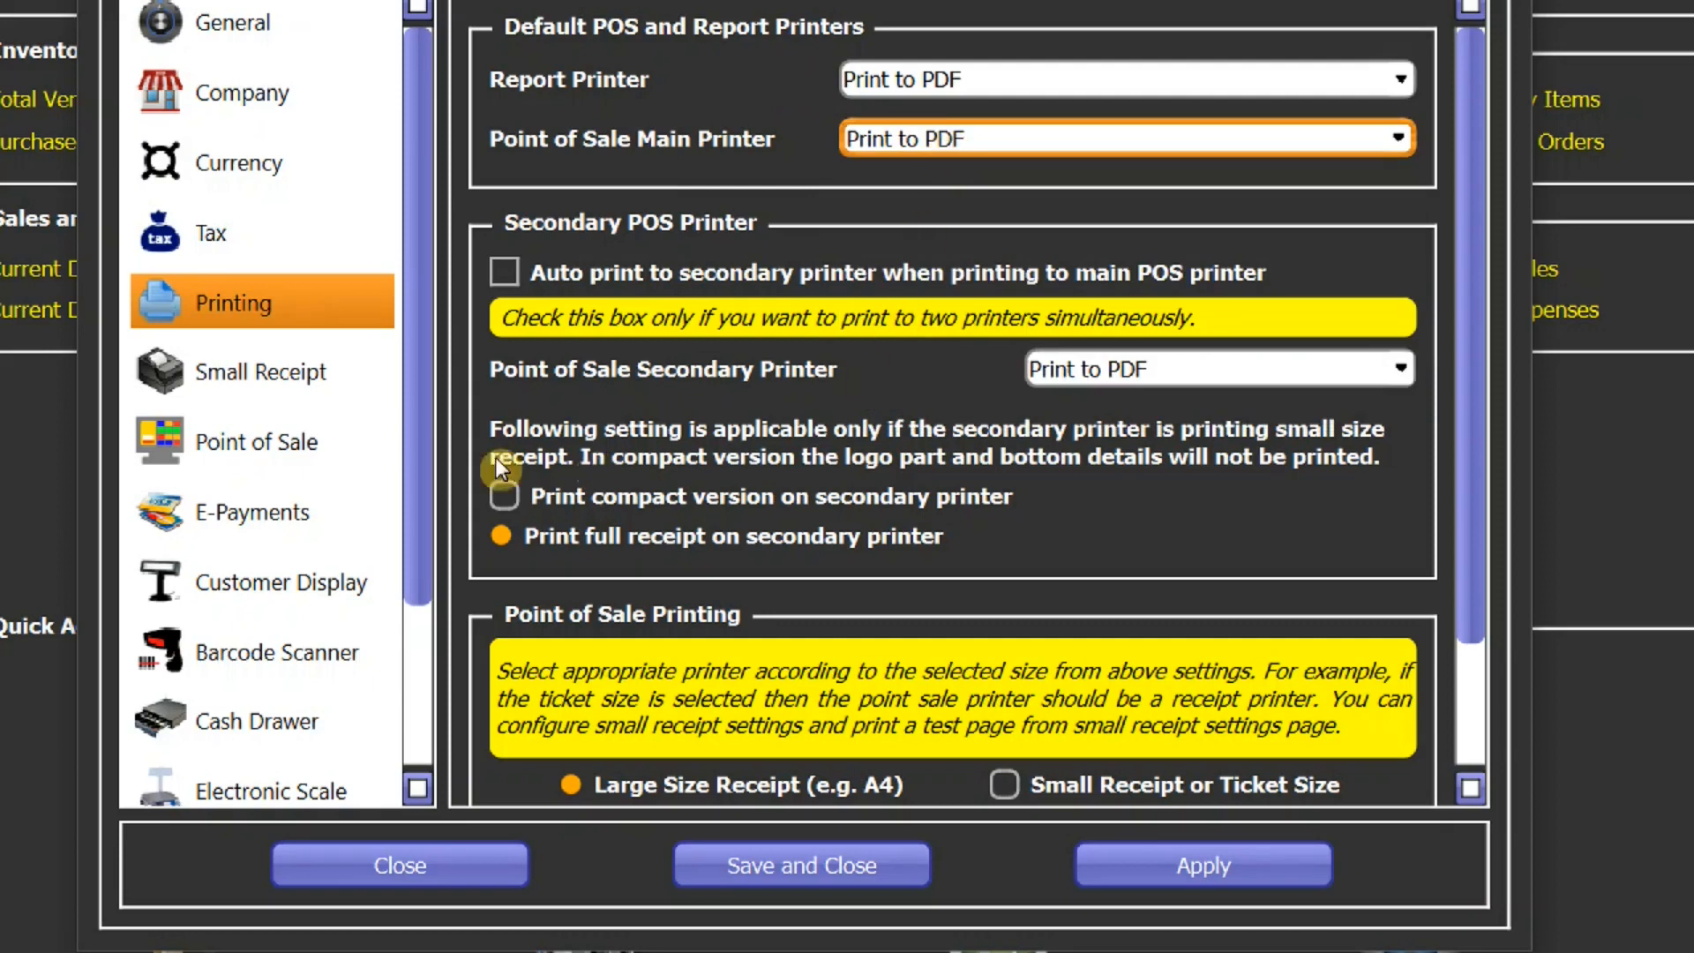
click(259, 370)
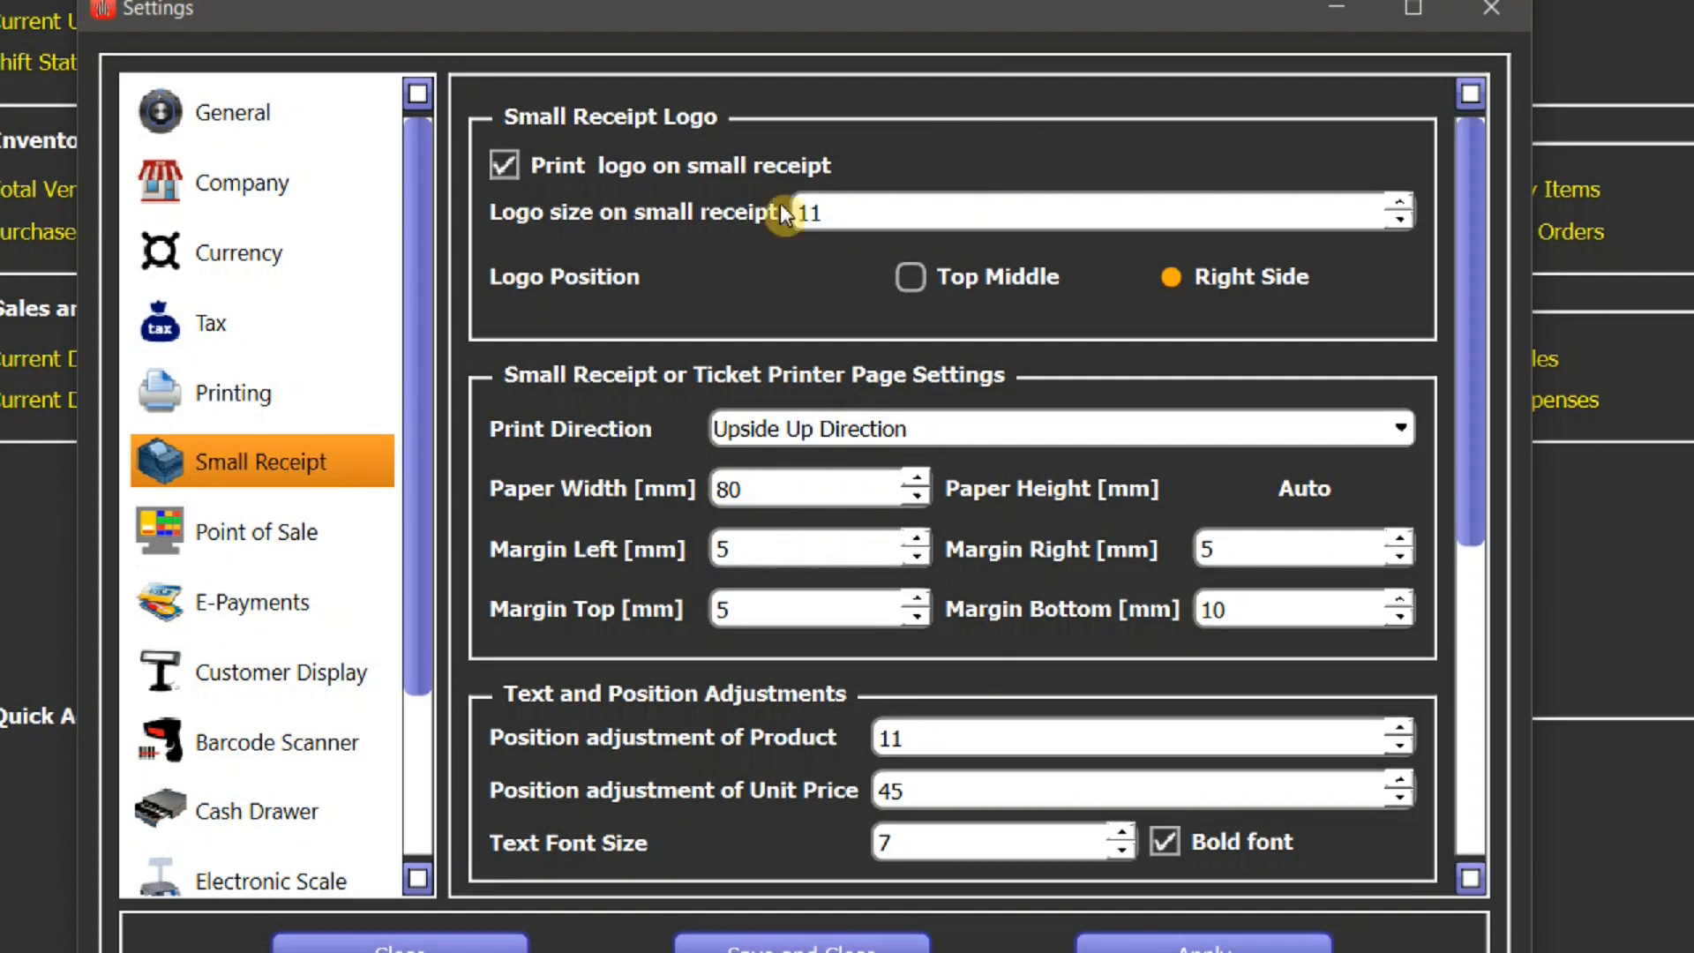
mouse_move(737, 204)
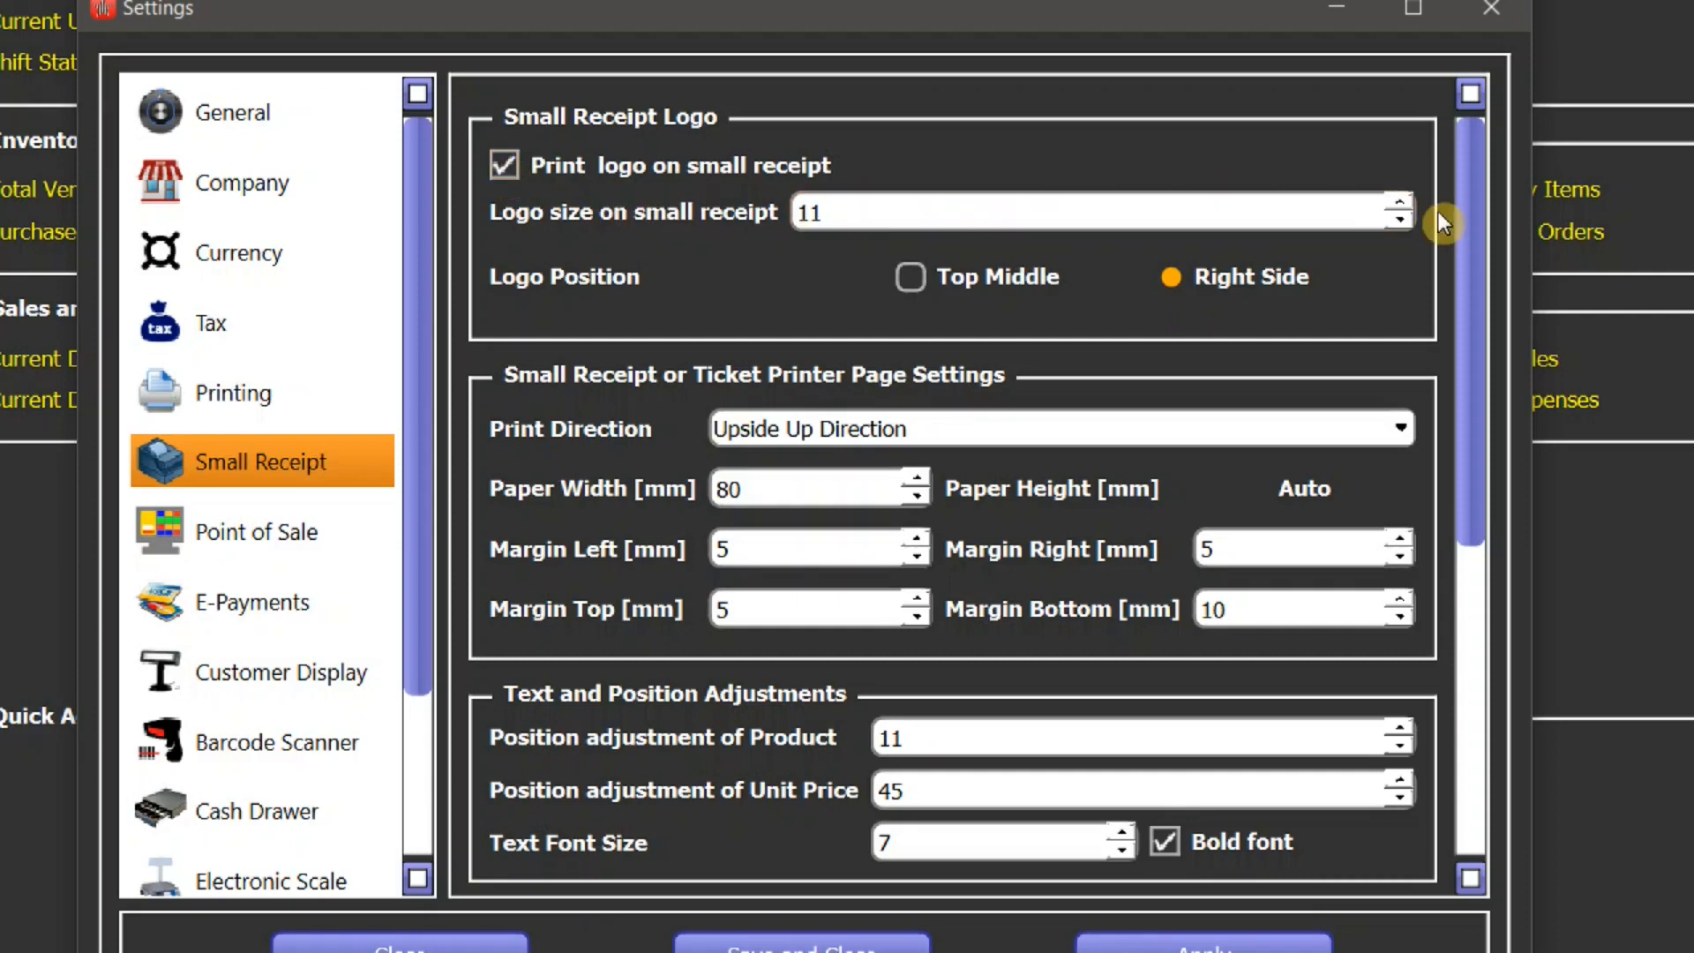
- Raise the small receipt logo size to 12, then set it back to 11
click(1398, 201)
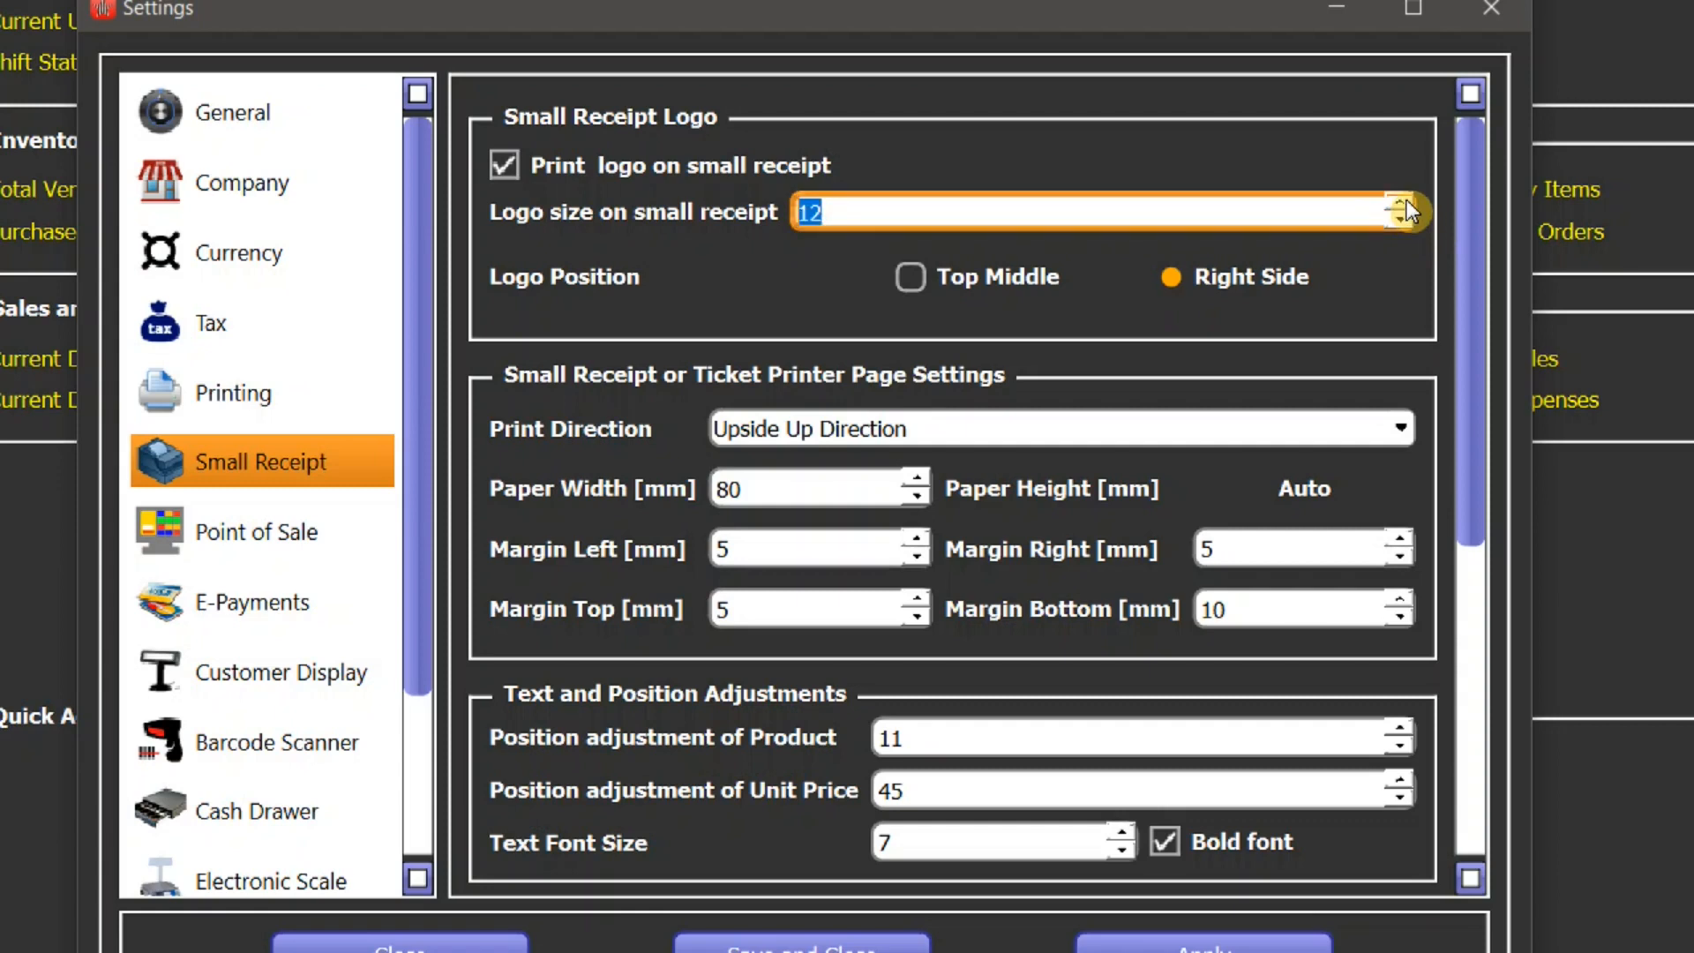
click(1399, 226)
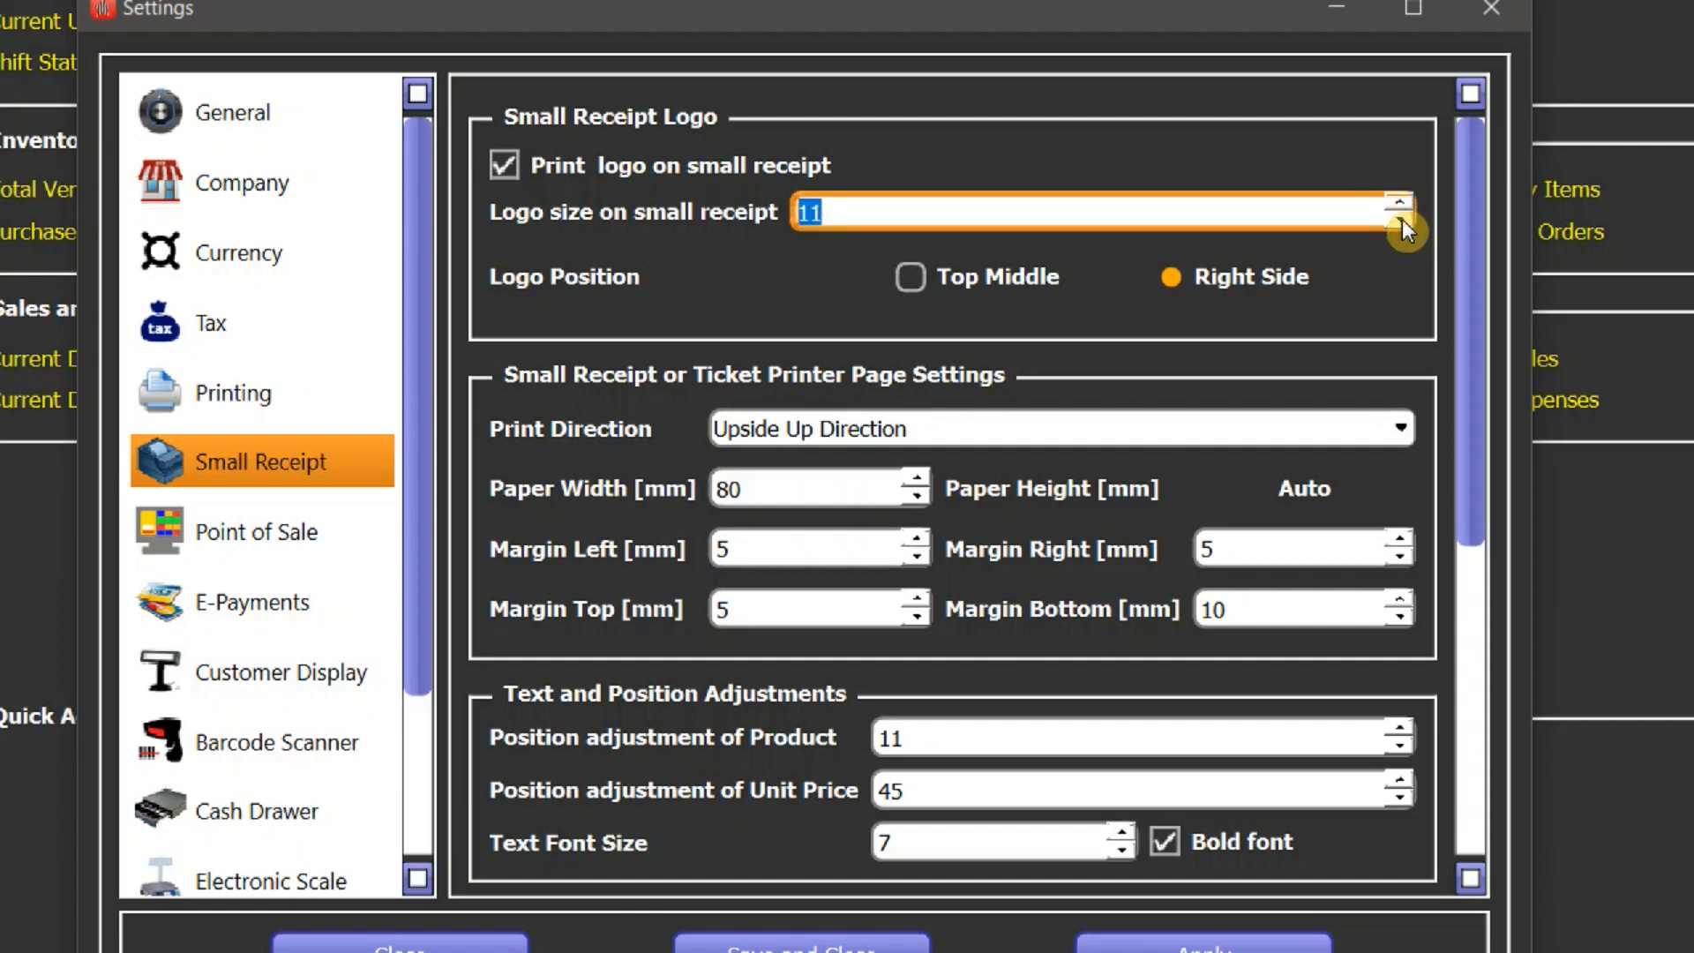
mouse_move(565, 296)
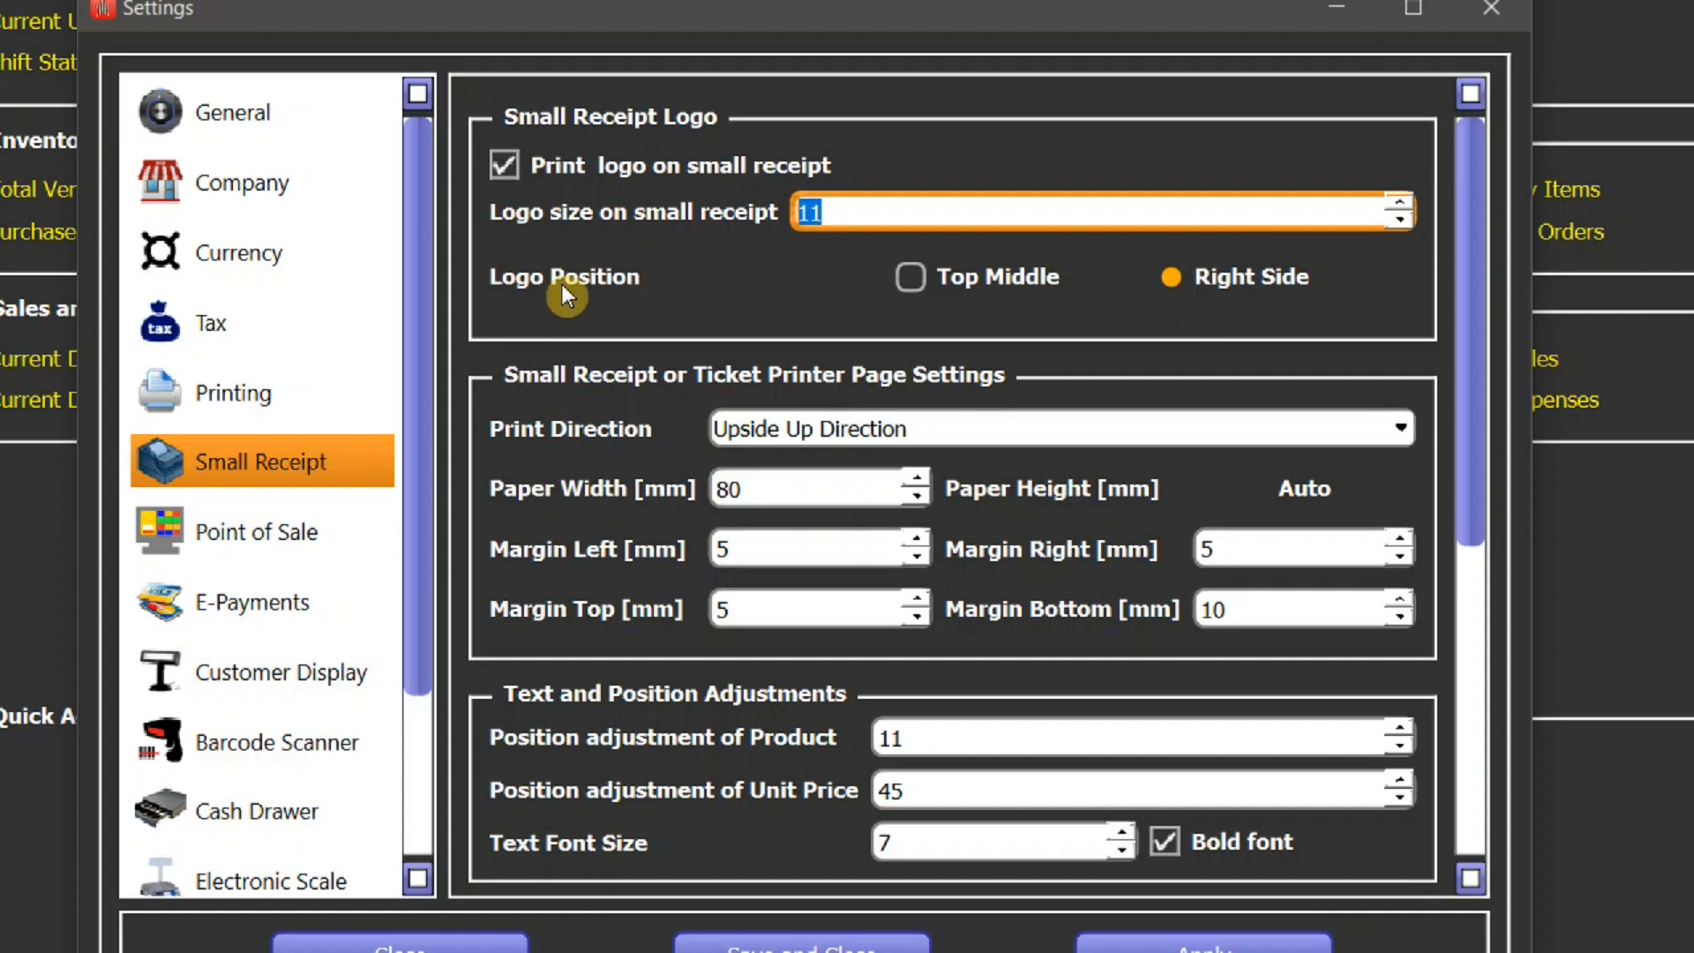
mouse_move(1159, 289)
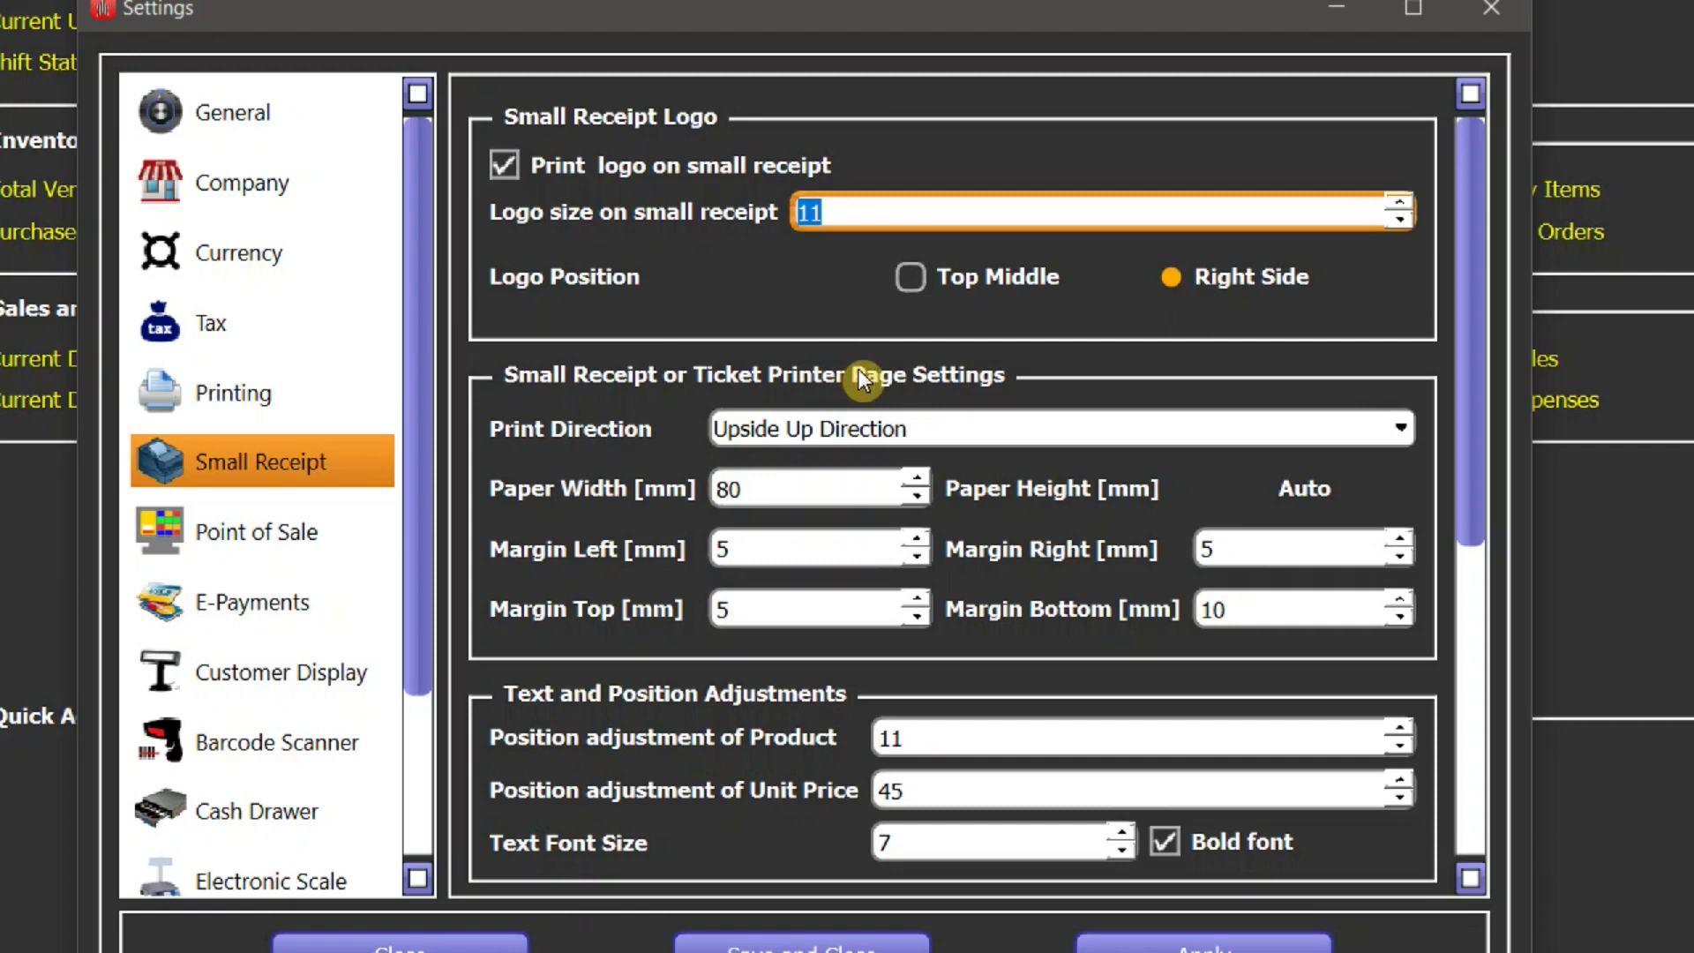
mouse_move(851, 461)
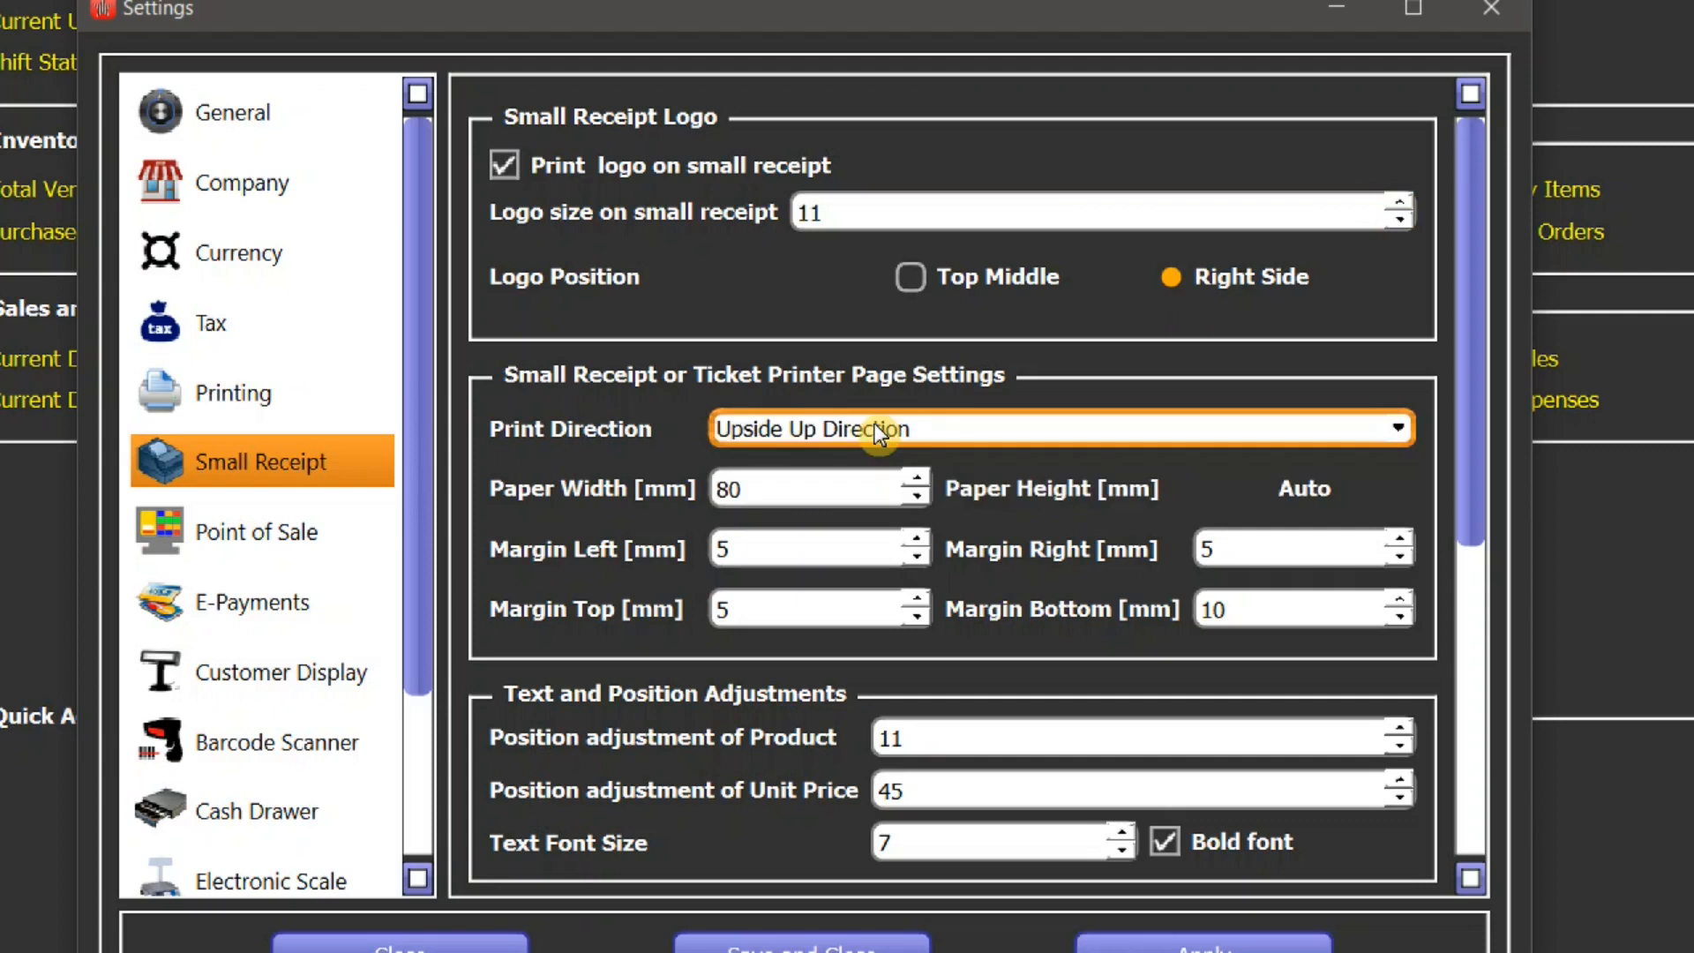
mouse_move(649, 507)
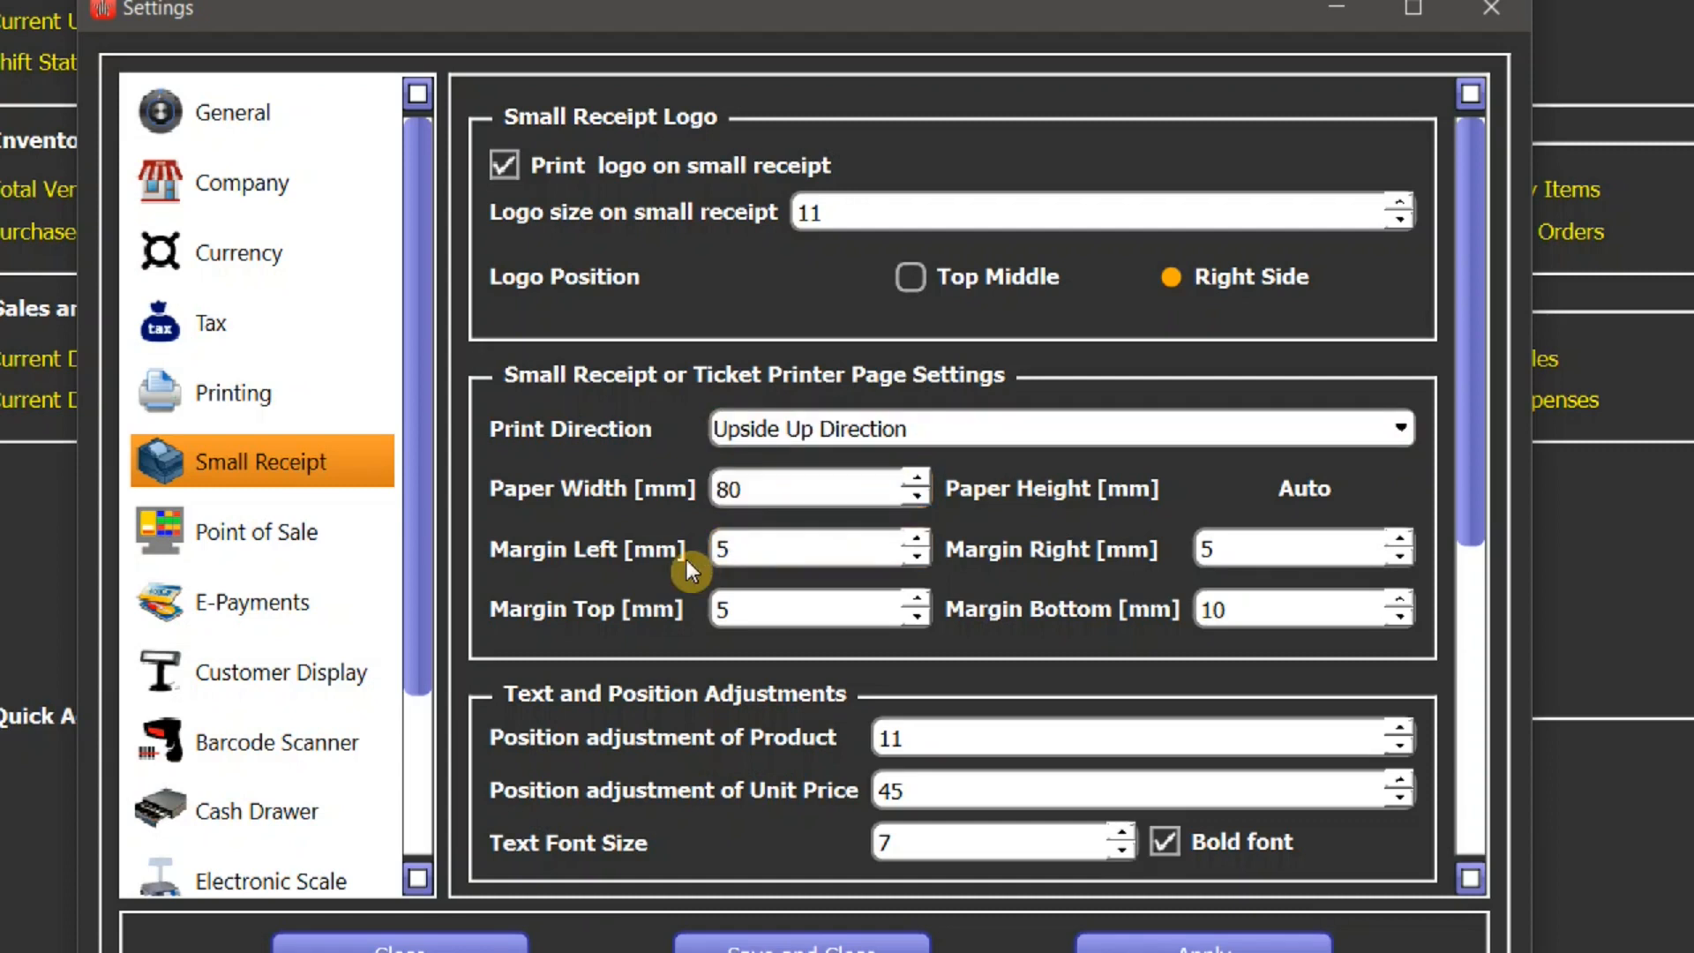
mouse_move(758, 584)
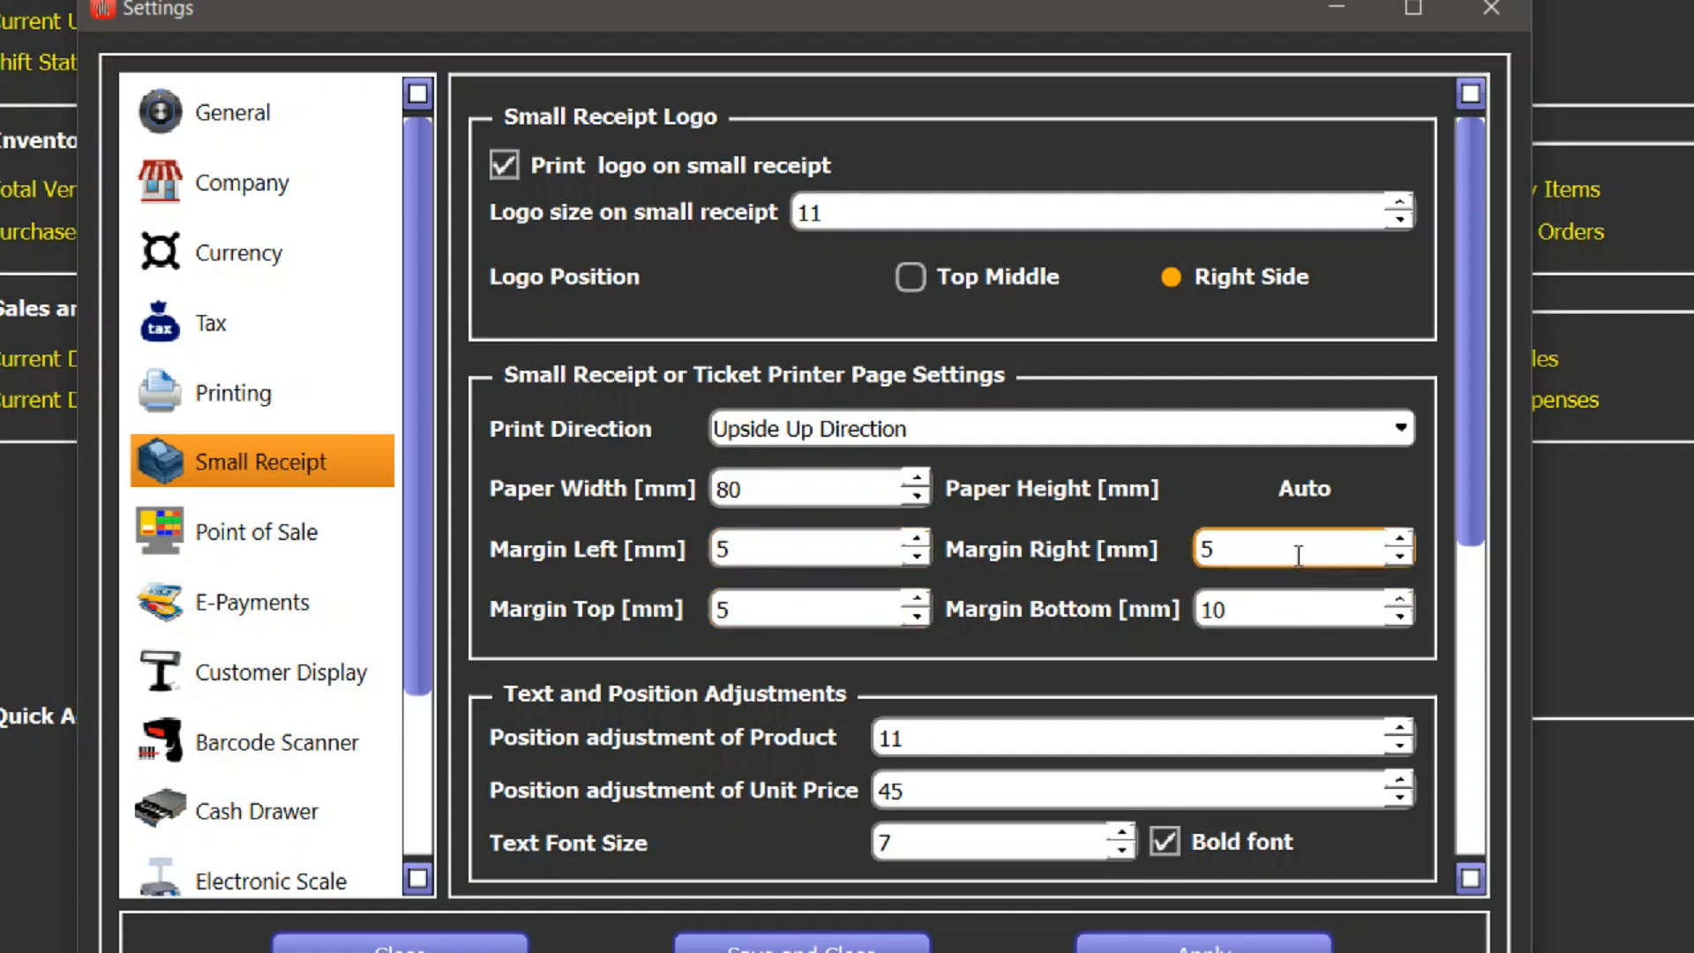
mouse_move(1280, 589)
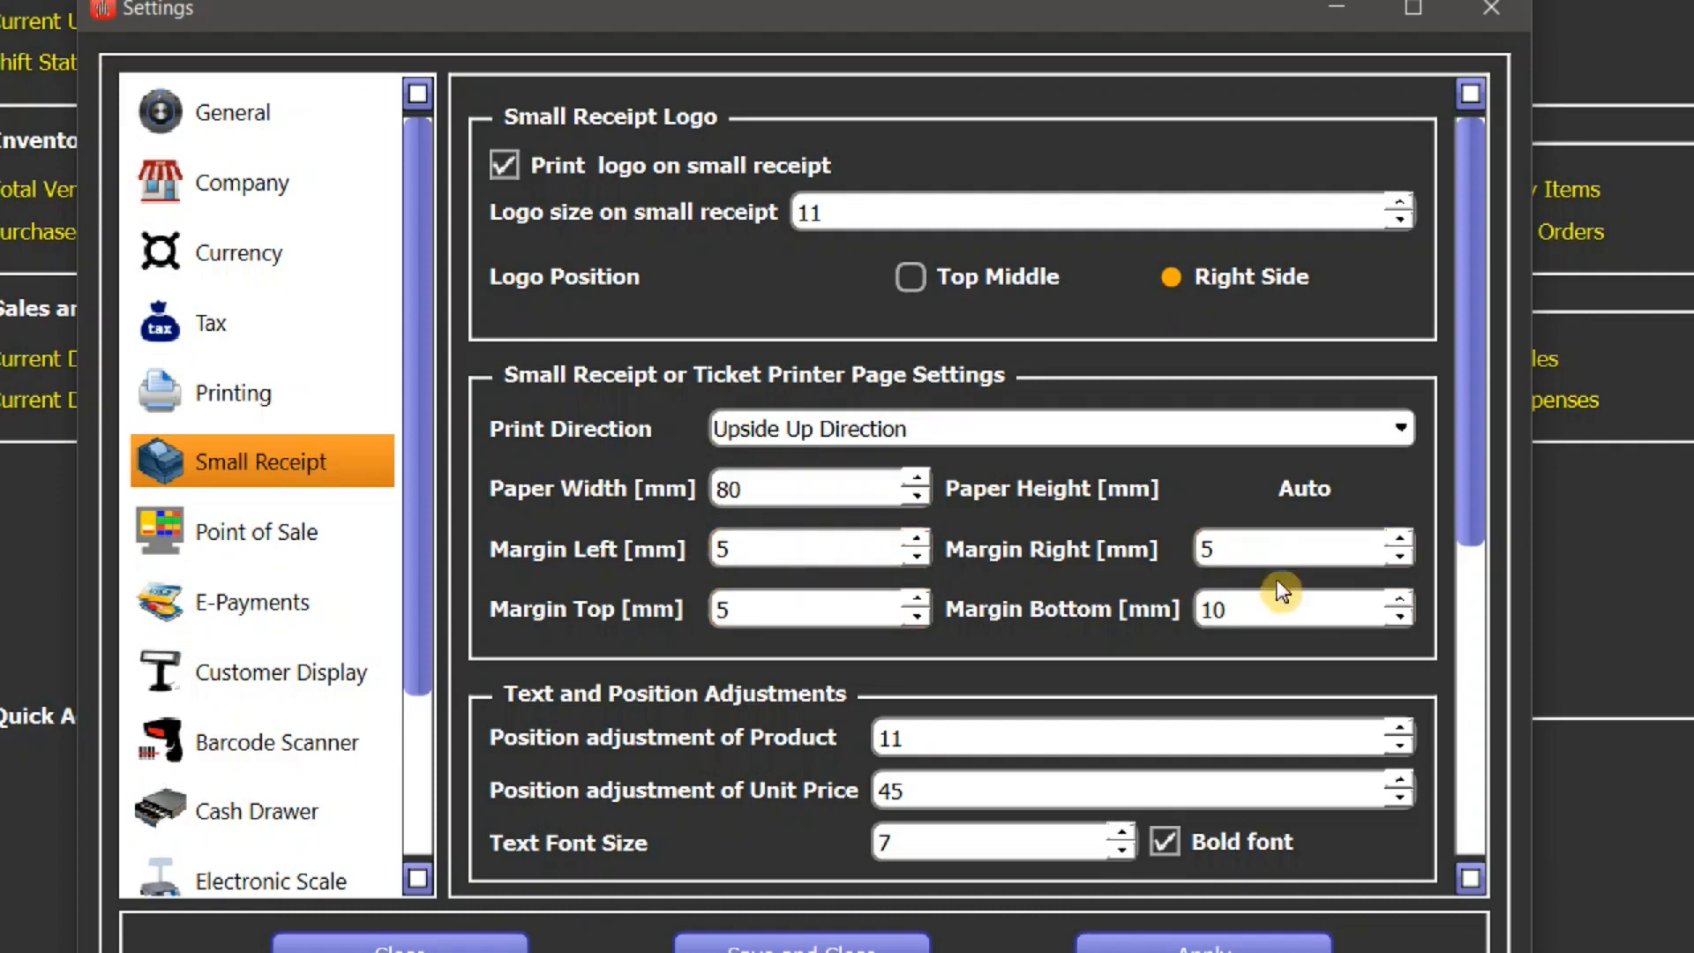
mouse_move(1295, 525)
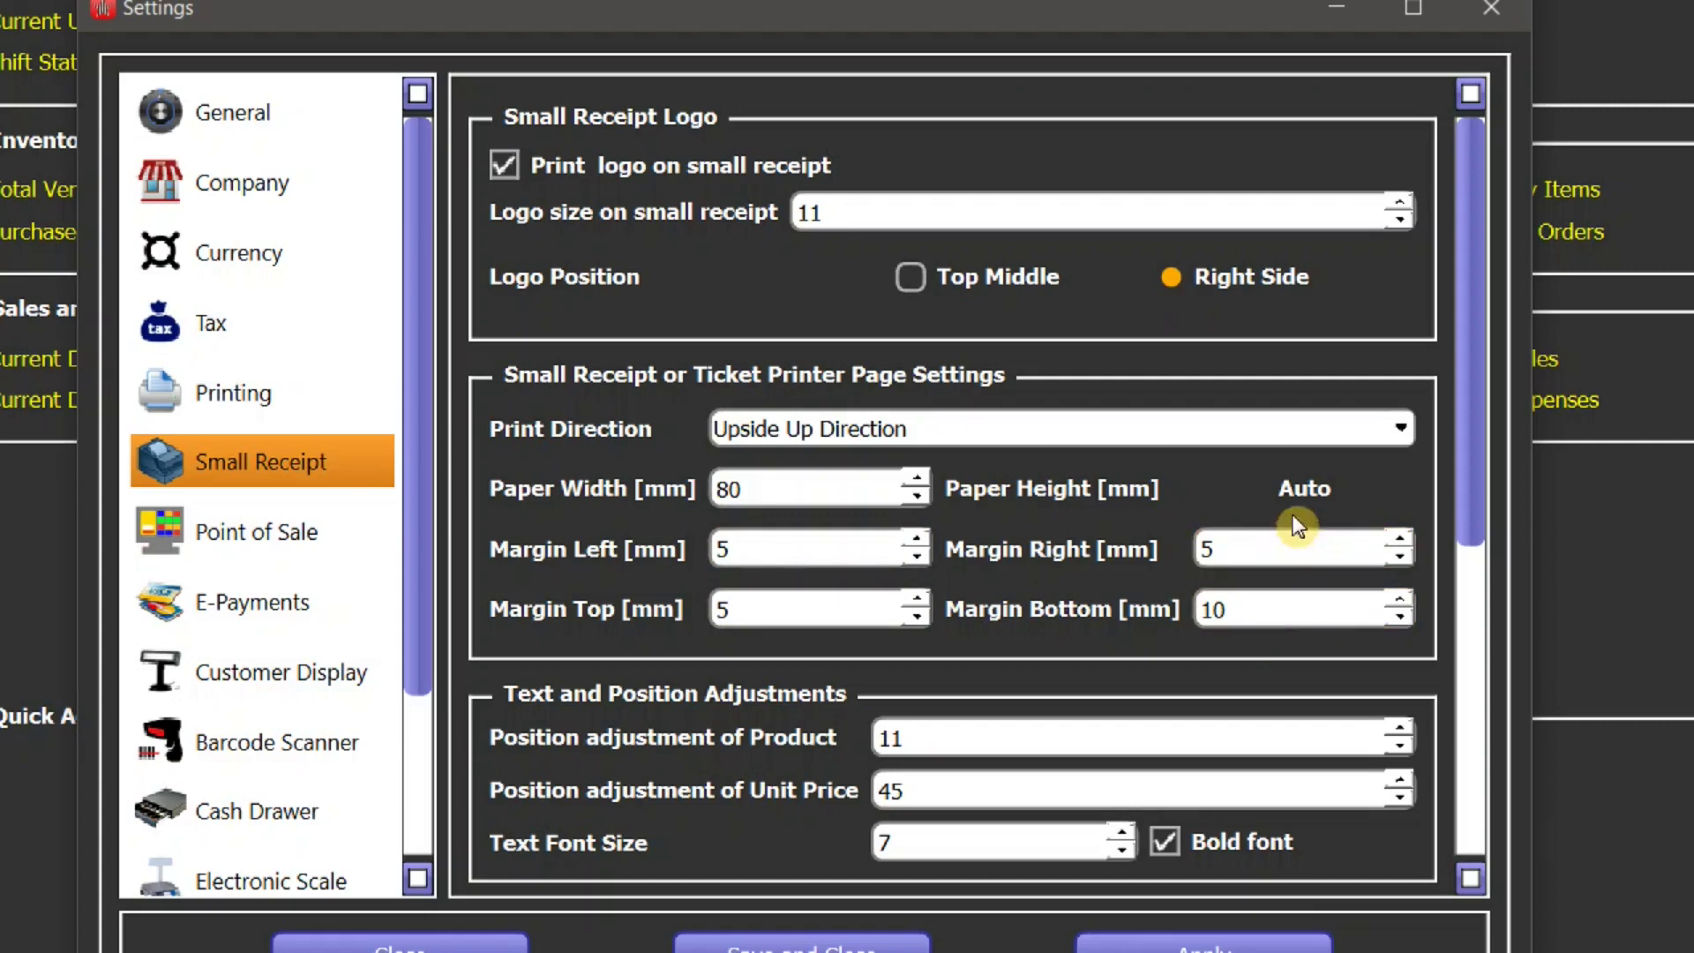
mouse_move(1306, 496)
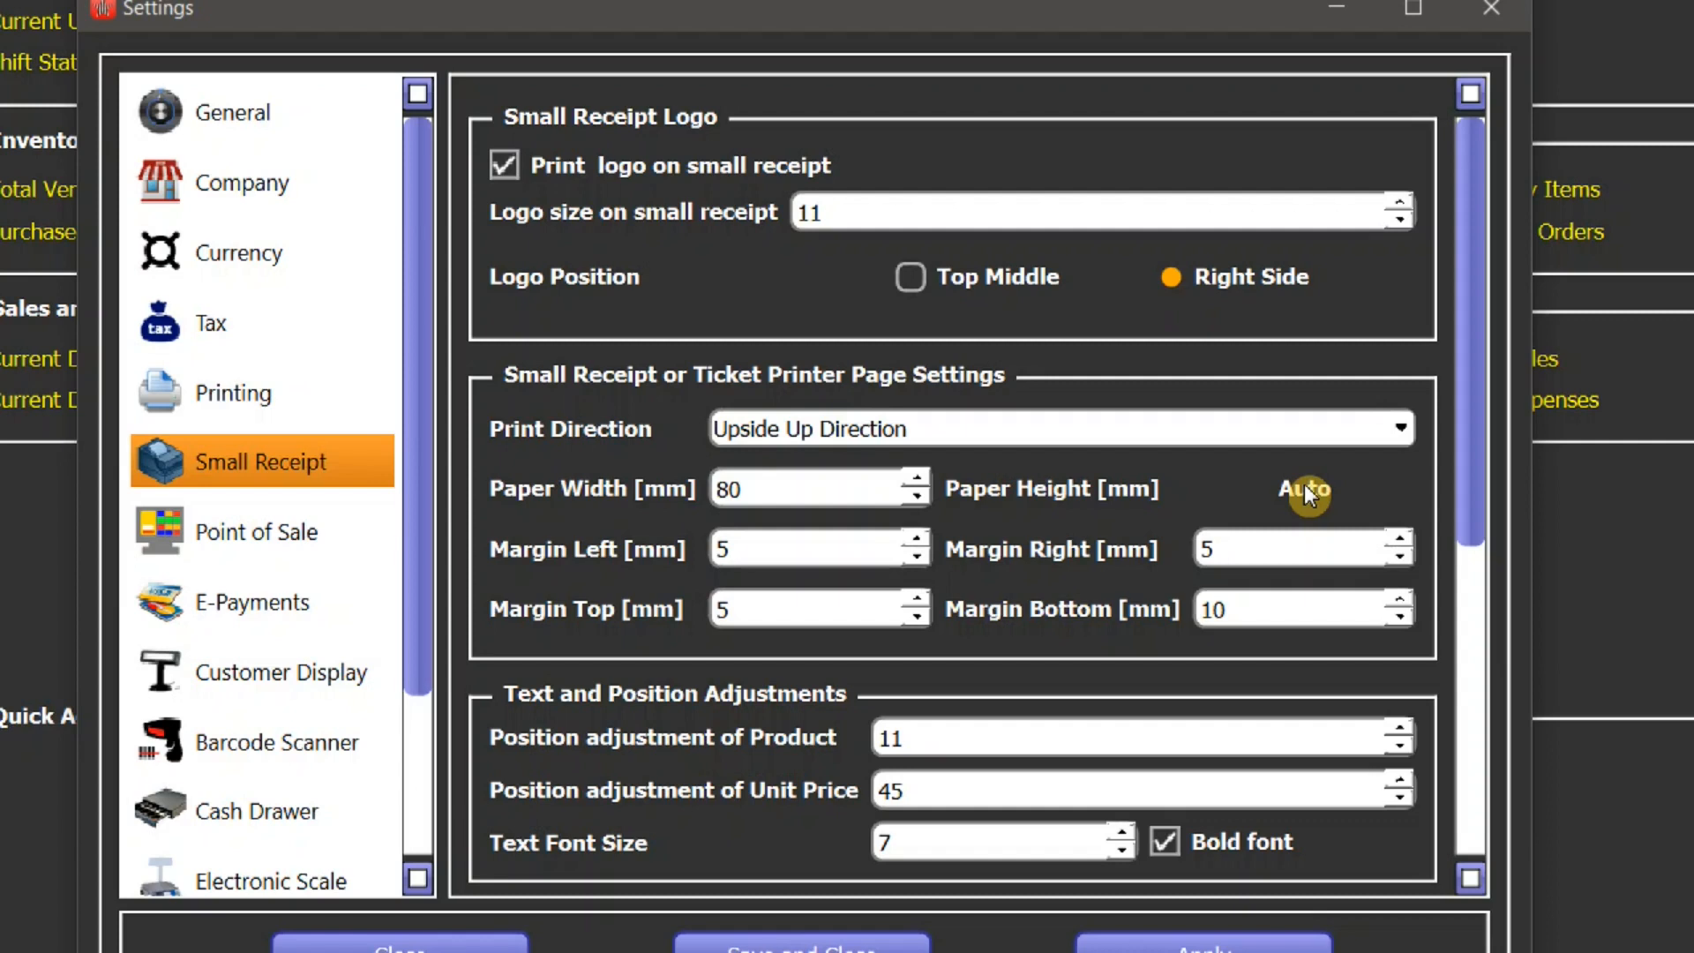
- Under Text and Position Adjustments, keep font size 7 and uncheck Bold font
scroll(down, 3)
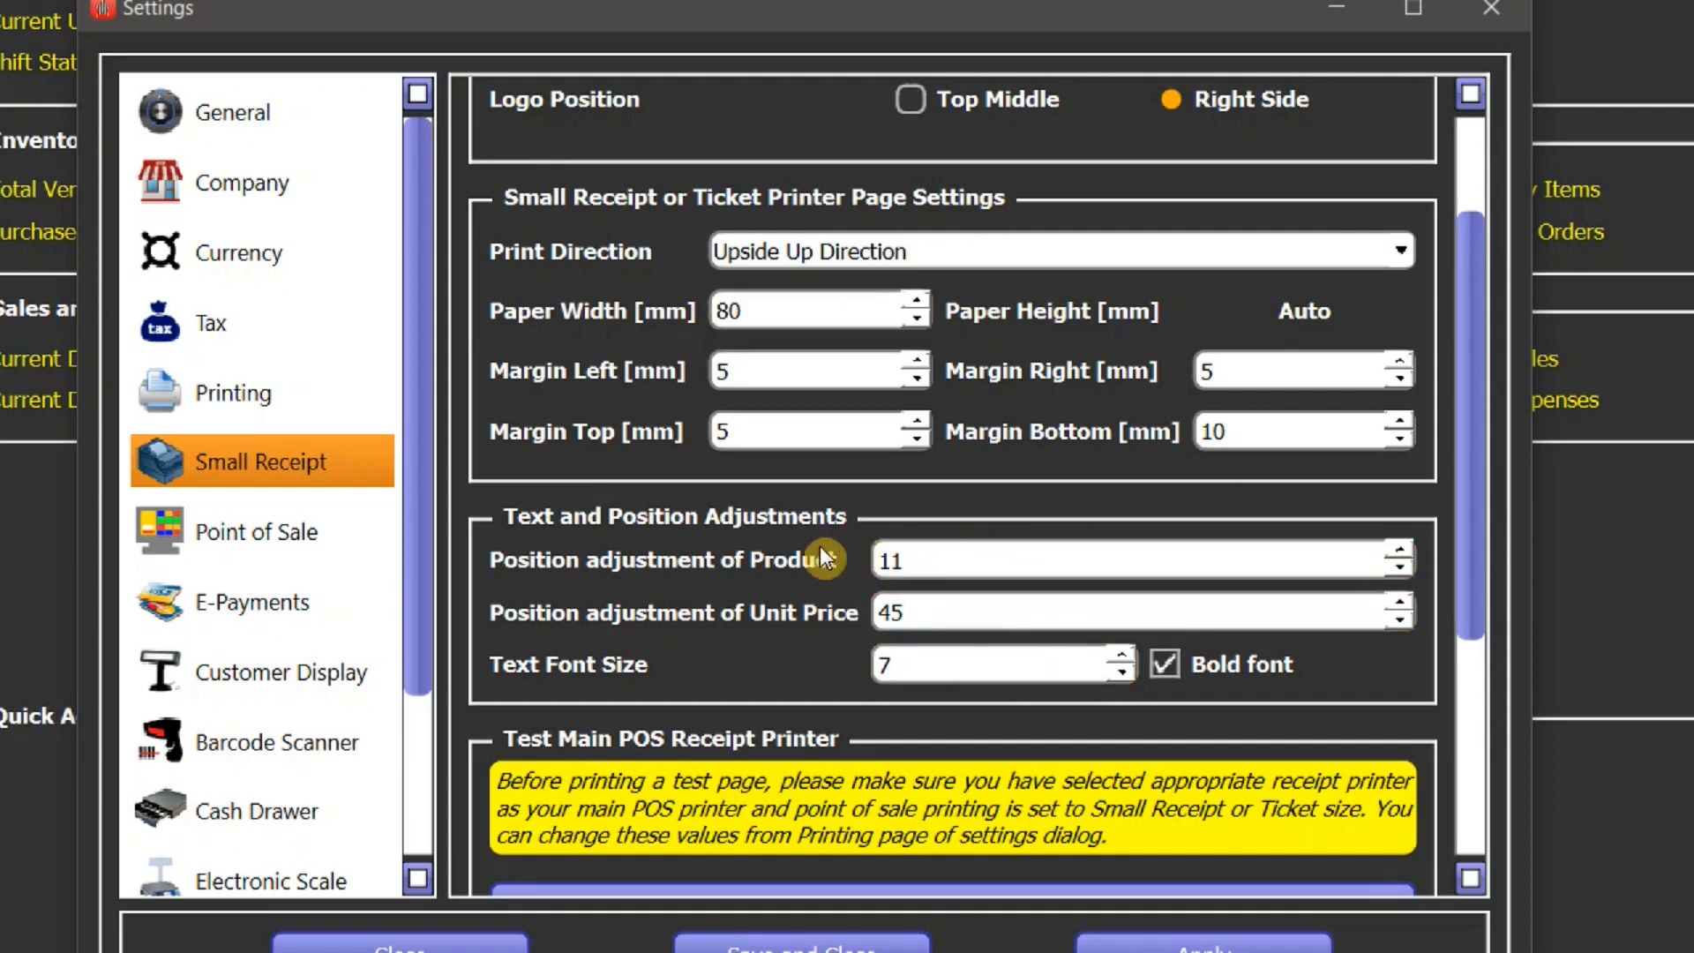
mouse_move(828, 632)
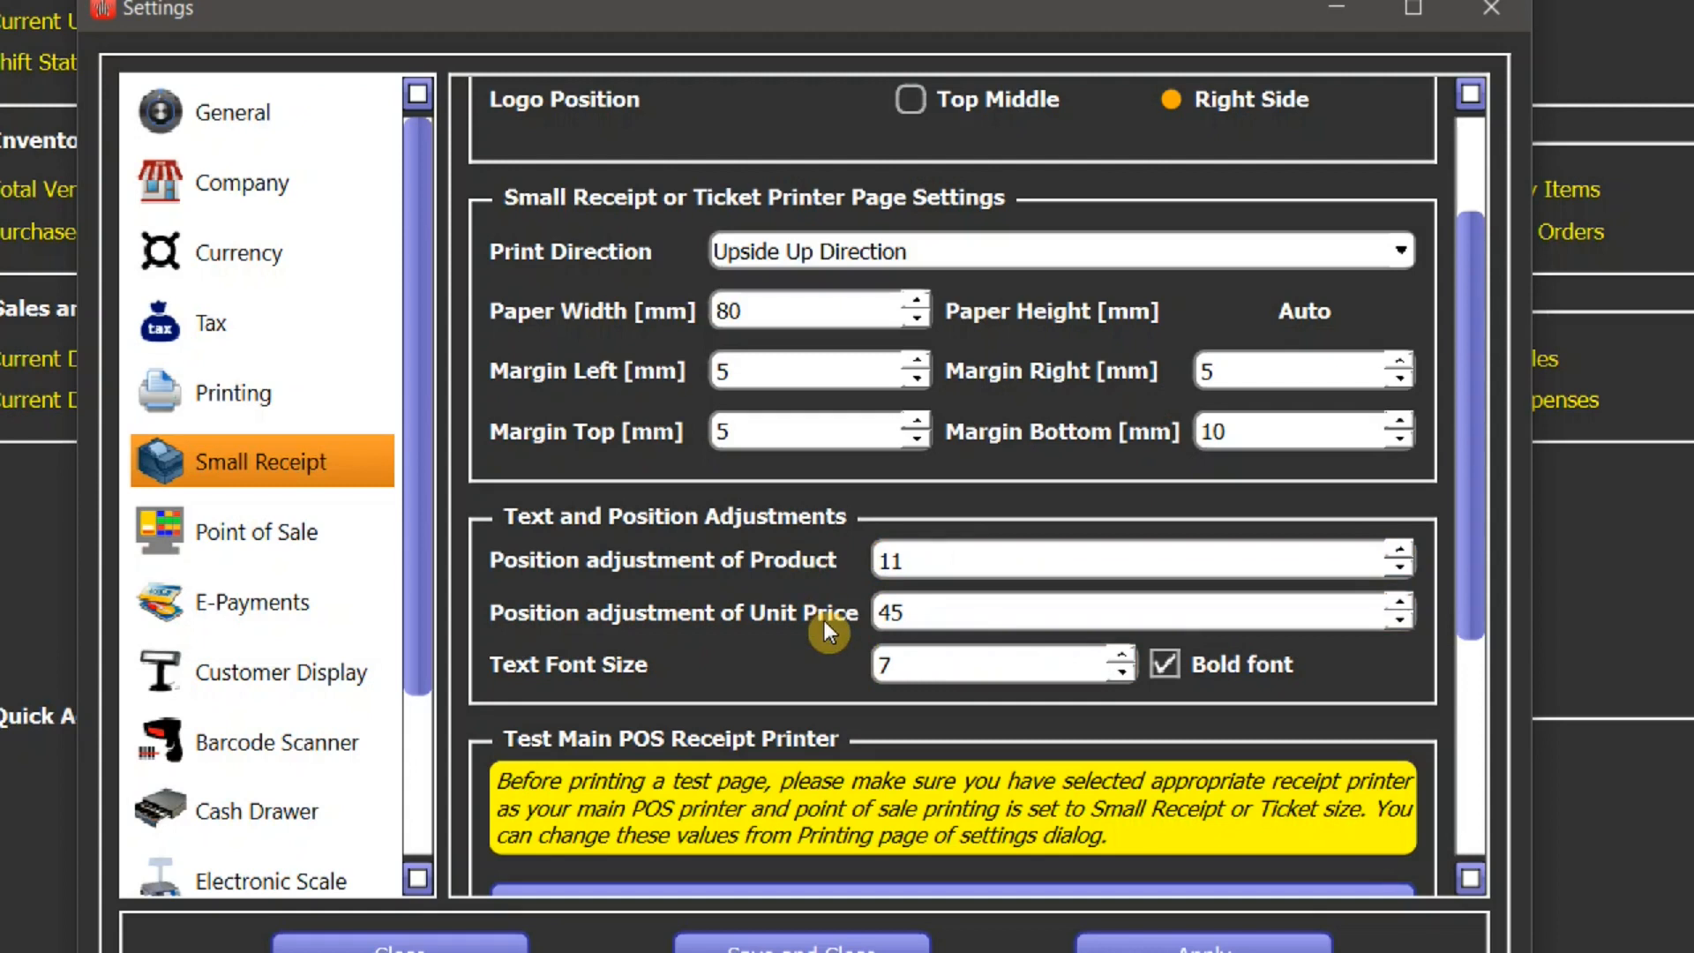
click(1092, 559)
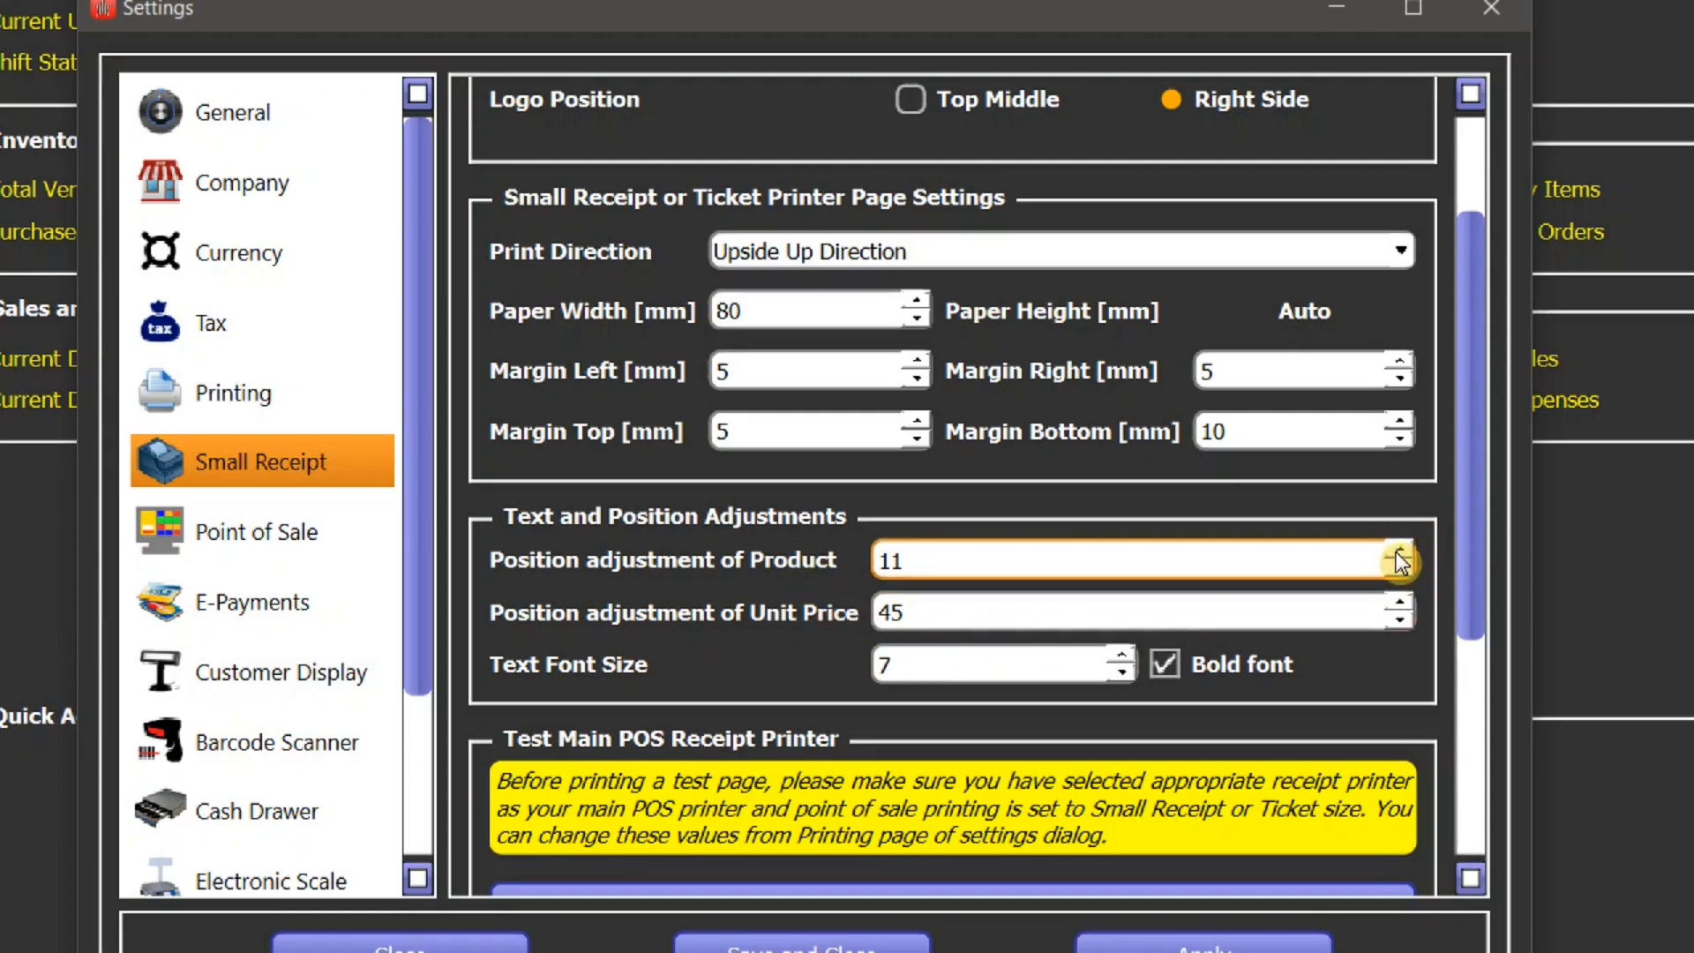
click(1398, 563)
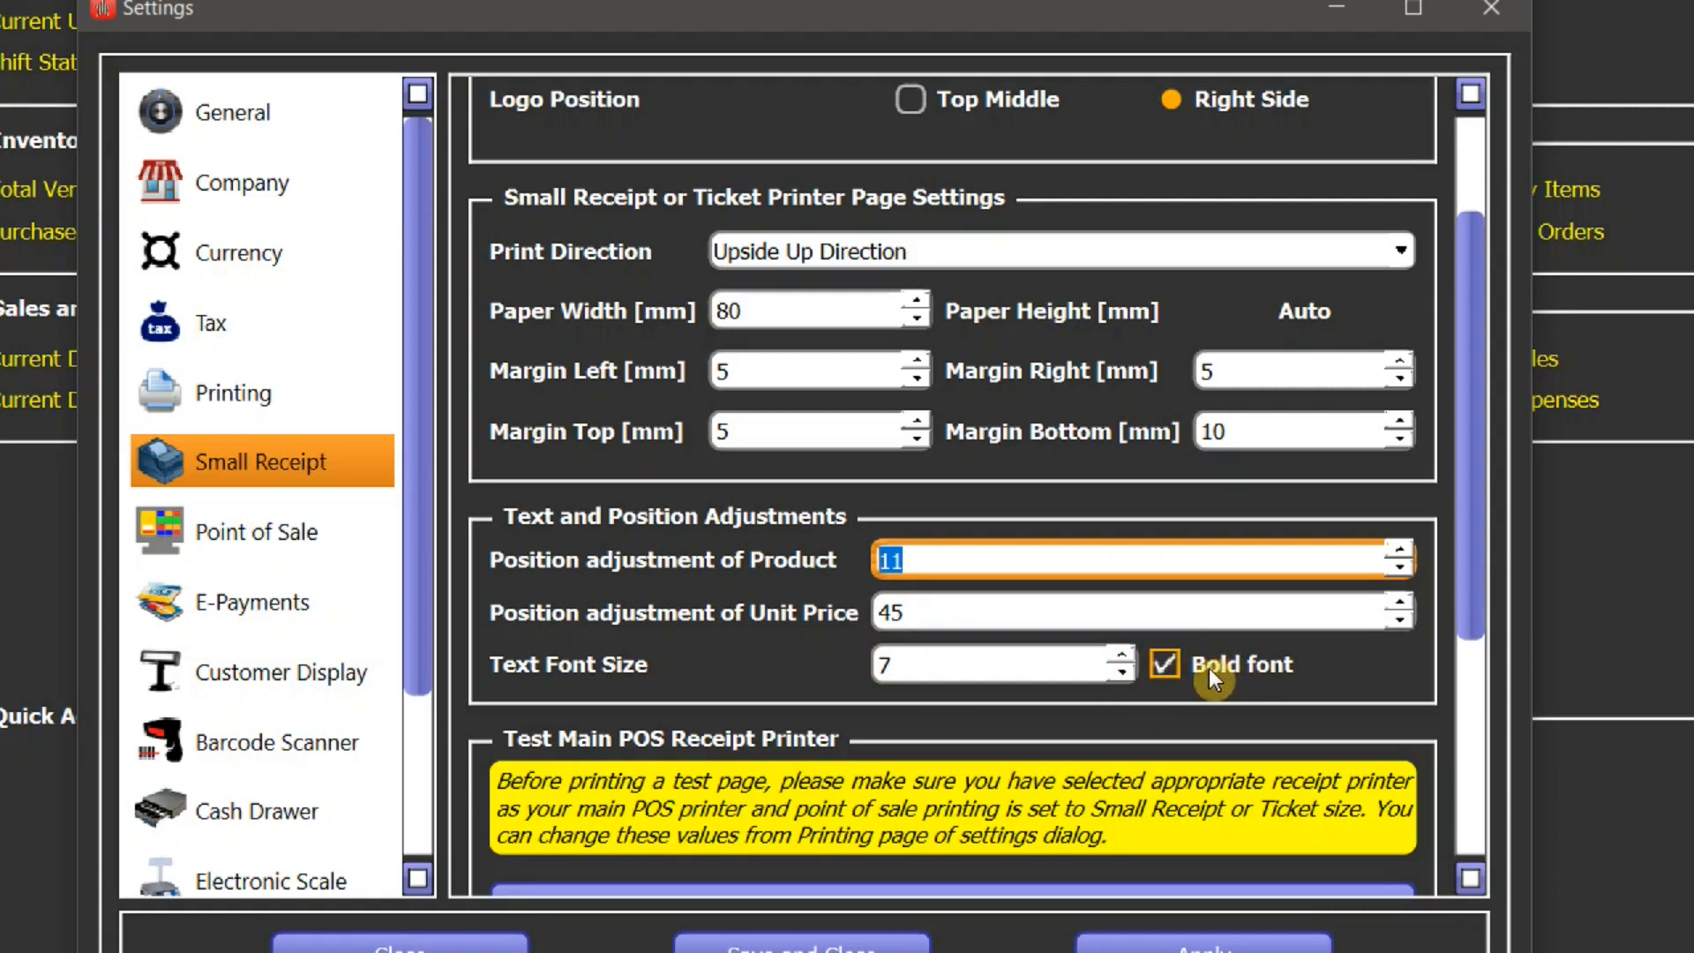
click(1165, 663)
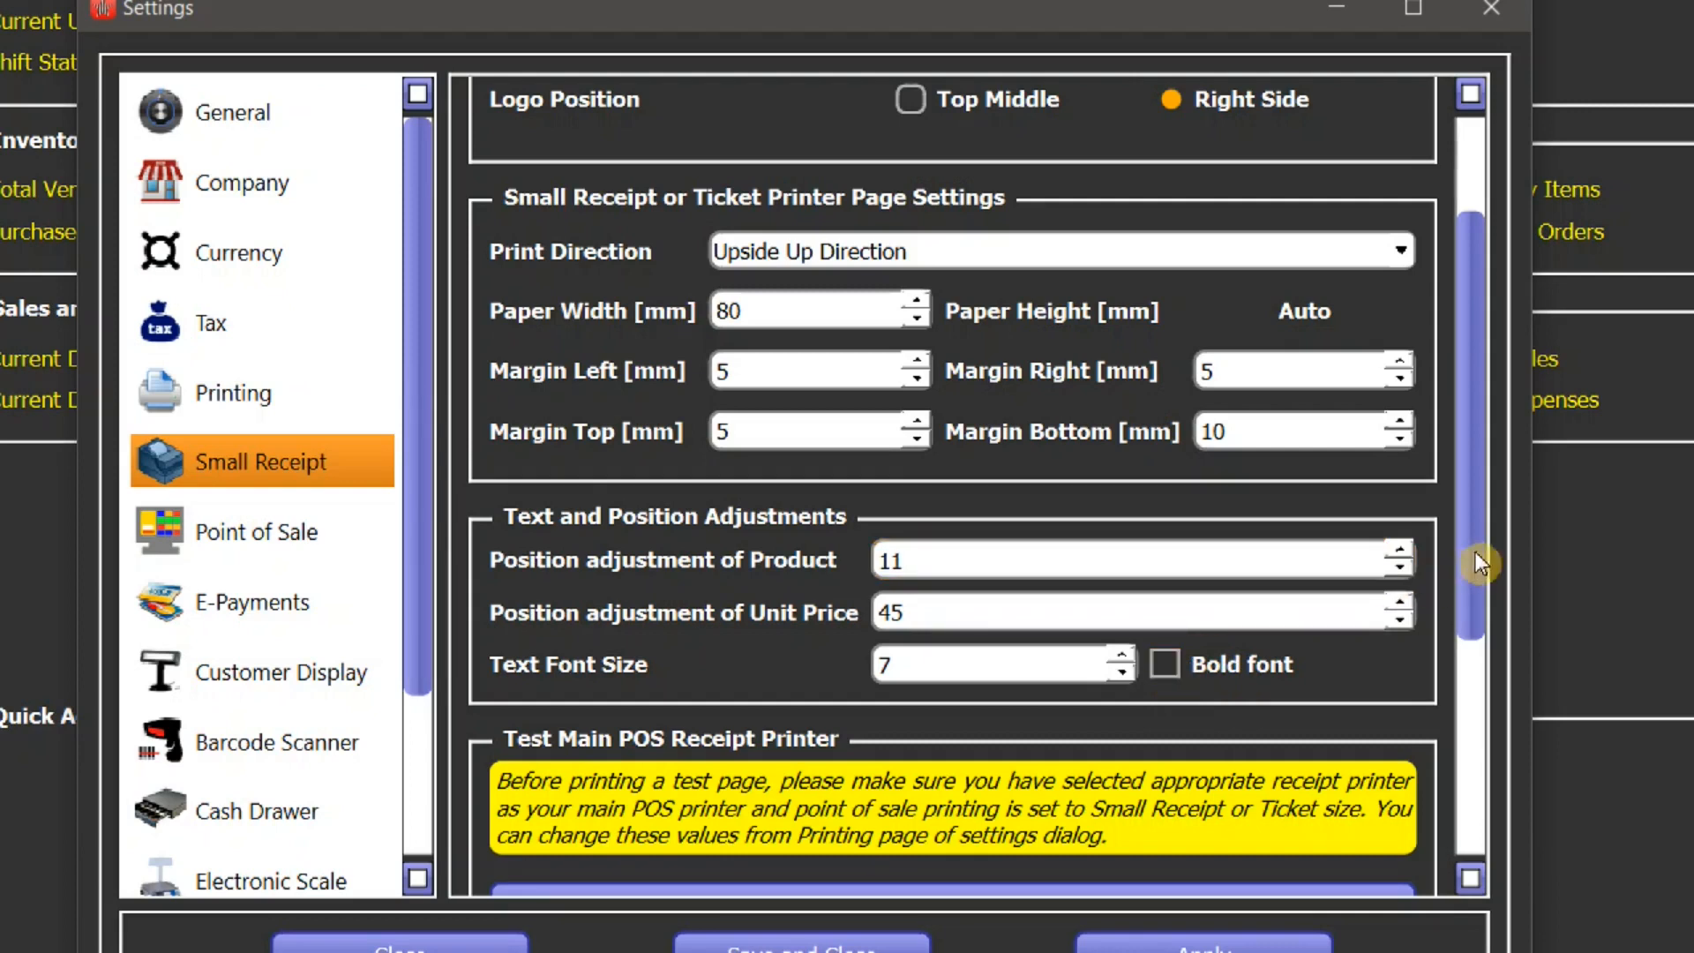
scroll(down, 3)
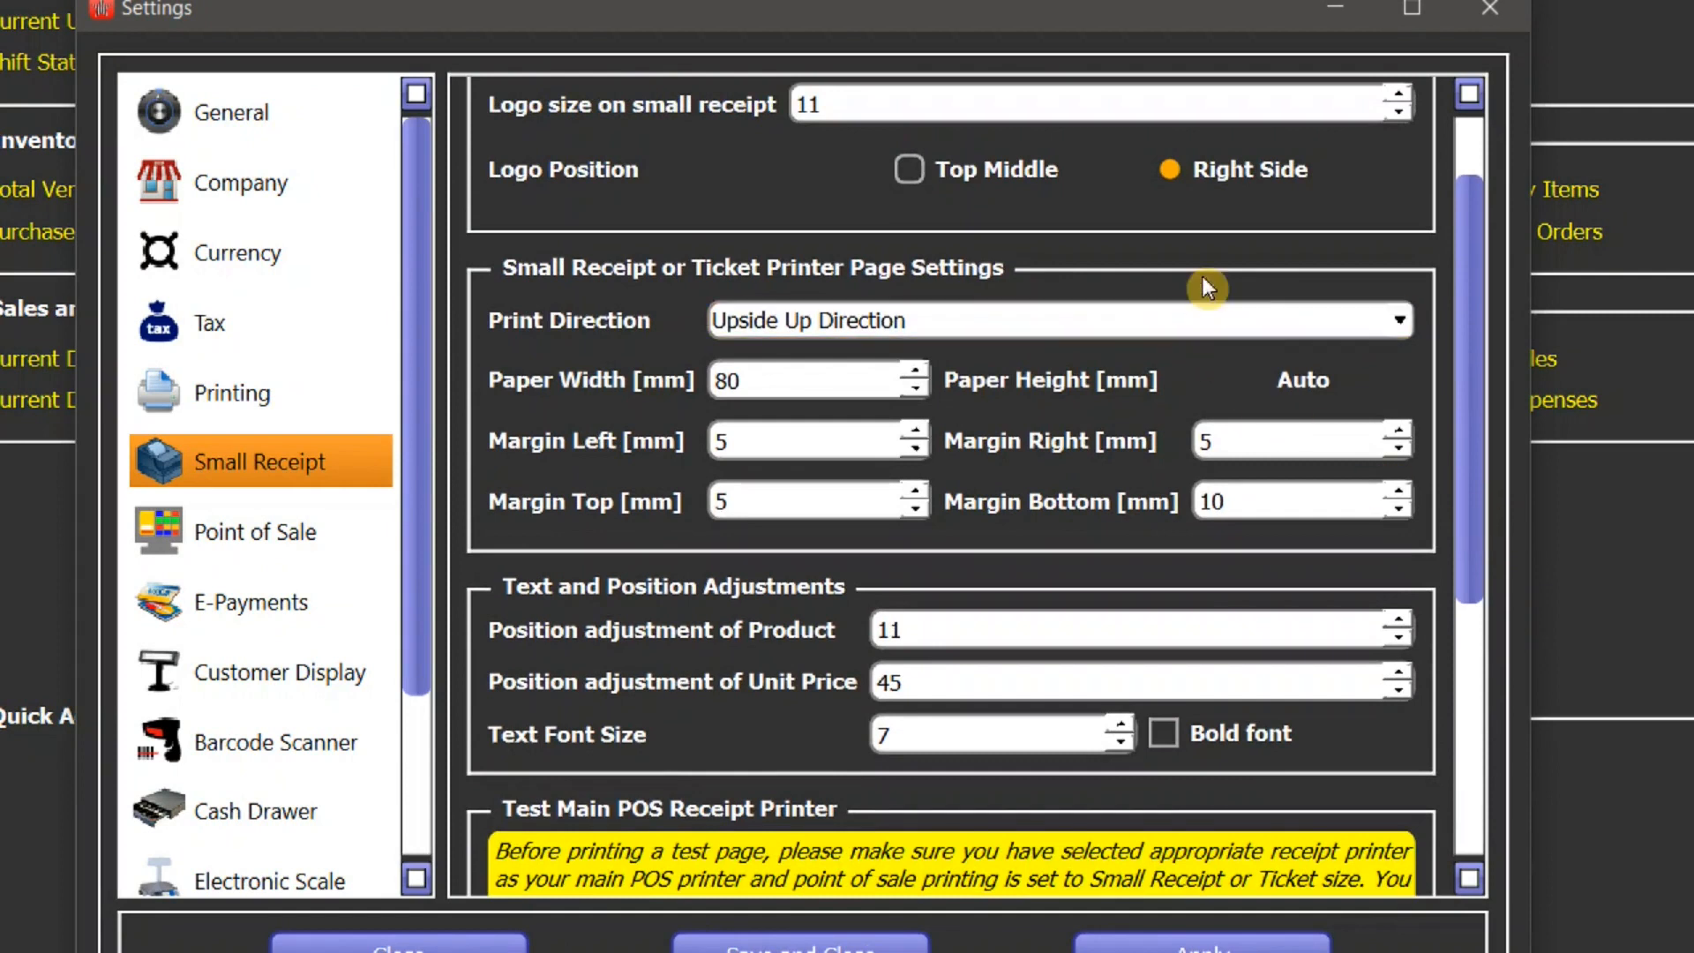
mouse_move(1472, 420)
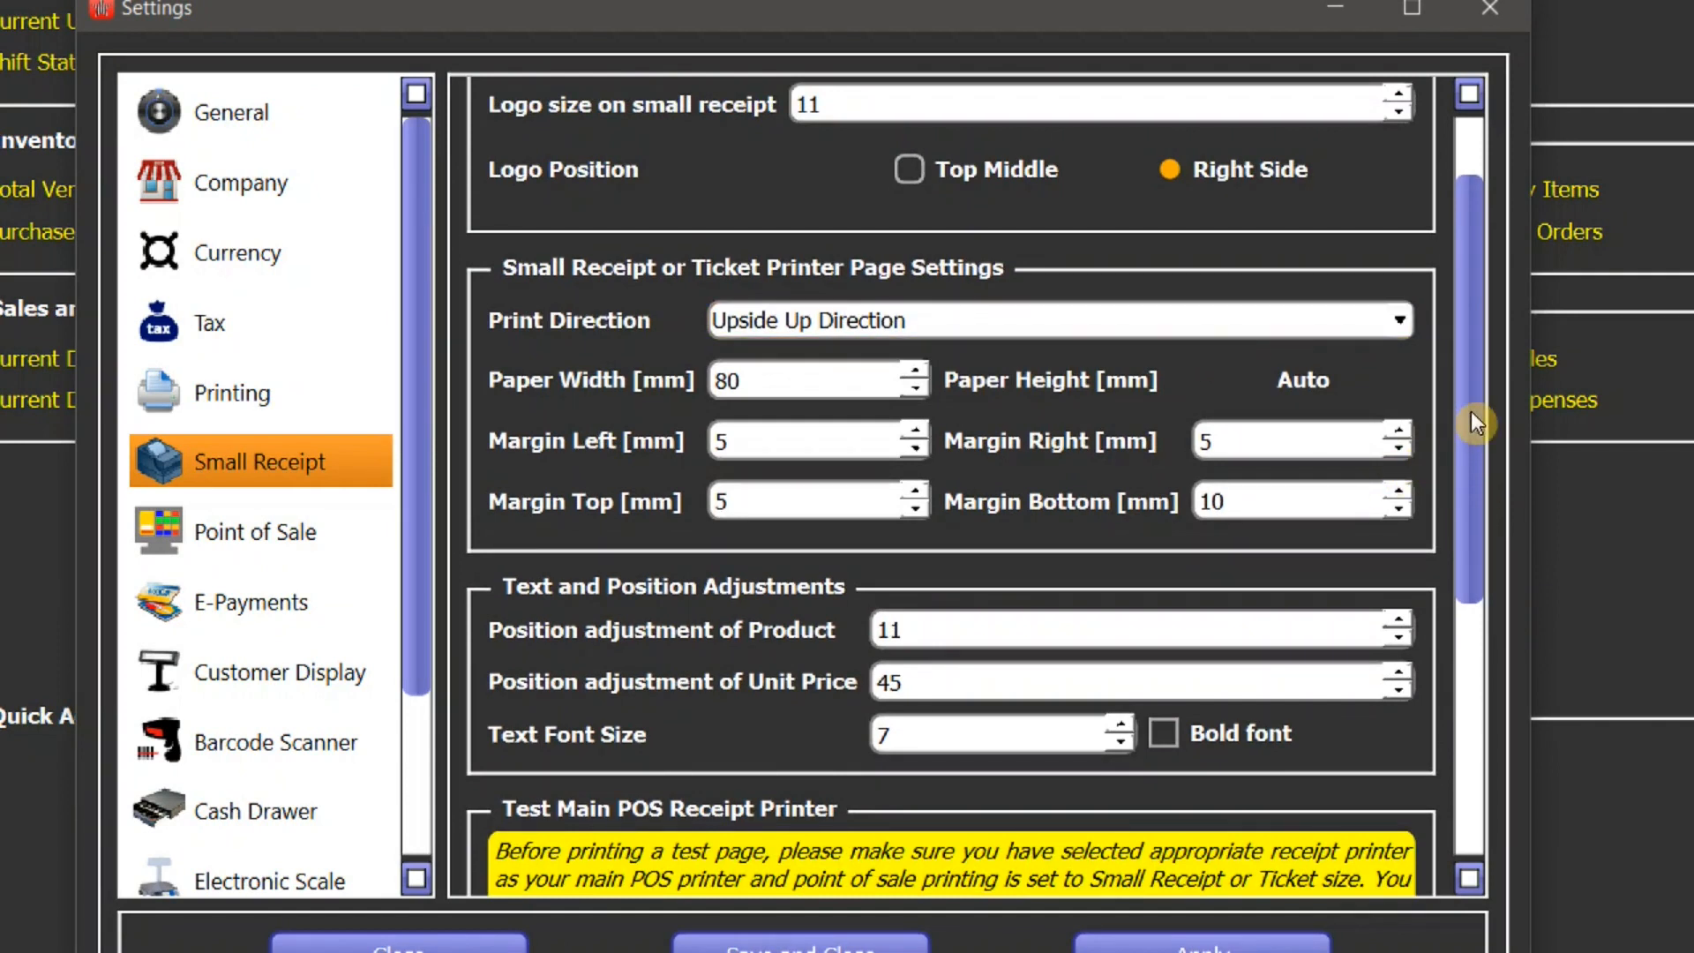
- Select the product position adjustment value (11) to replace it with 20
scroll(down, 3)
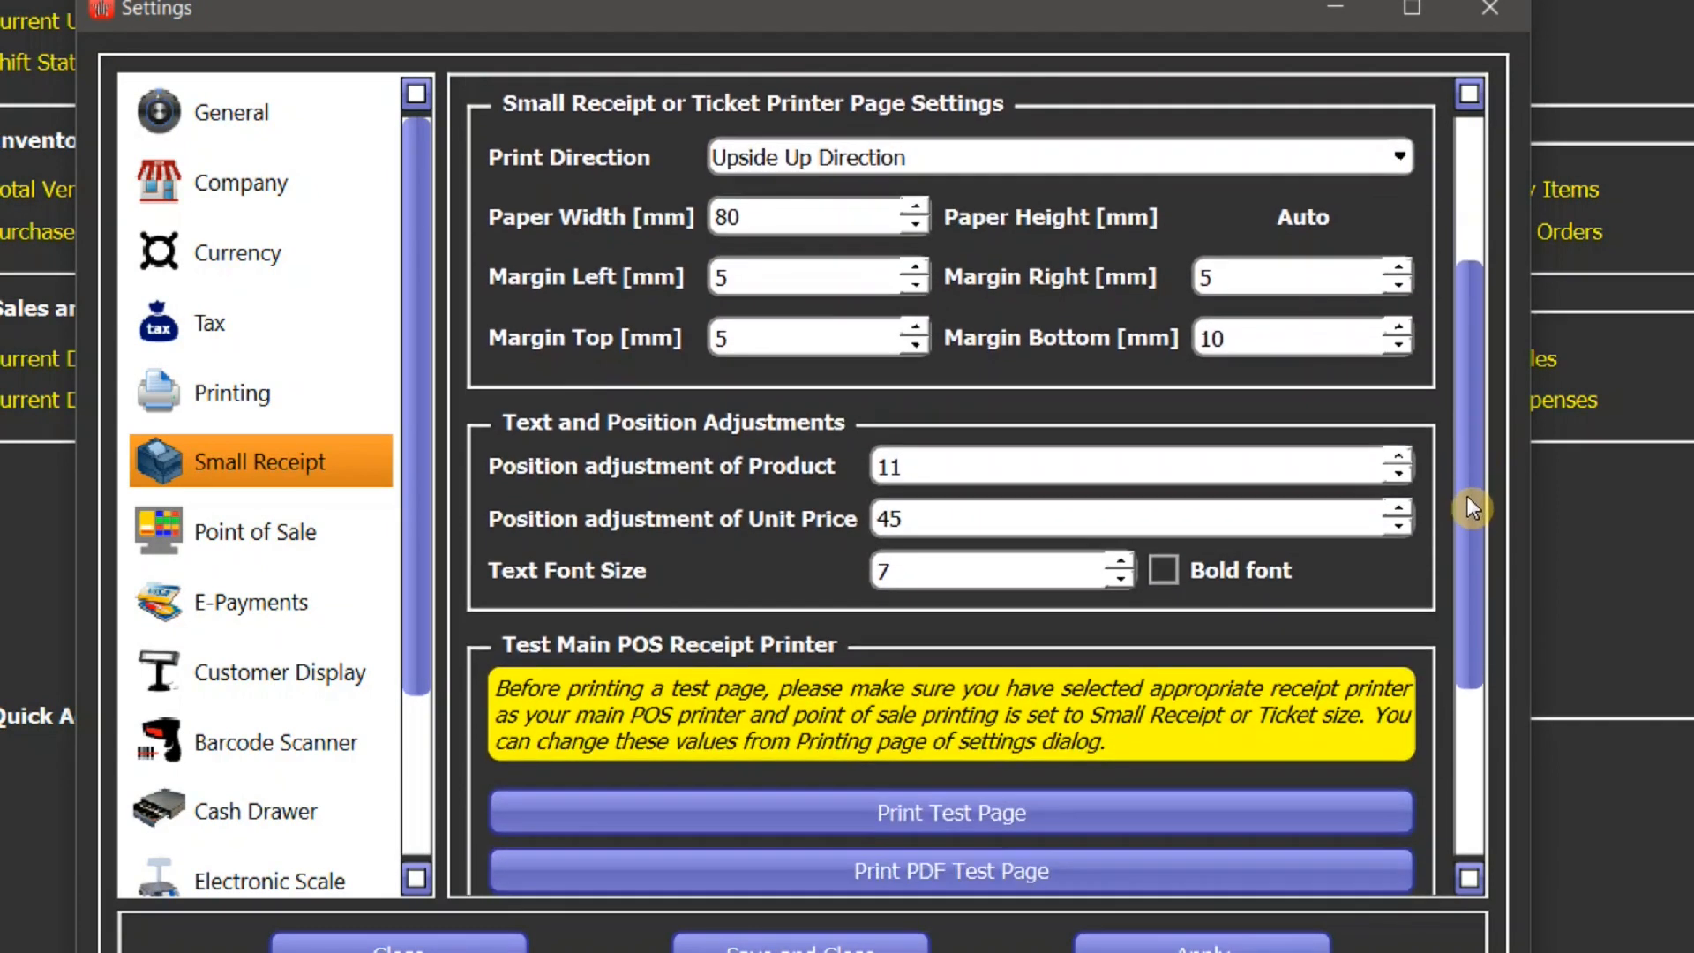
scroll(down, 3)
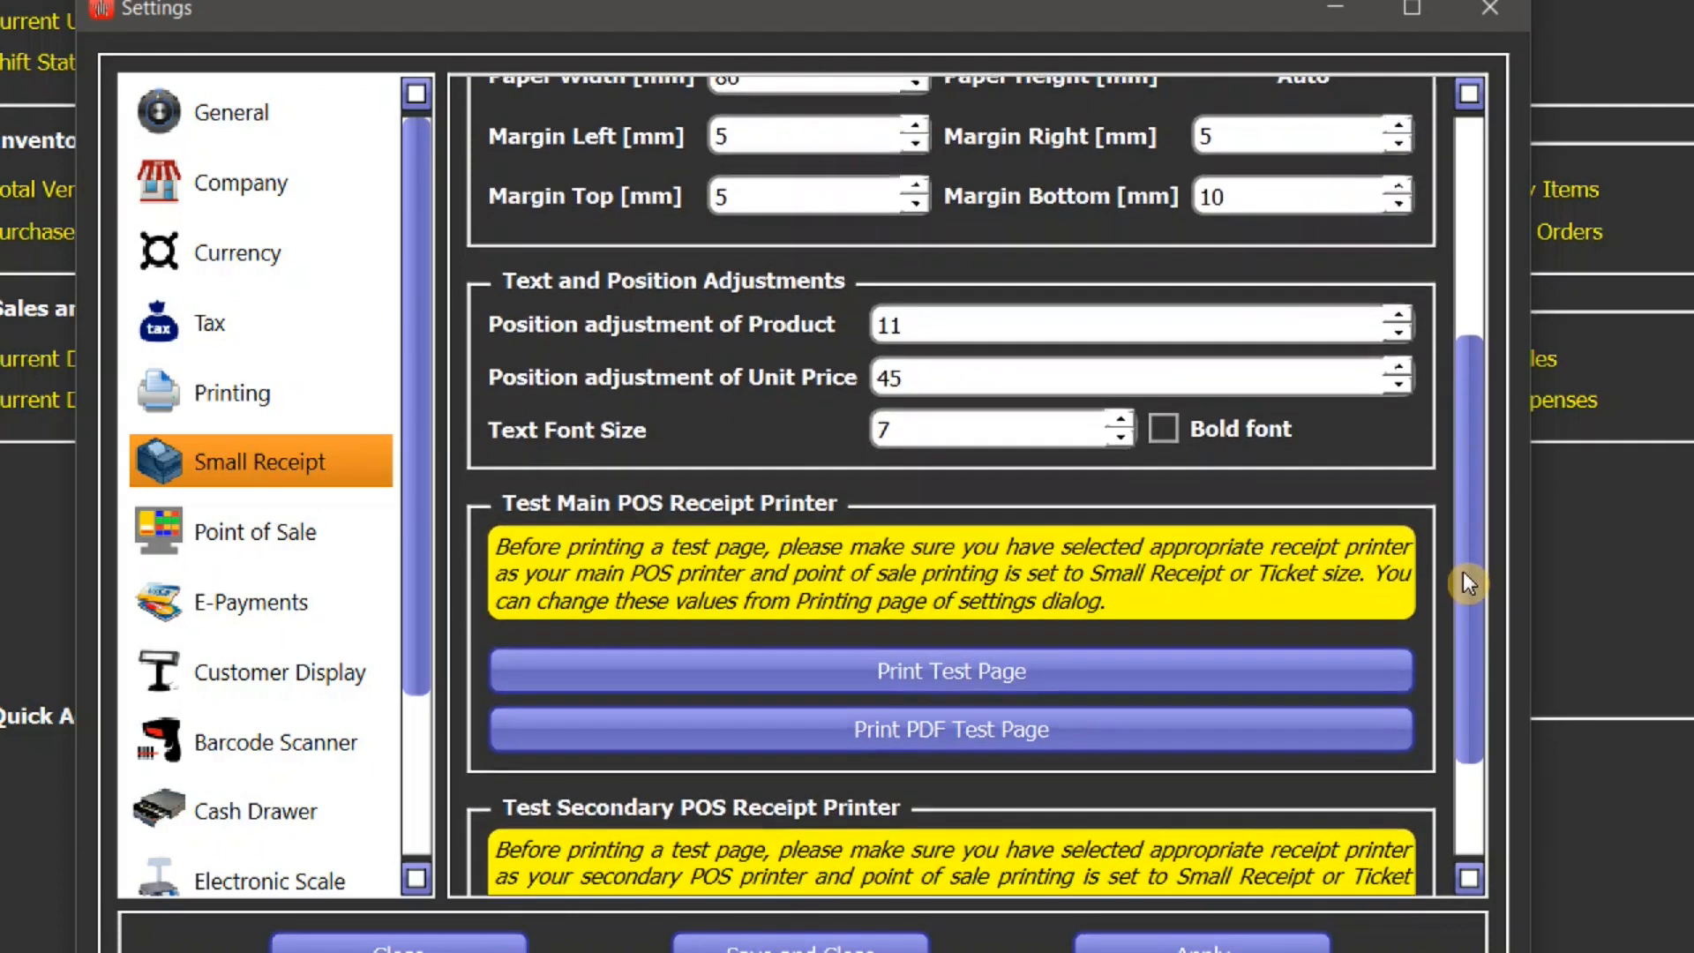
scroll(down, 3)
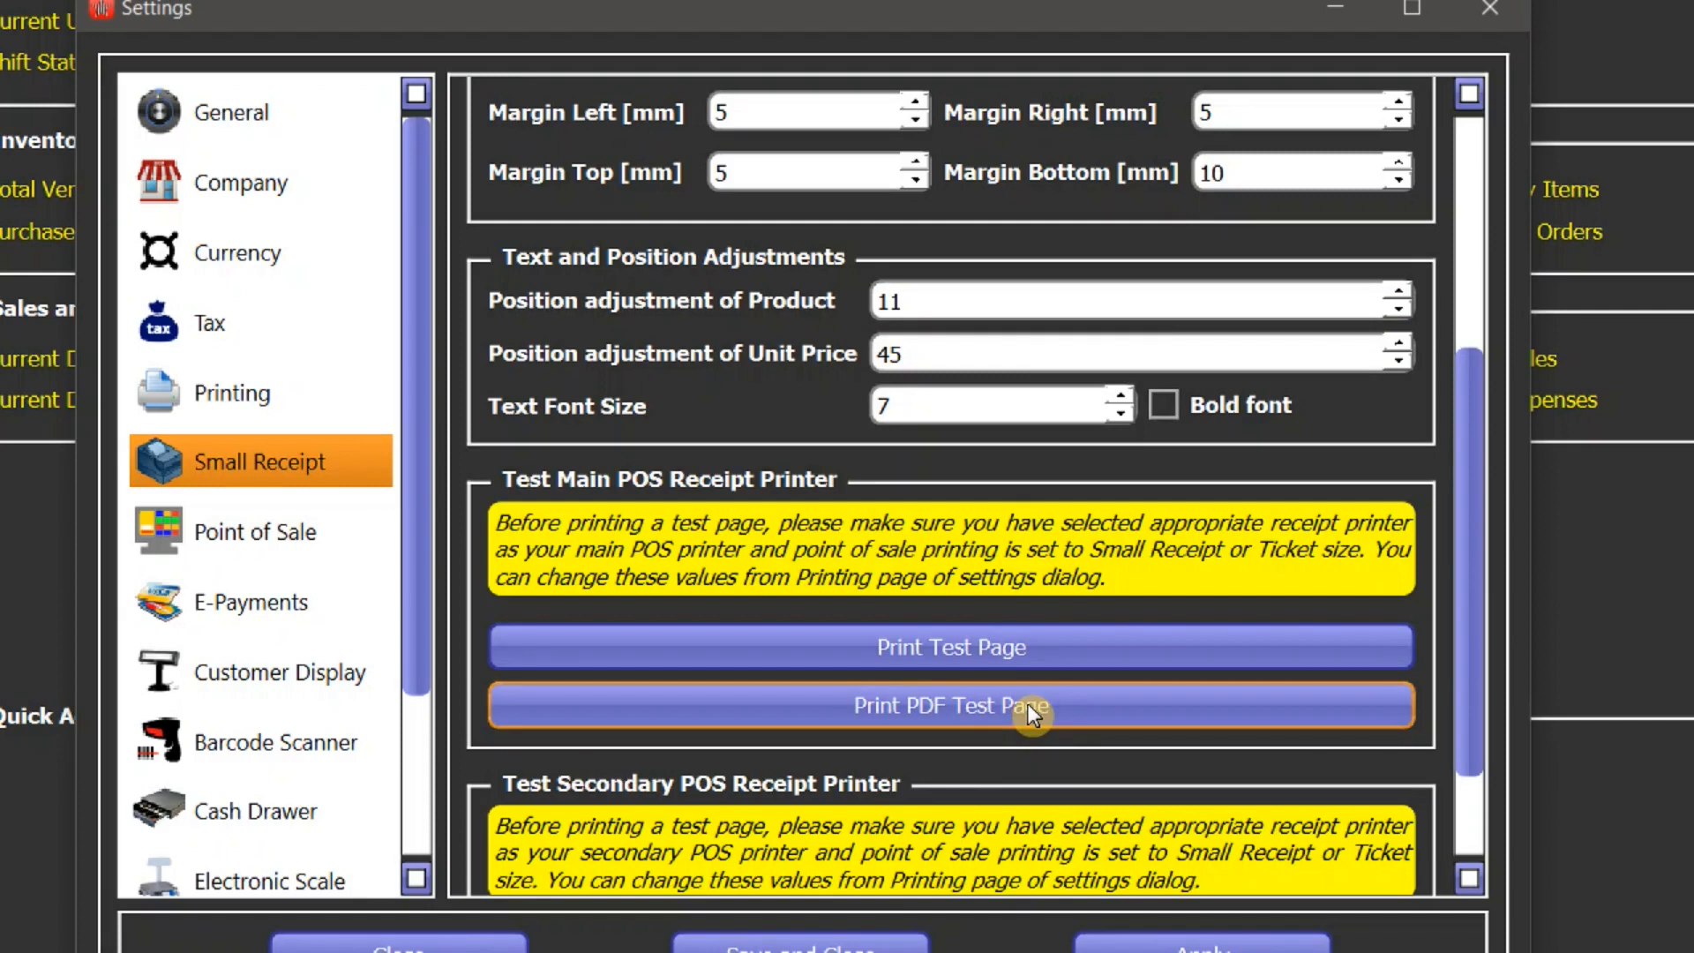
mouse_move(1119, 670)
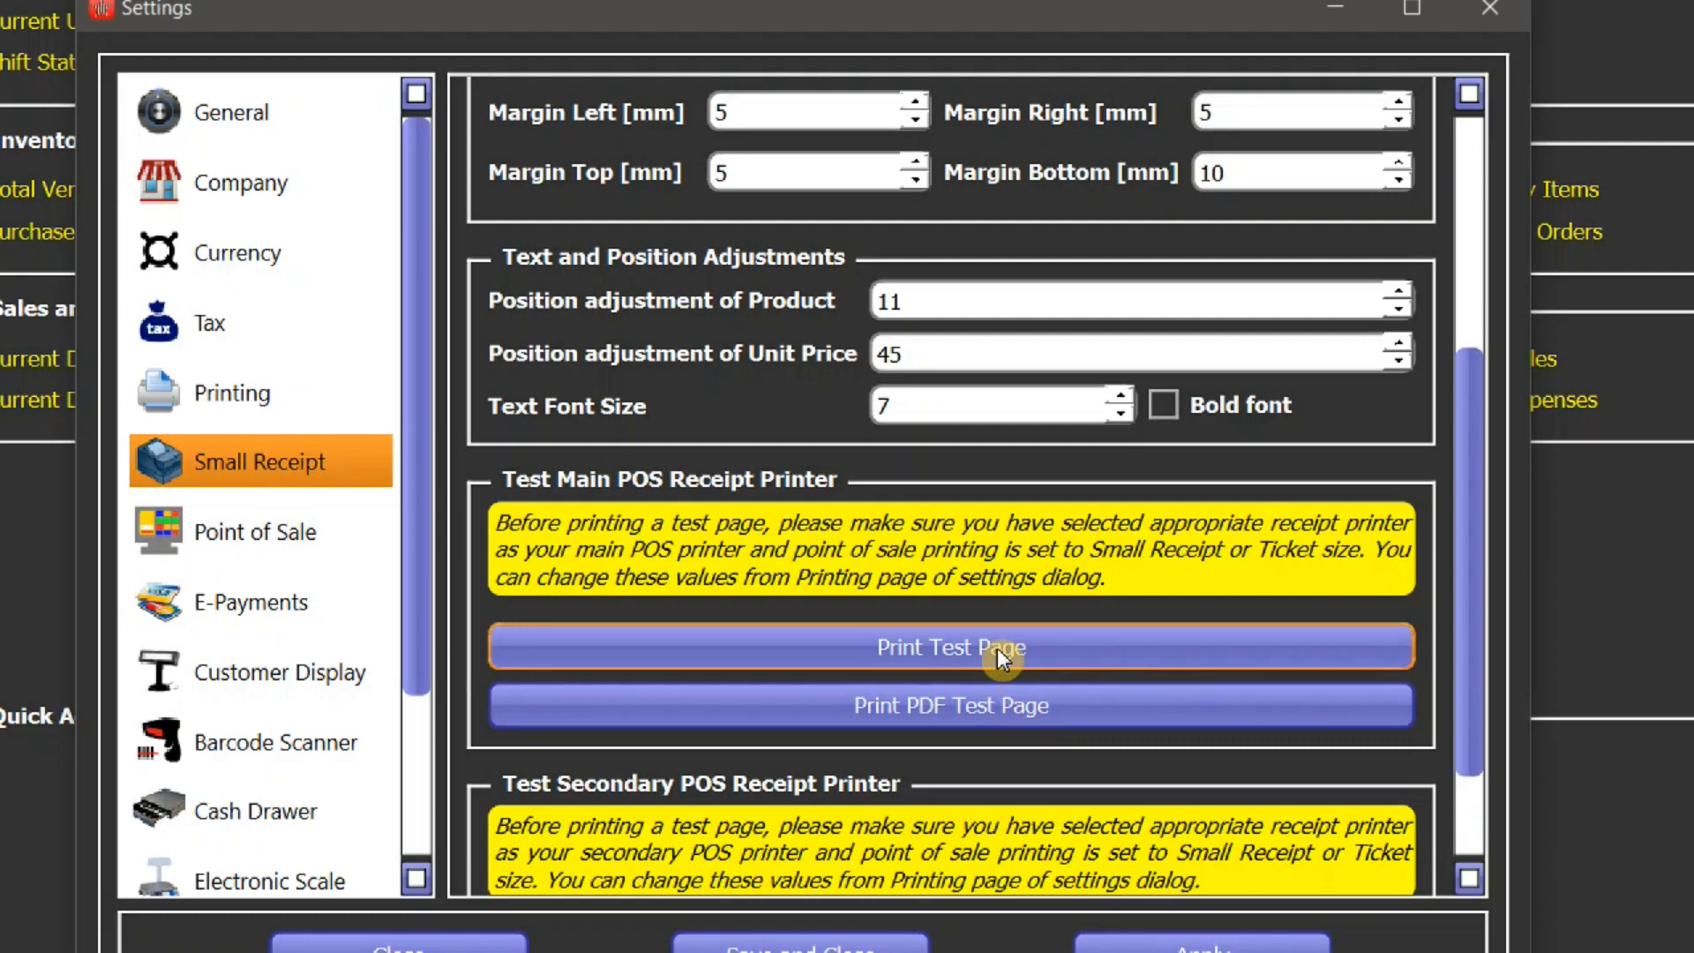
mouse_move(1007, 651)
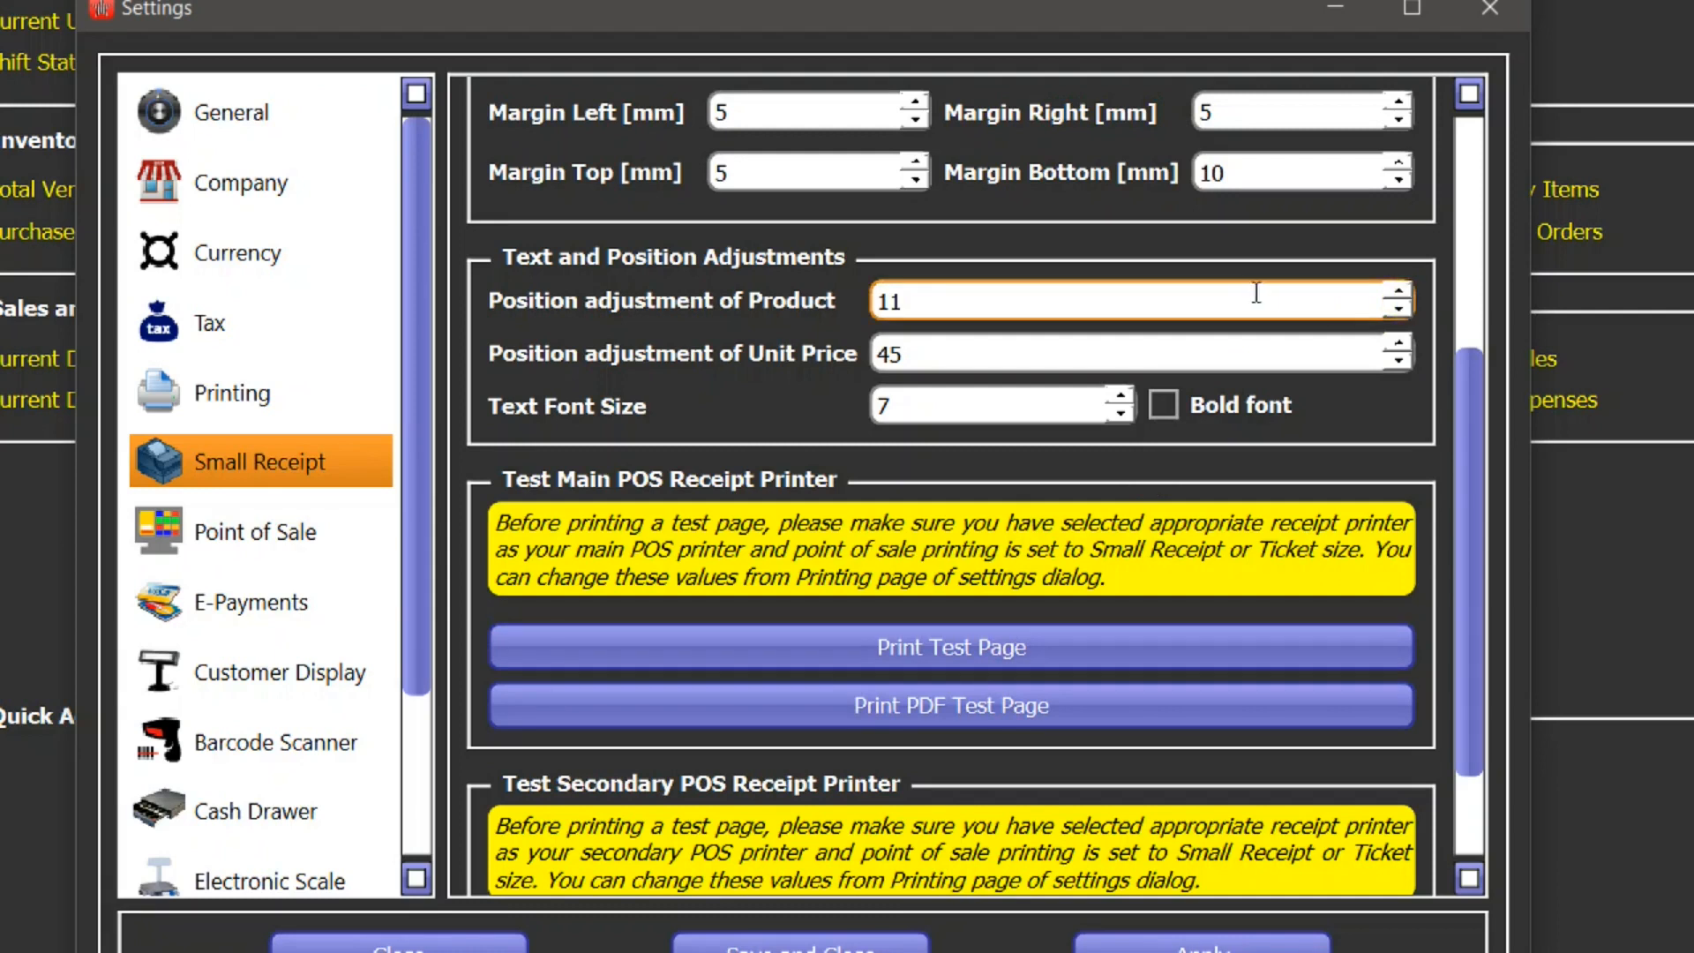
double_click(892, 302)
text(20)
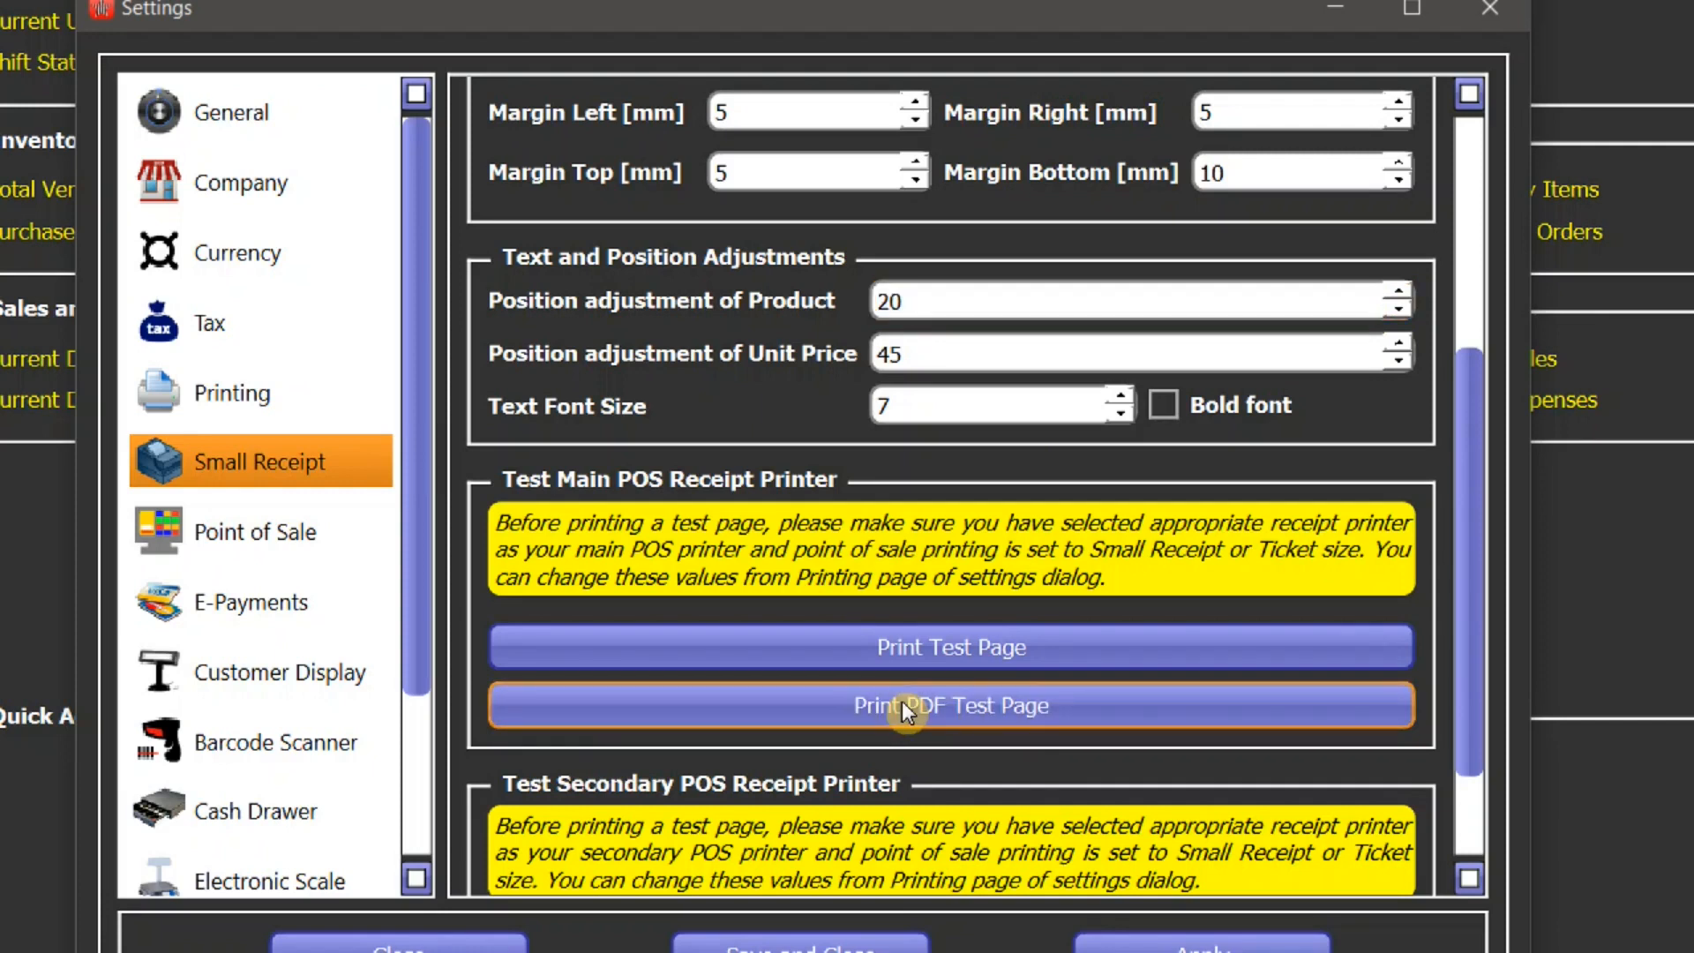
- Generate a PDF test receipt and dismiss Acrobat Reader's font warning
click(951, 706)
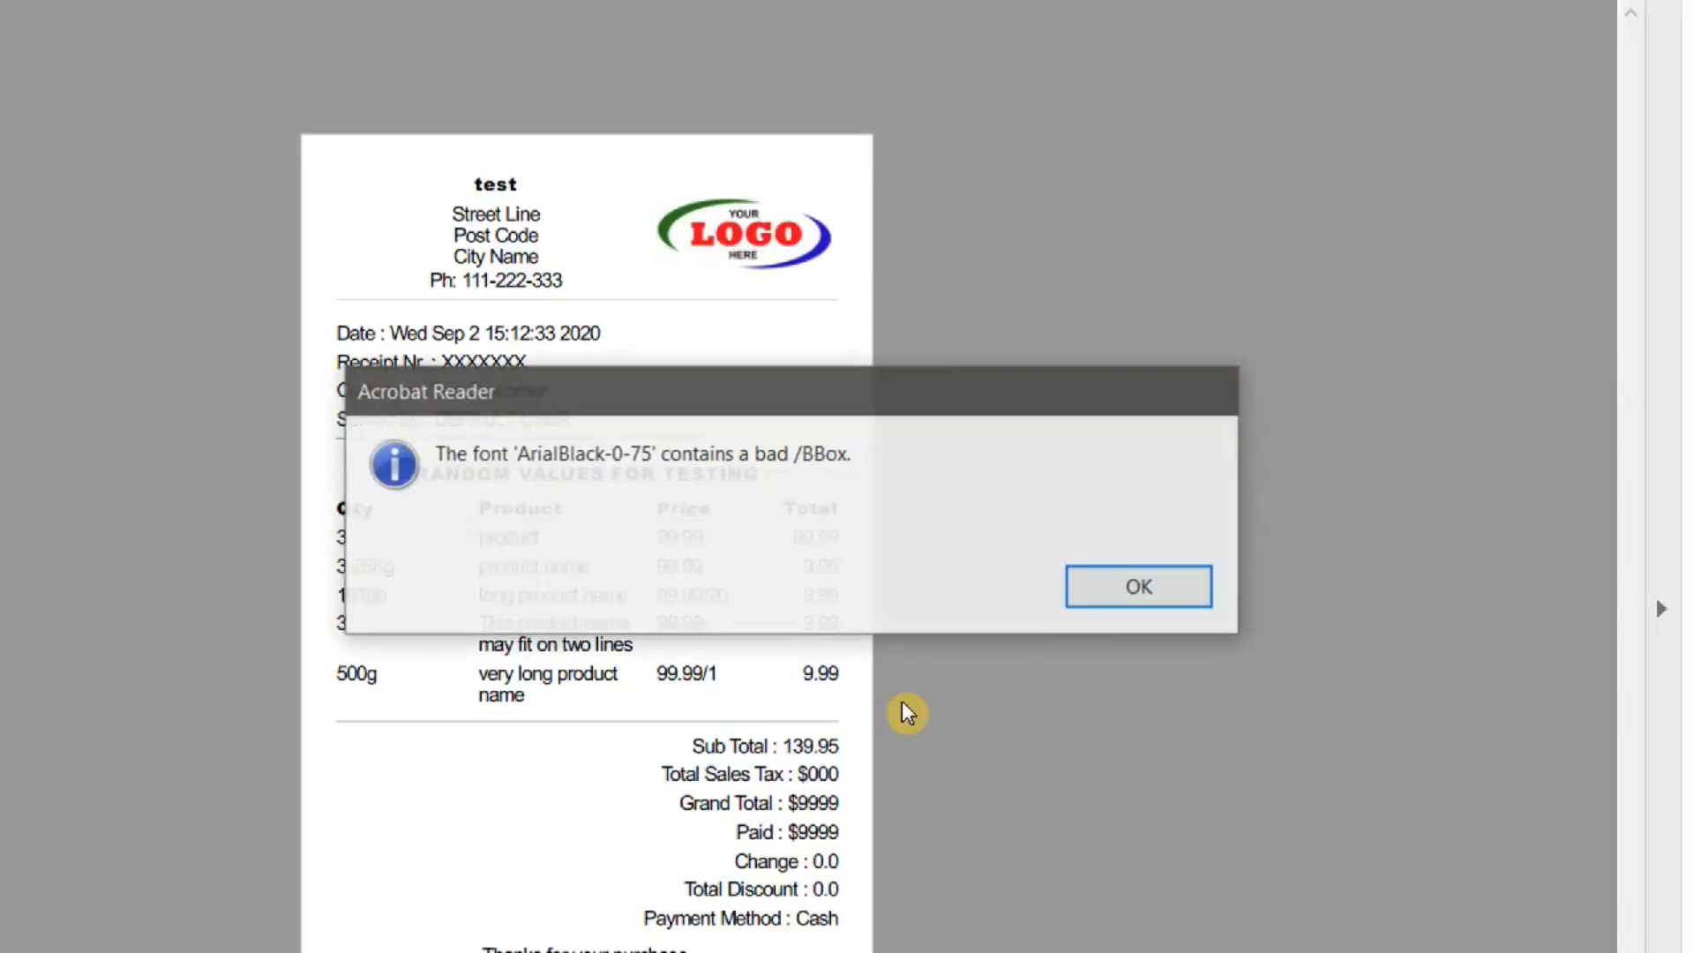
click(1138, 586)
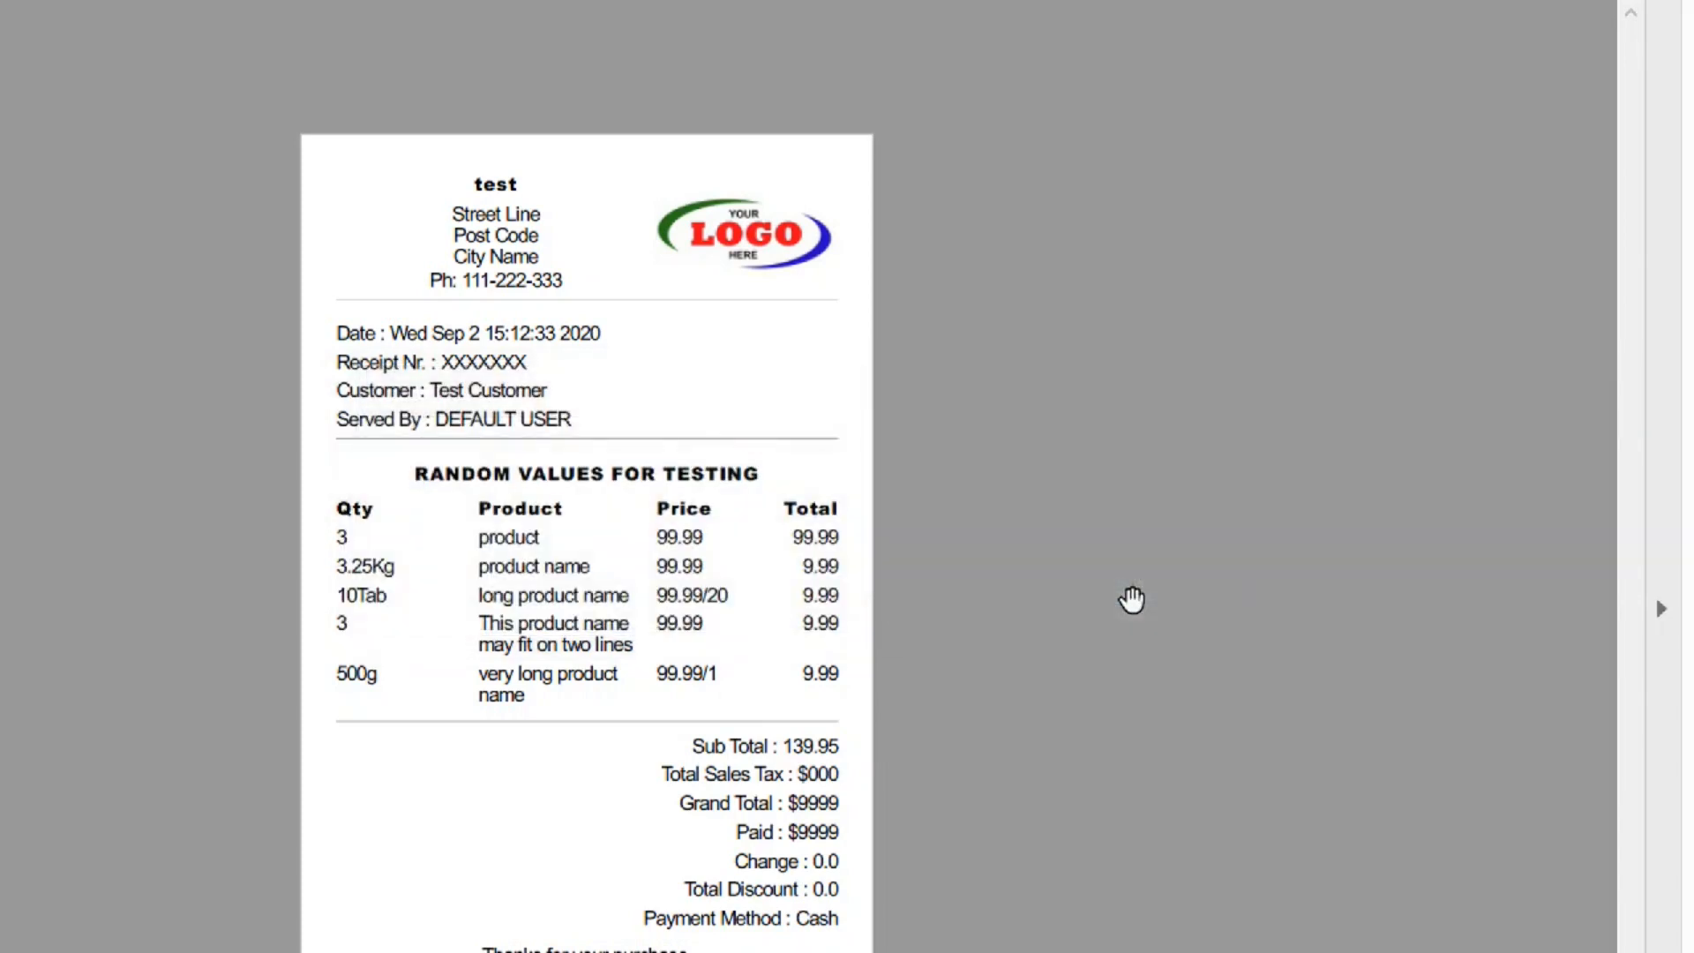
mouse_move(381, 515)
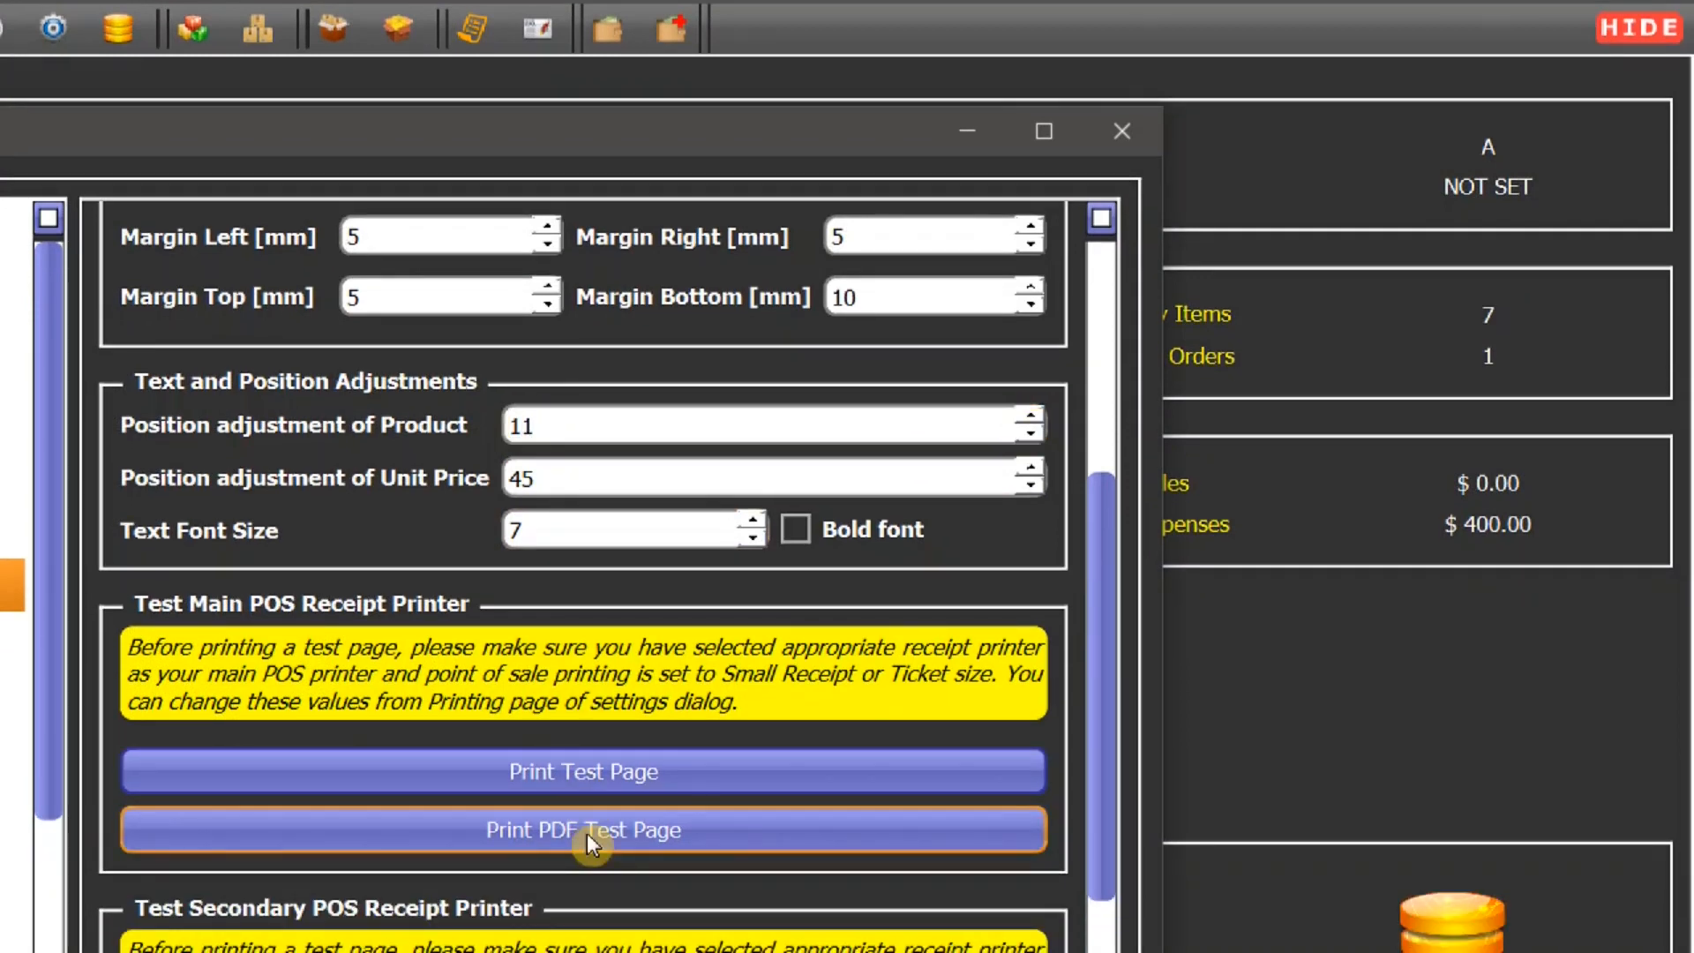
- Generate another PDF test receipt and review the product name layout
click(582, 830)
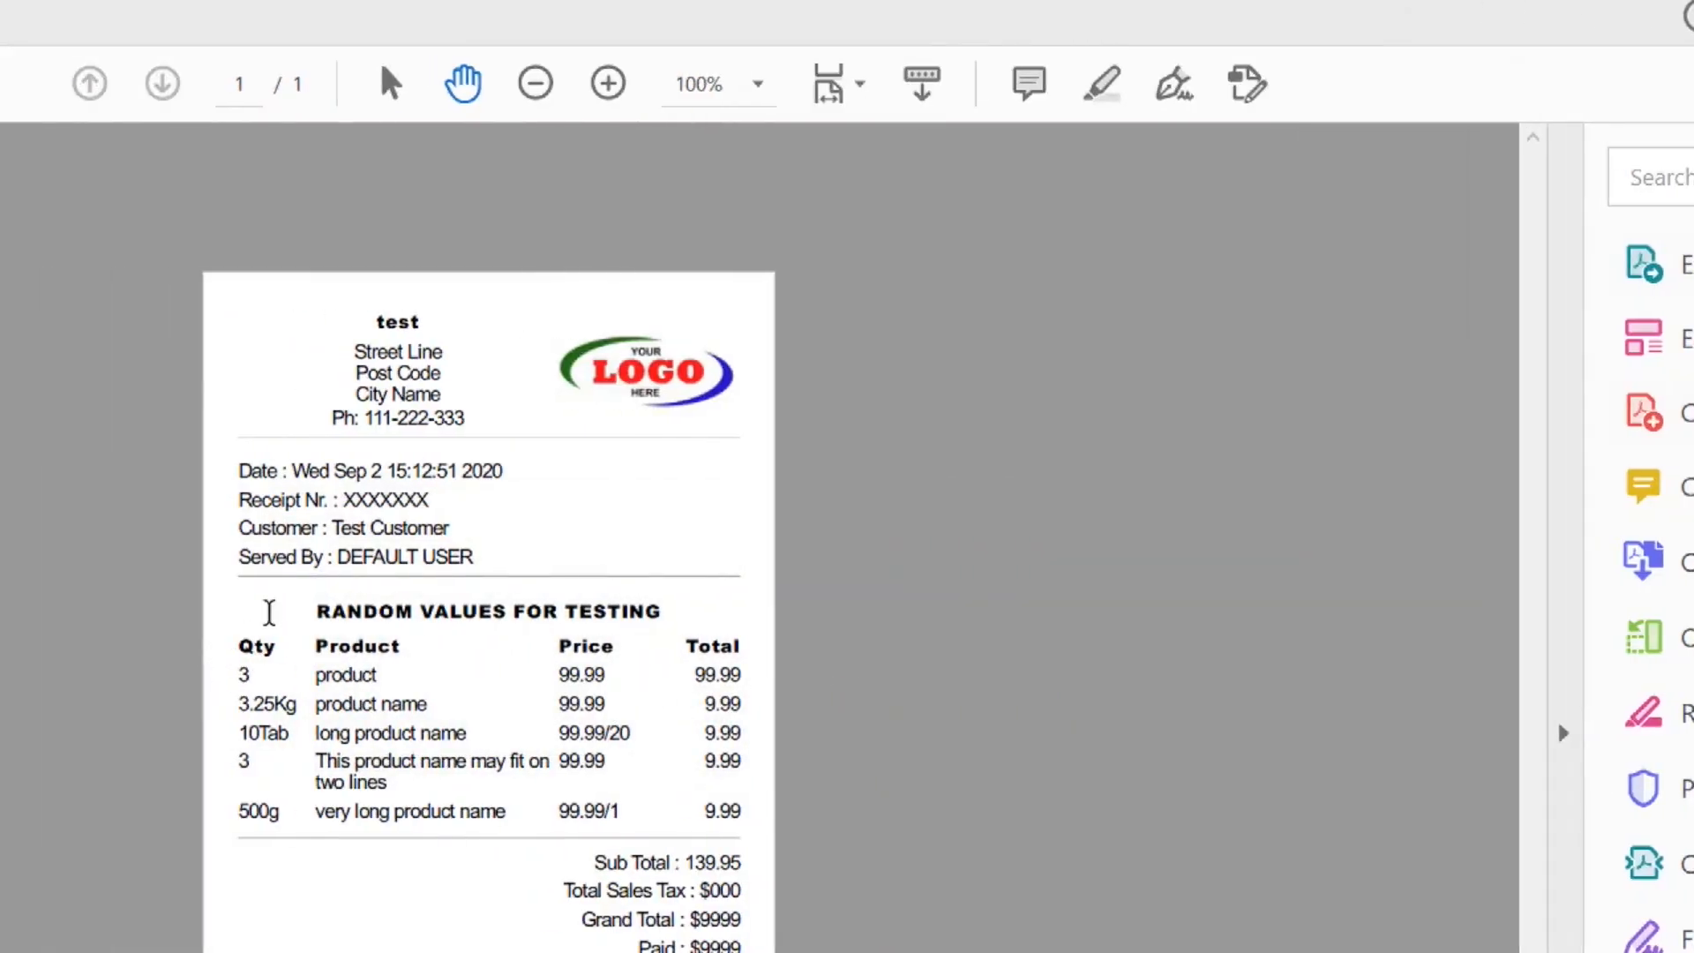
mouse_move(243, 667)
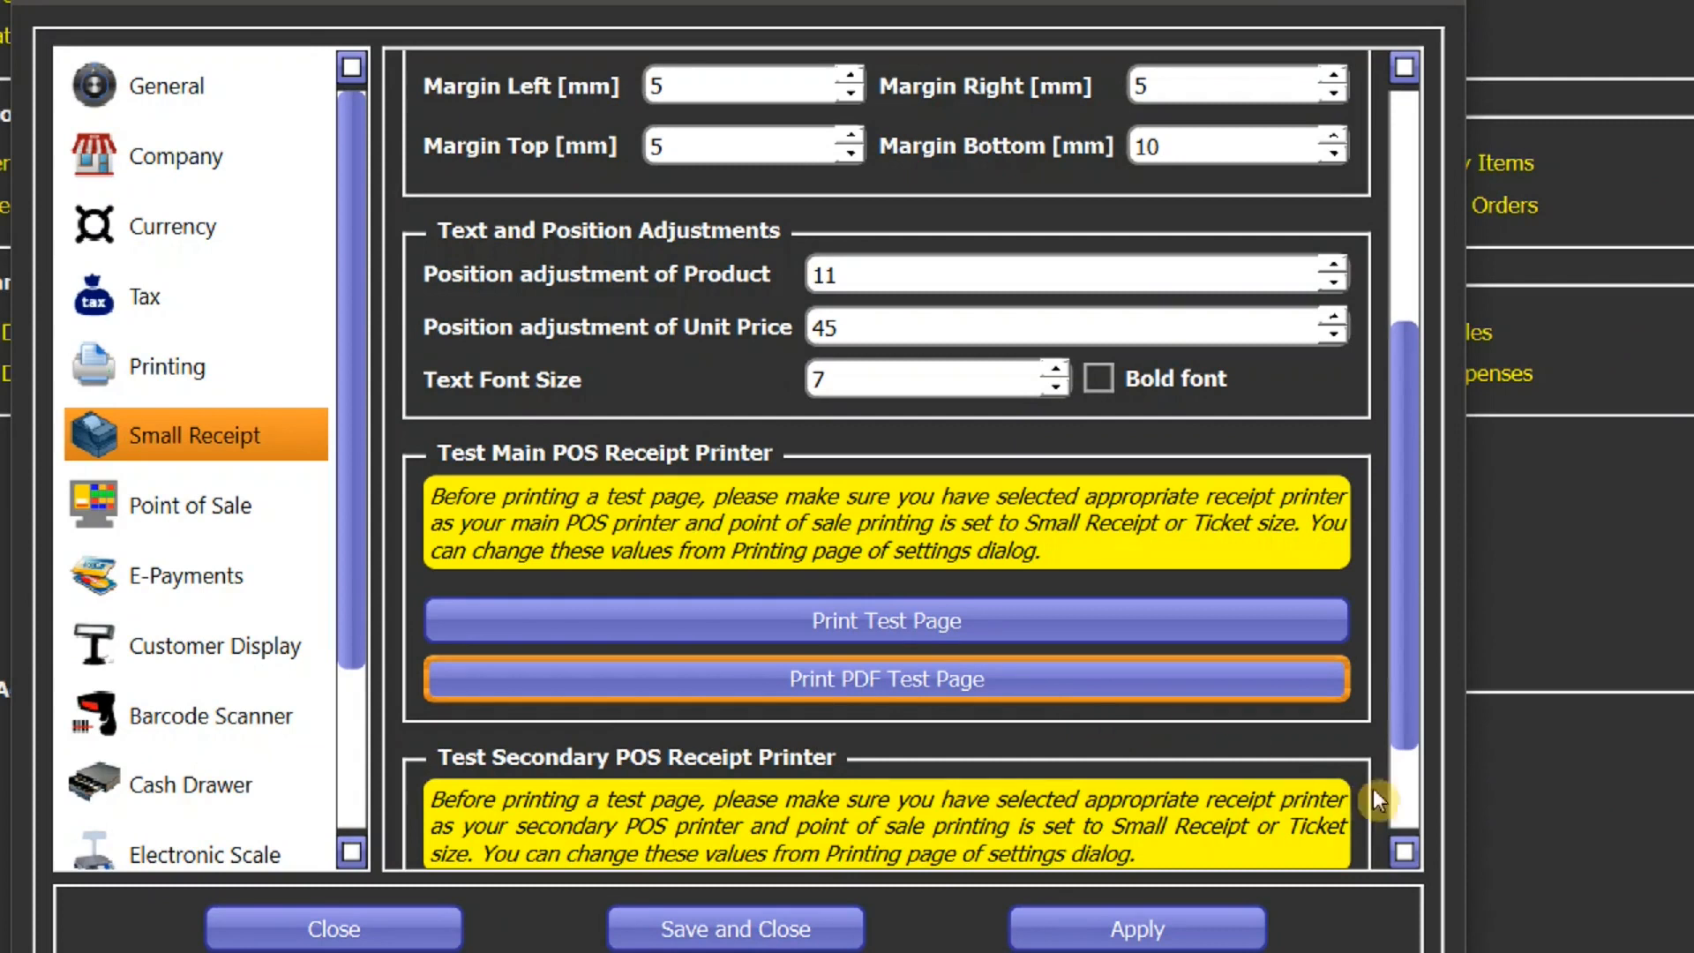
scroll(down, 3)
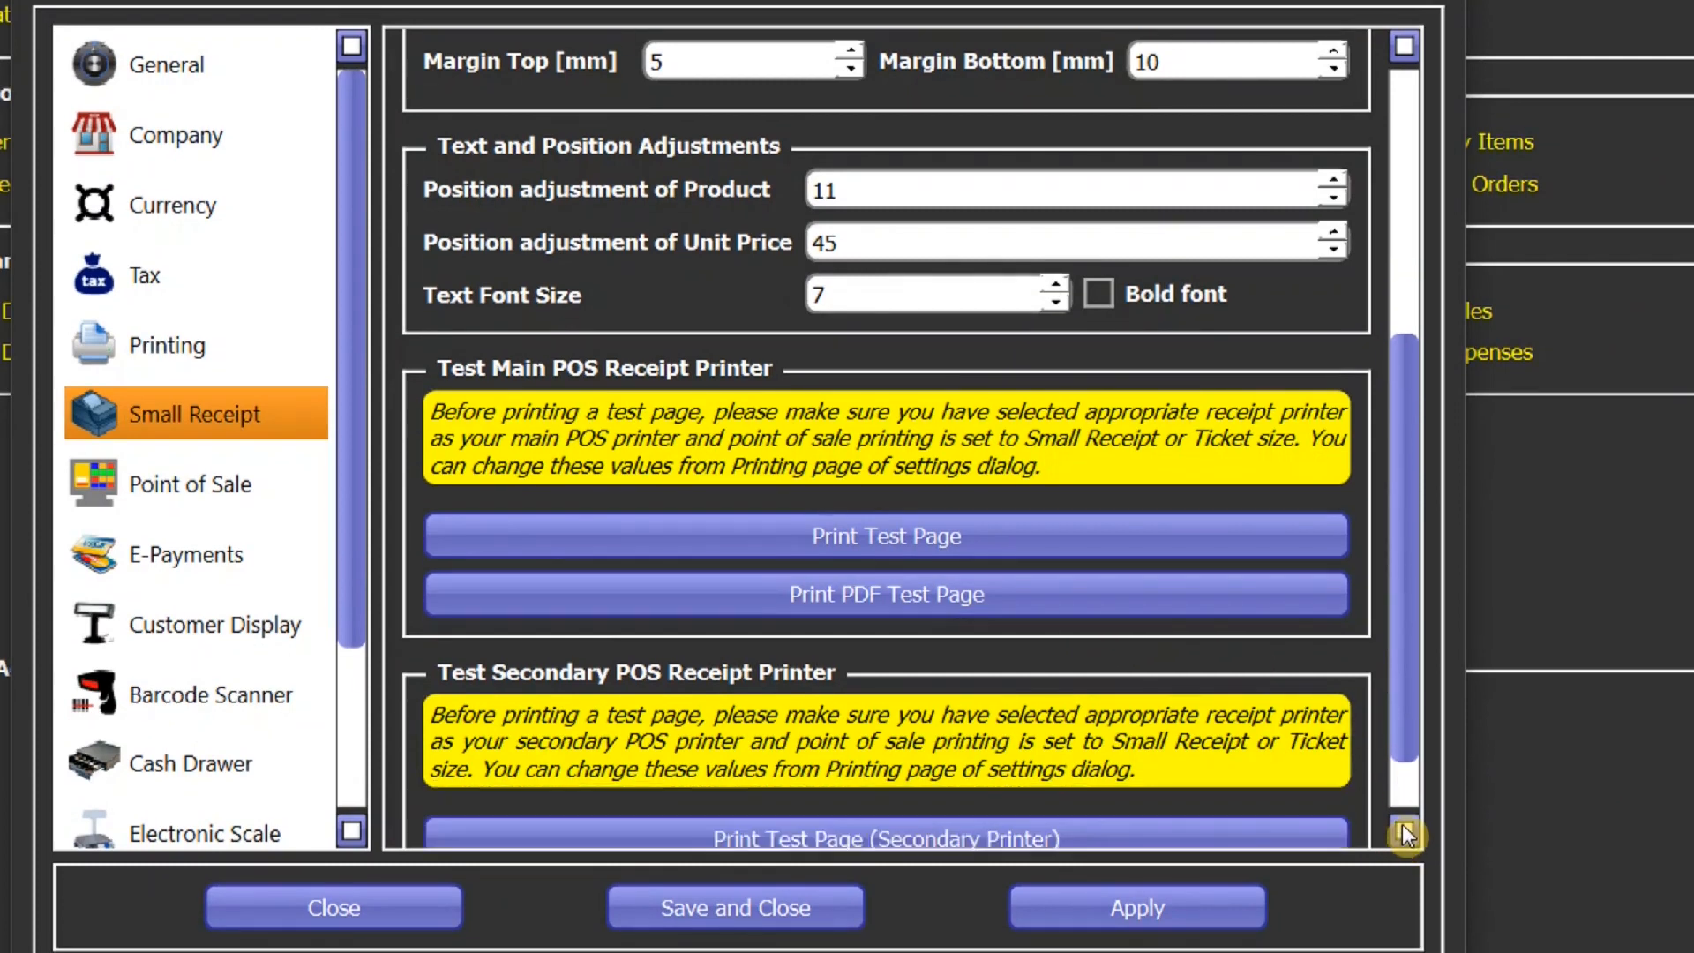
scroll(down, 3)
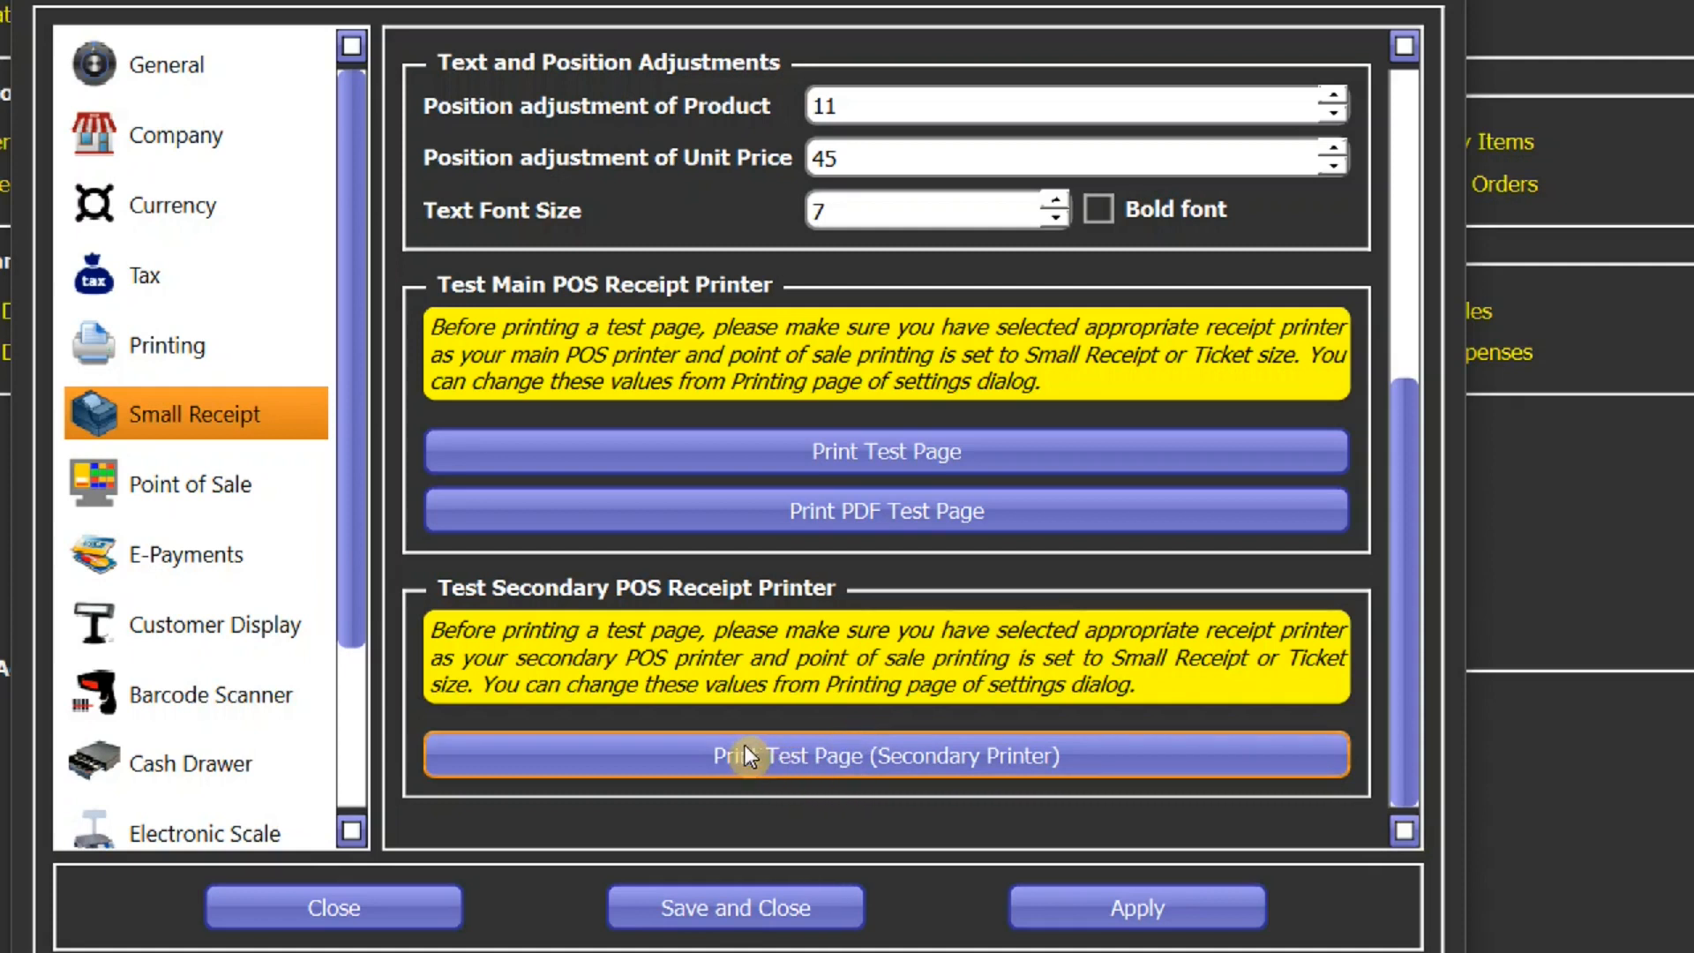
mouse_move(1073, 773)
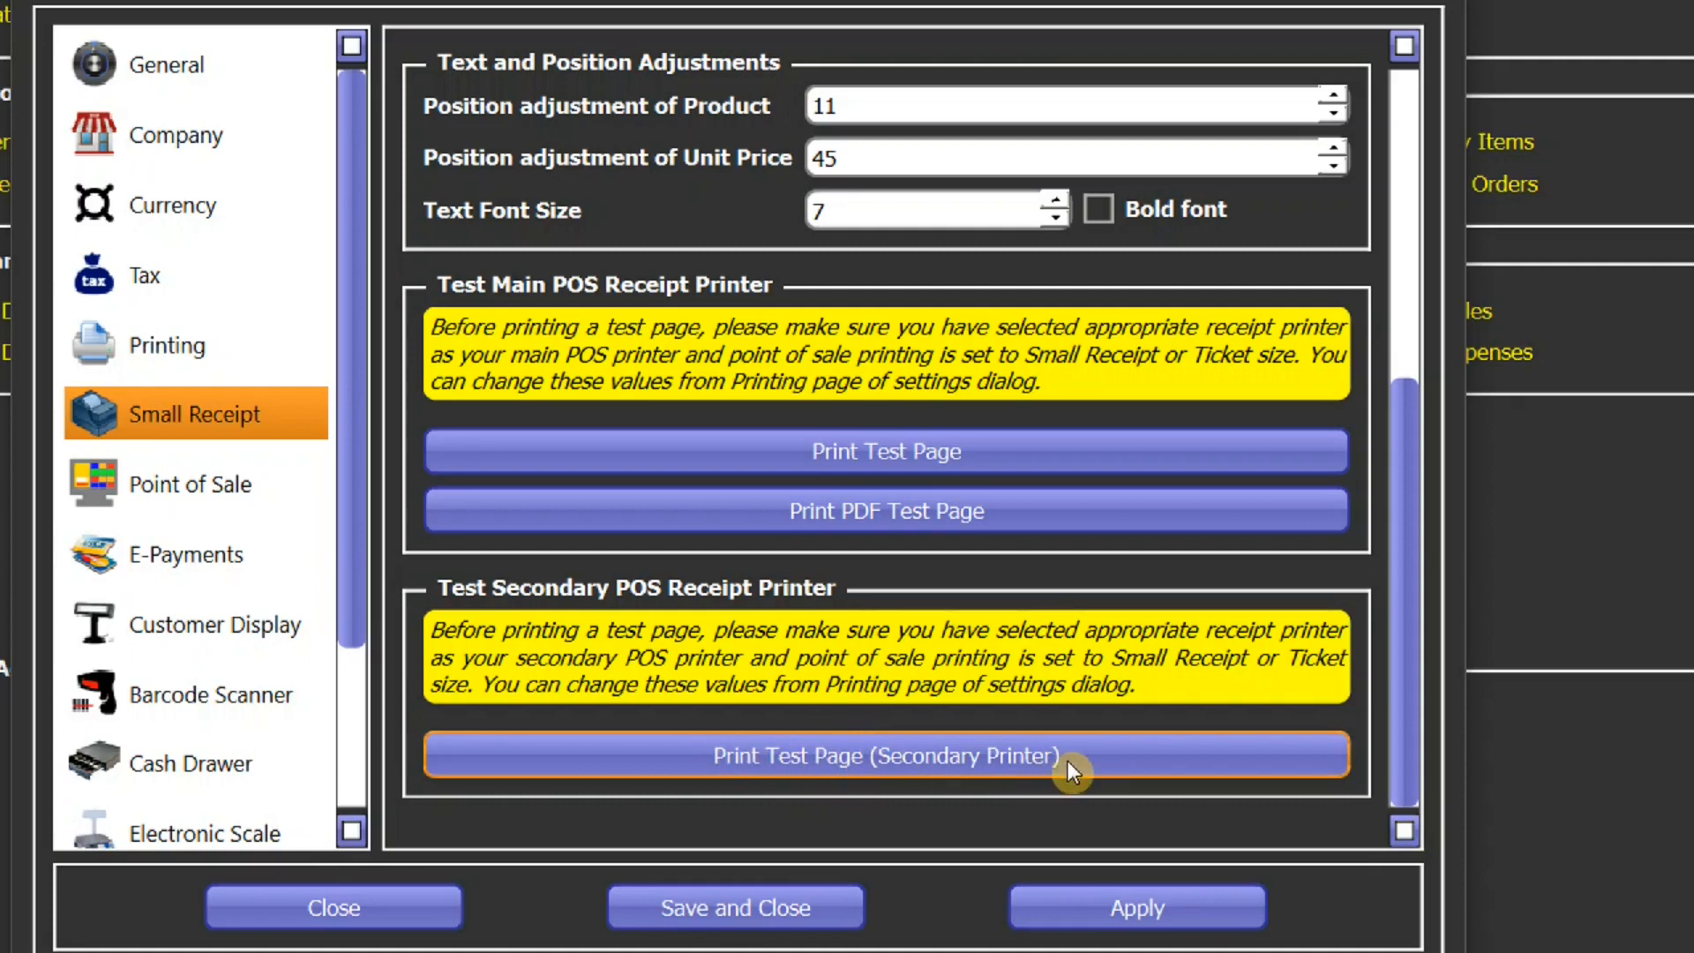
mouse_move(1115, 727)
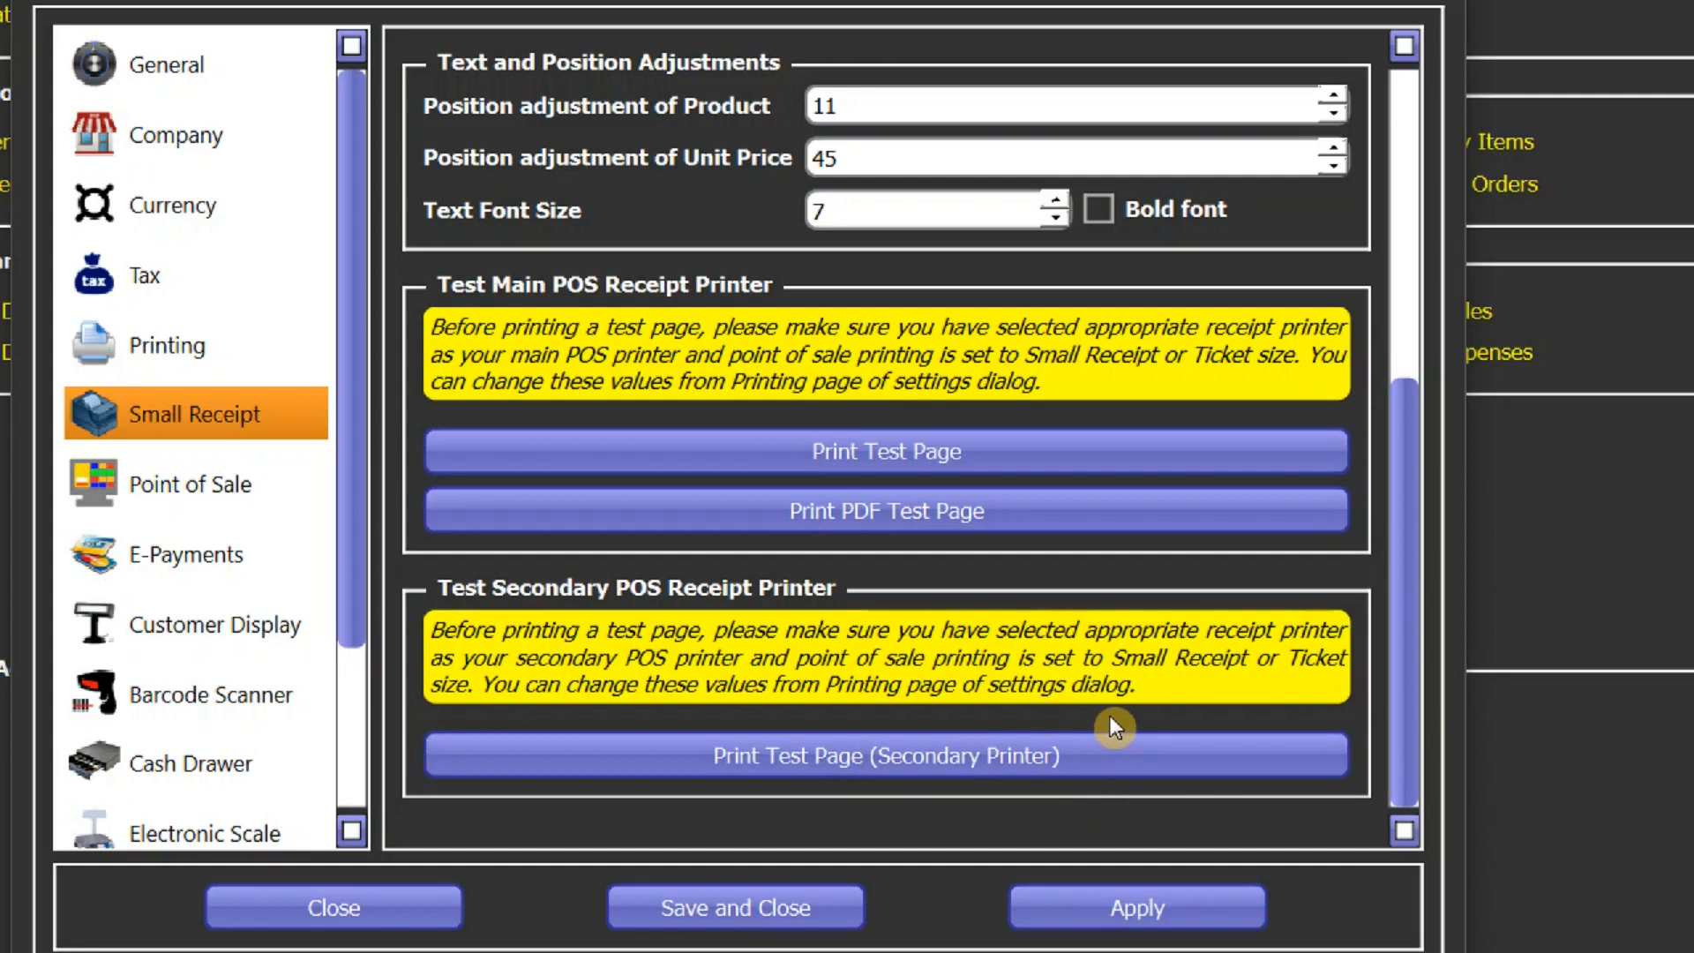